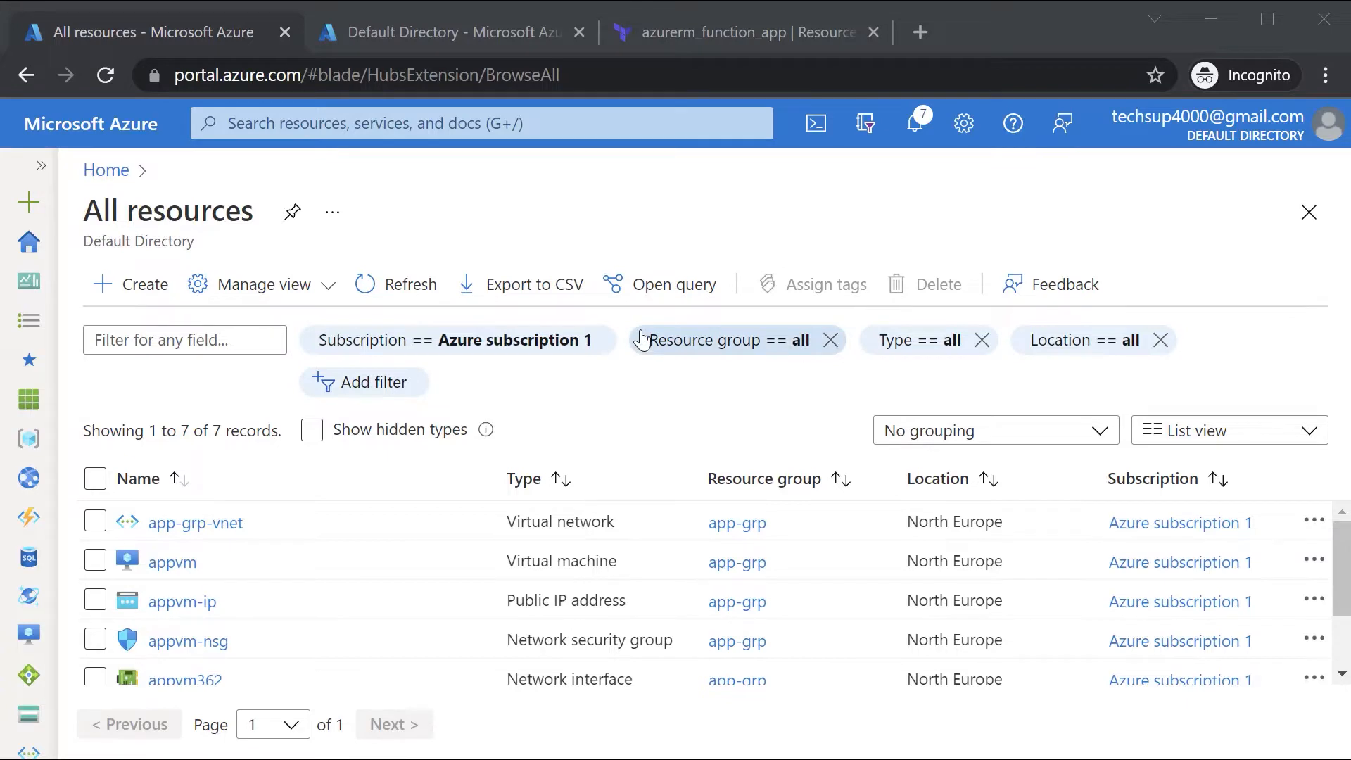
Step: Switch to the Default Directory overview tab and collapse the expanded portal menu
left_click(438, 31)
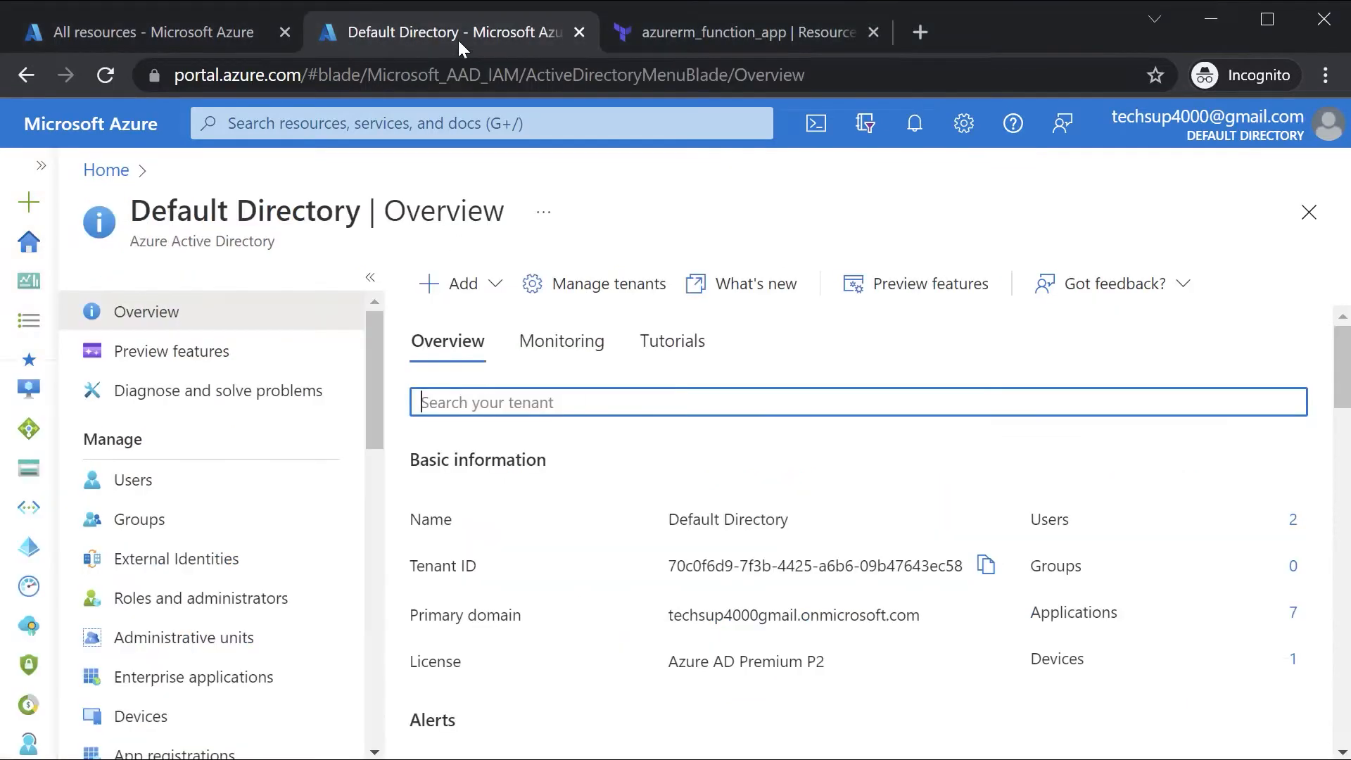
mouse_move(170, 351)
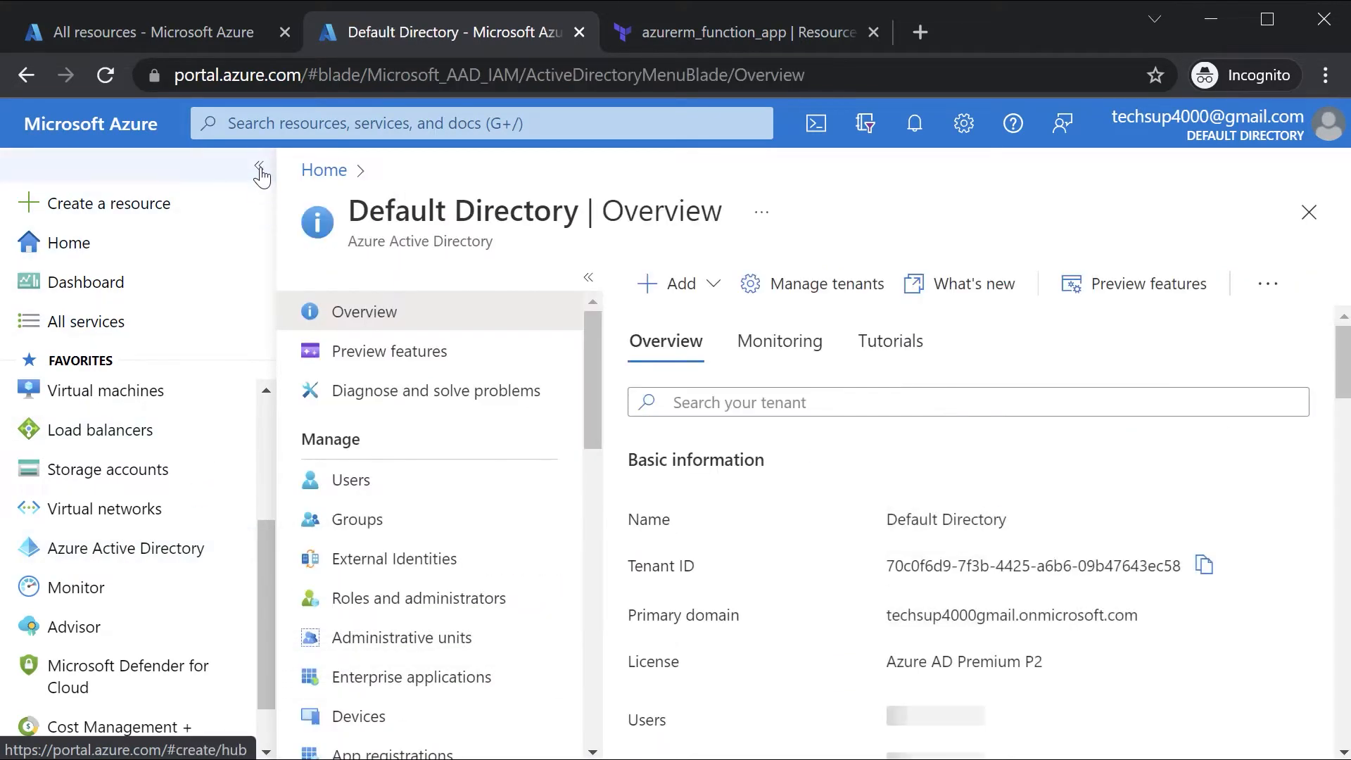
left_click(261, 175)
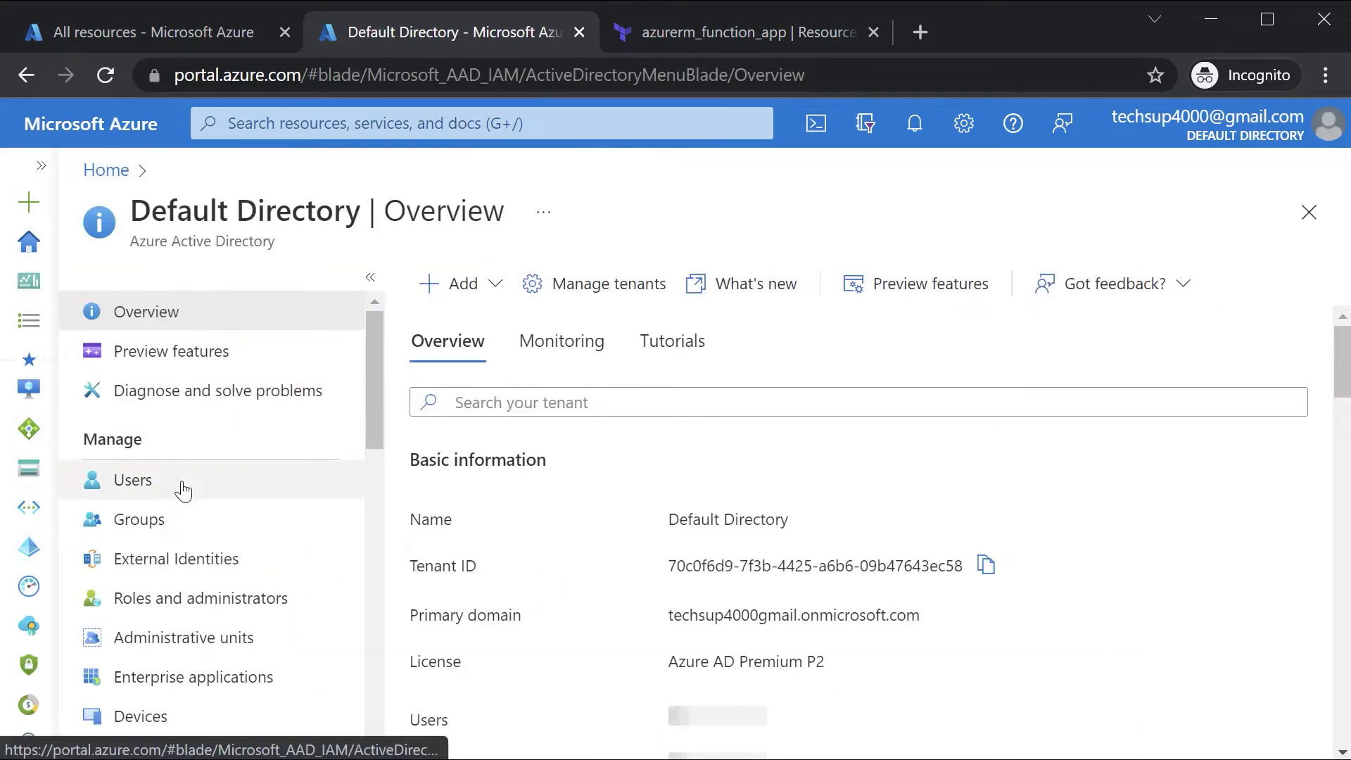
Step: Create directory user UserA with a manually set initial password
left_click(133, 480)
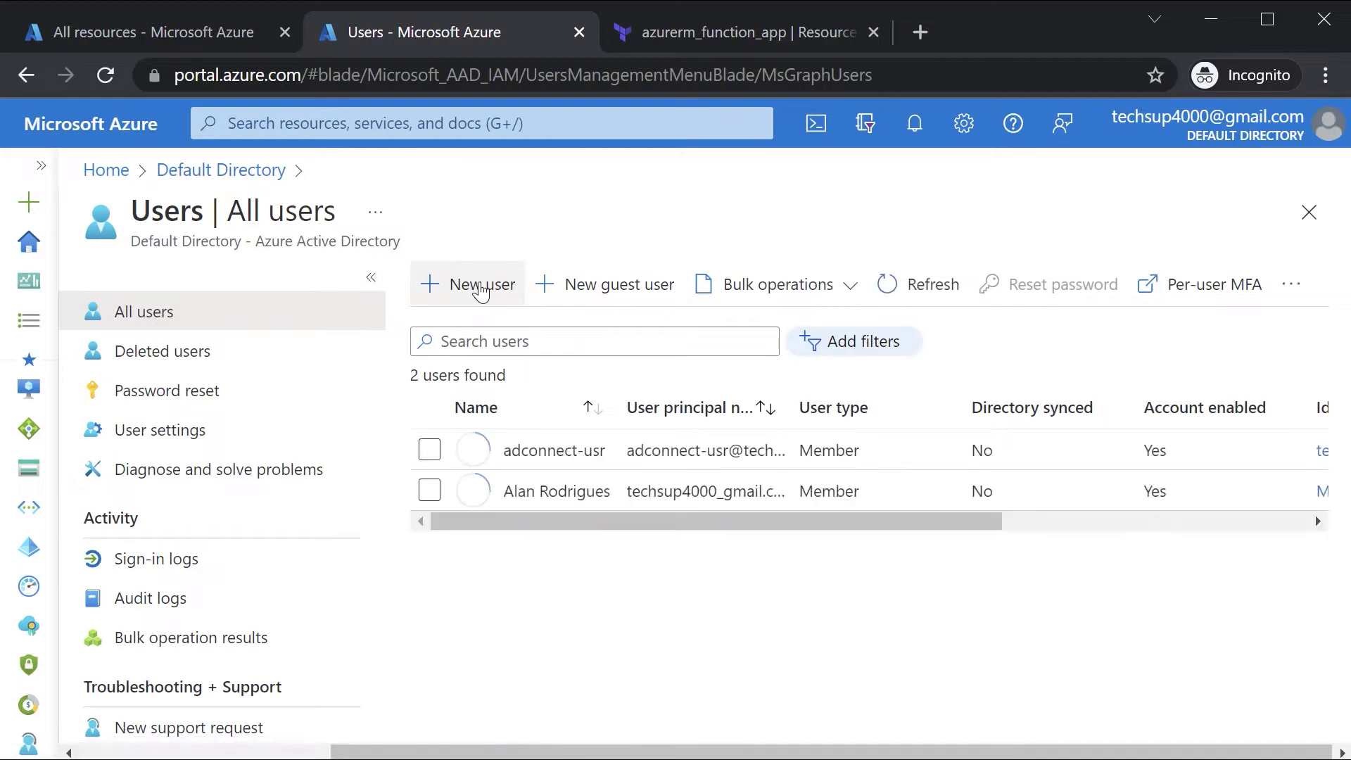
left_click(480, 284)
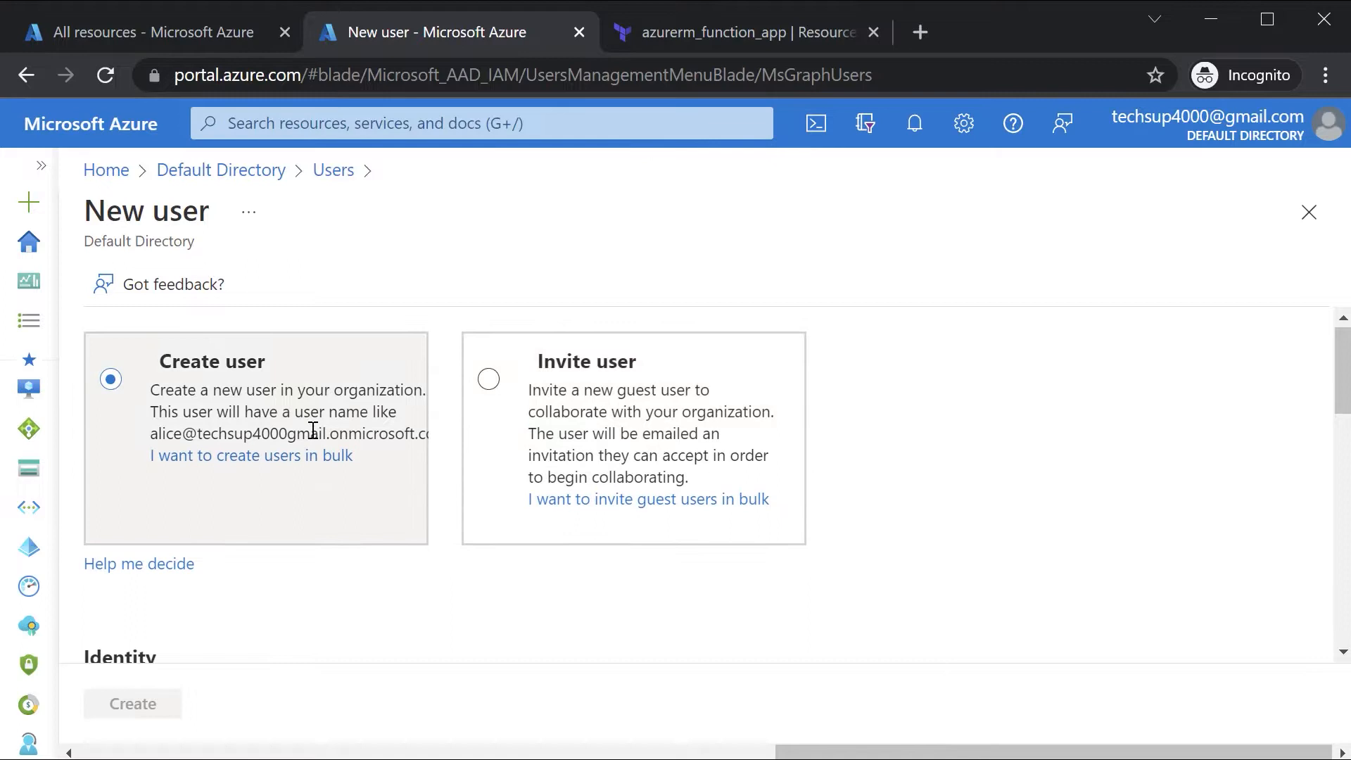
type("UserA")
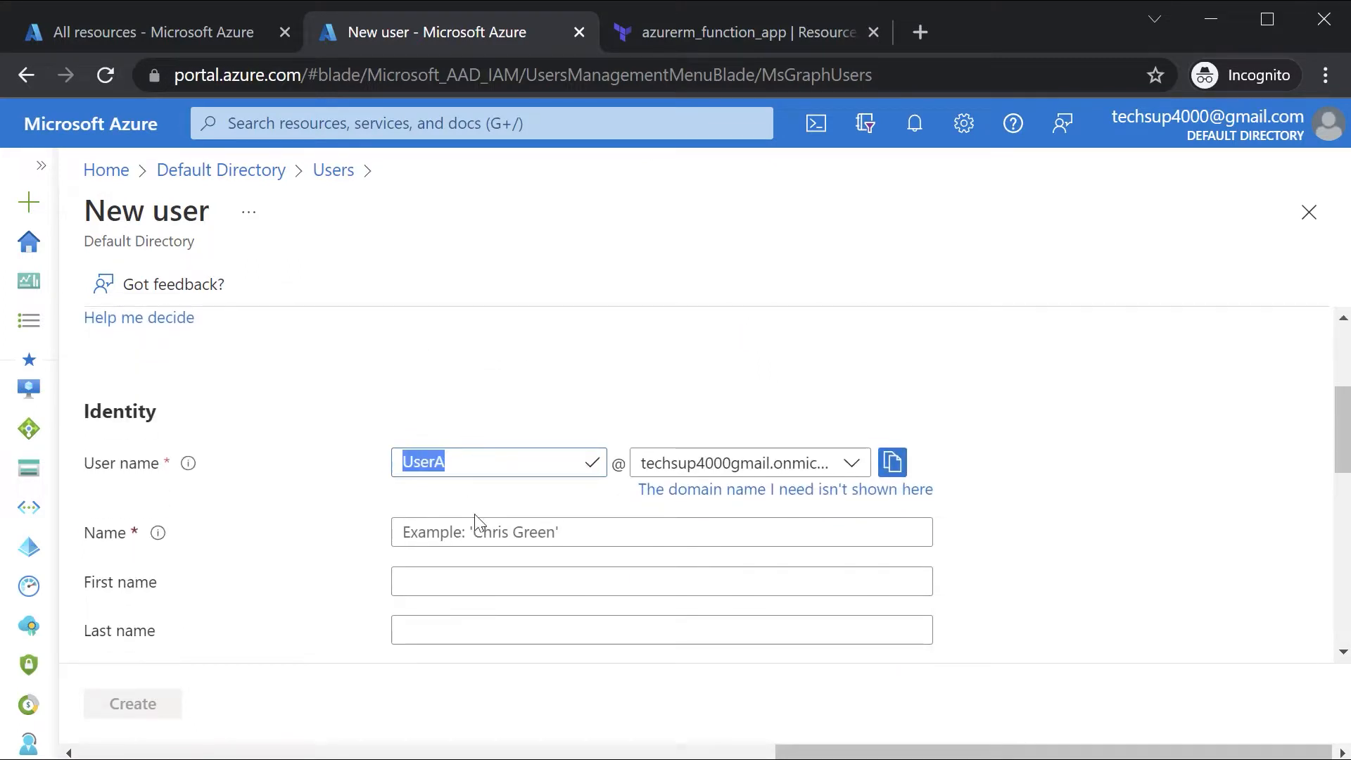
scroll("down", 3)
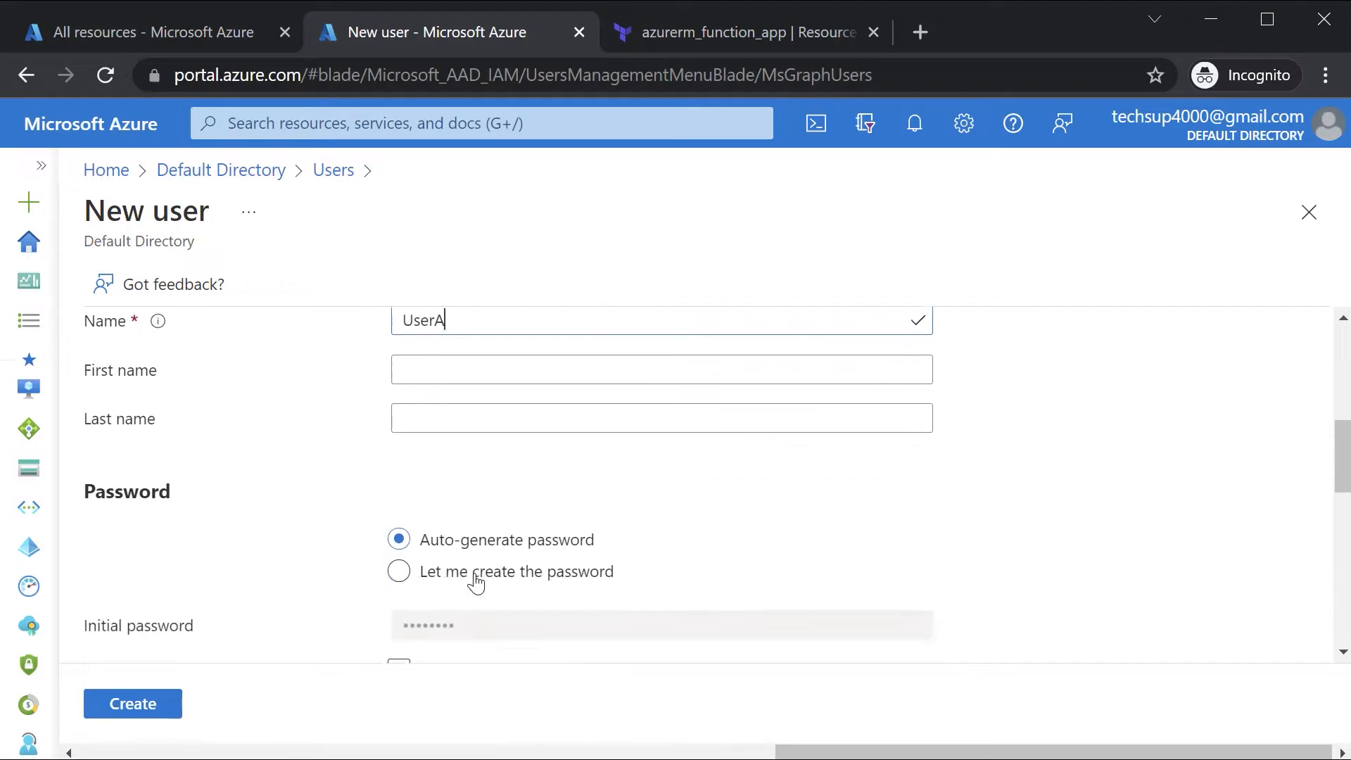
left_click(399, 571)
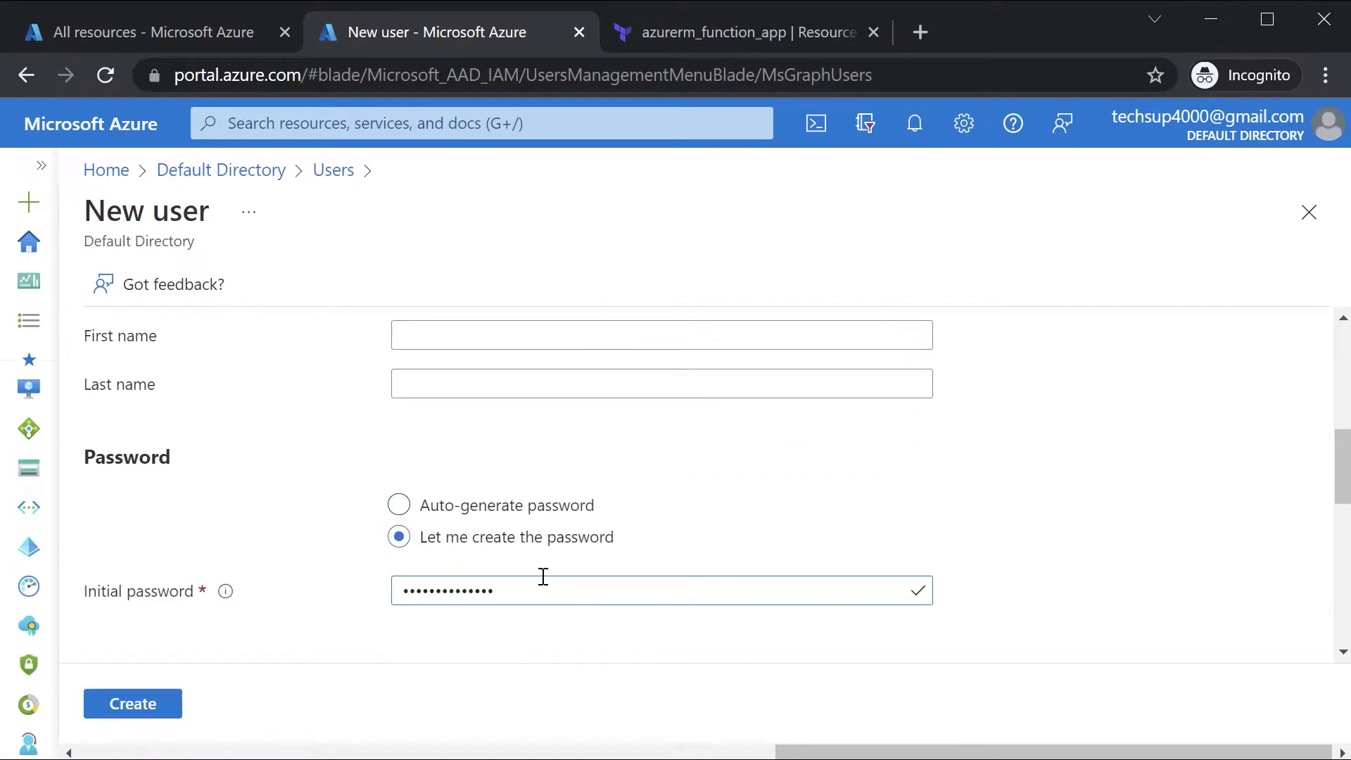
scroll("down", 3)
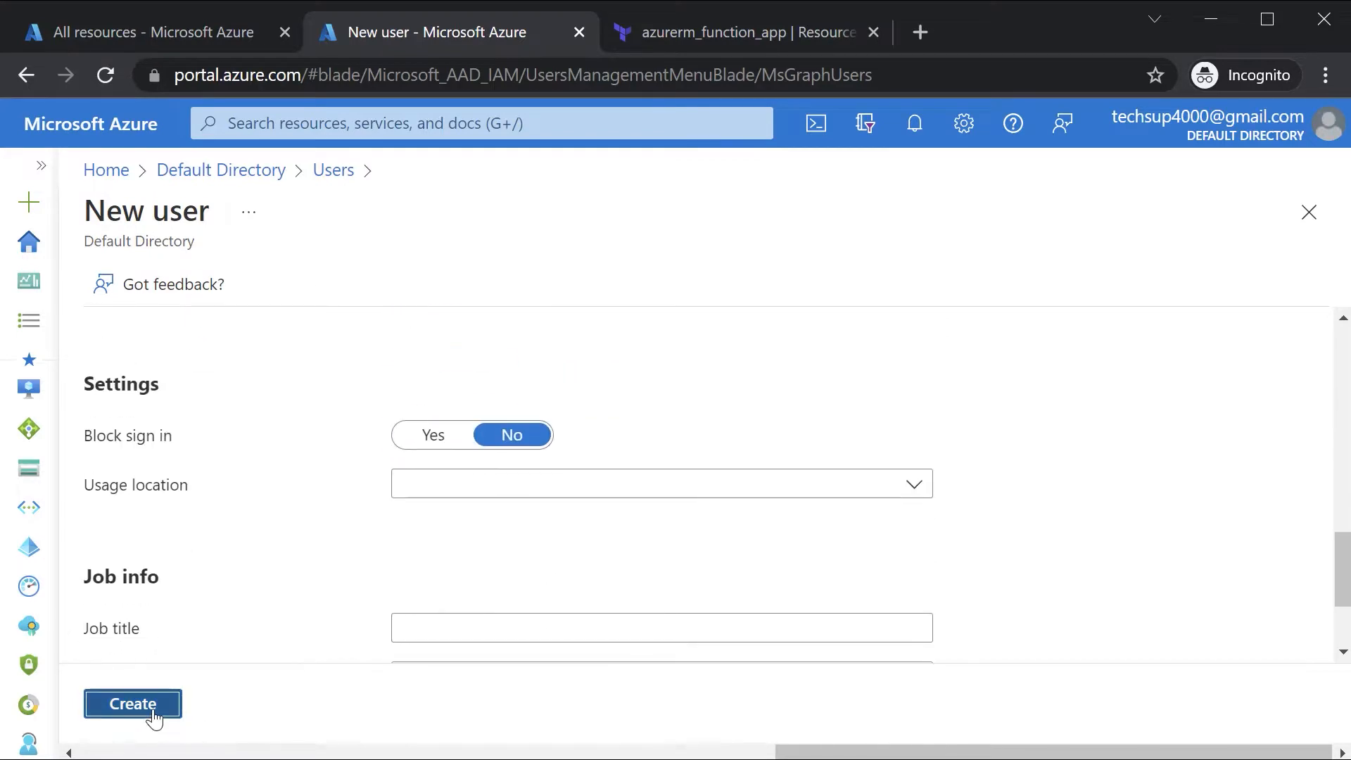
left_click(132, 703)
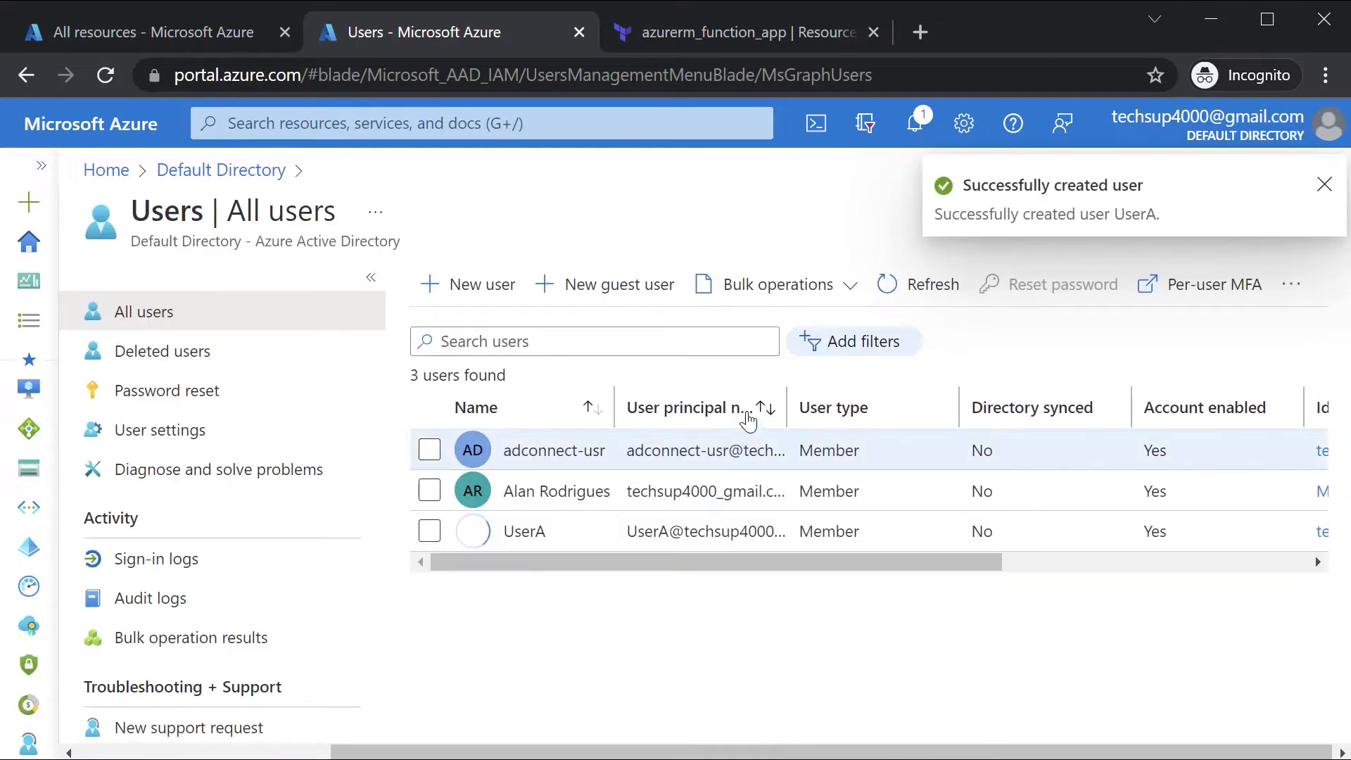
left_click(523, 531)
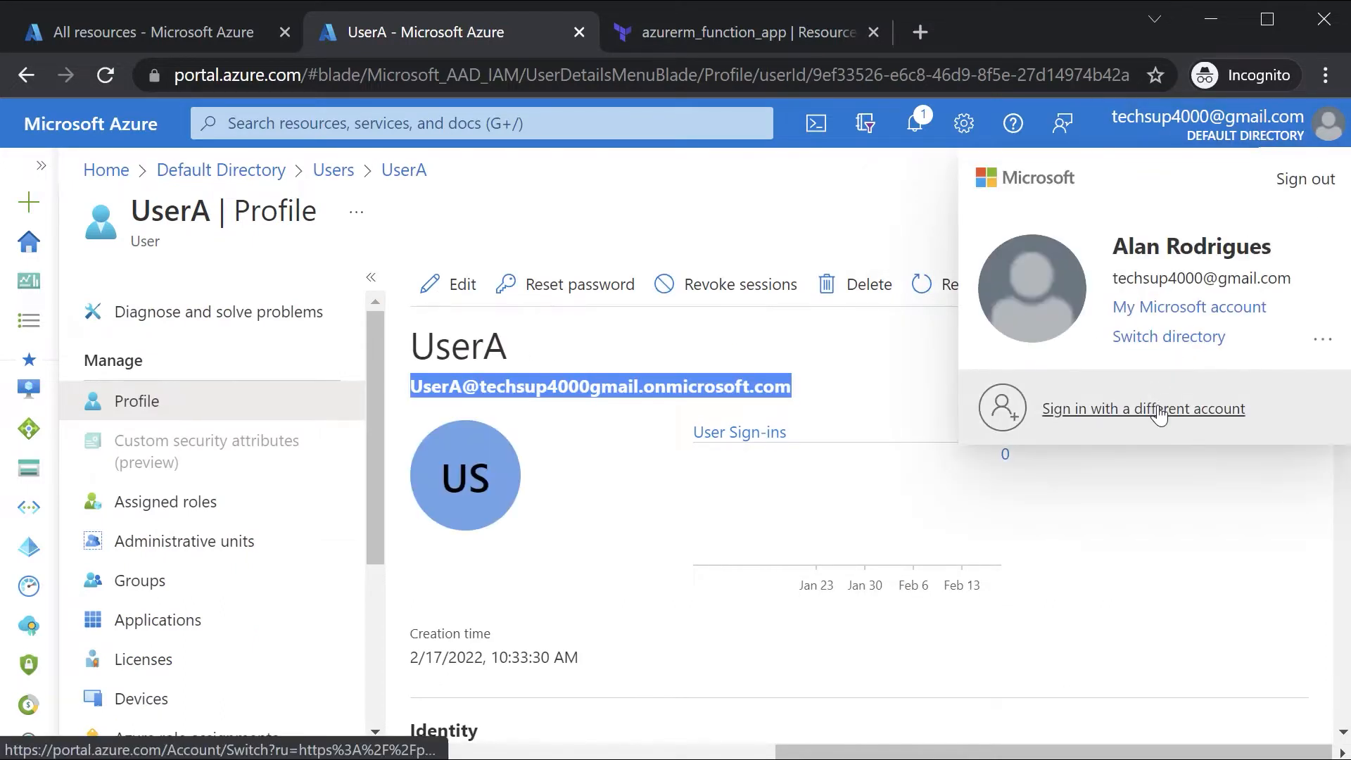
left_click(1142, 408)
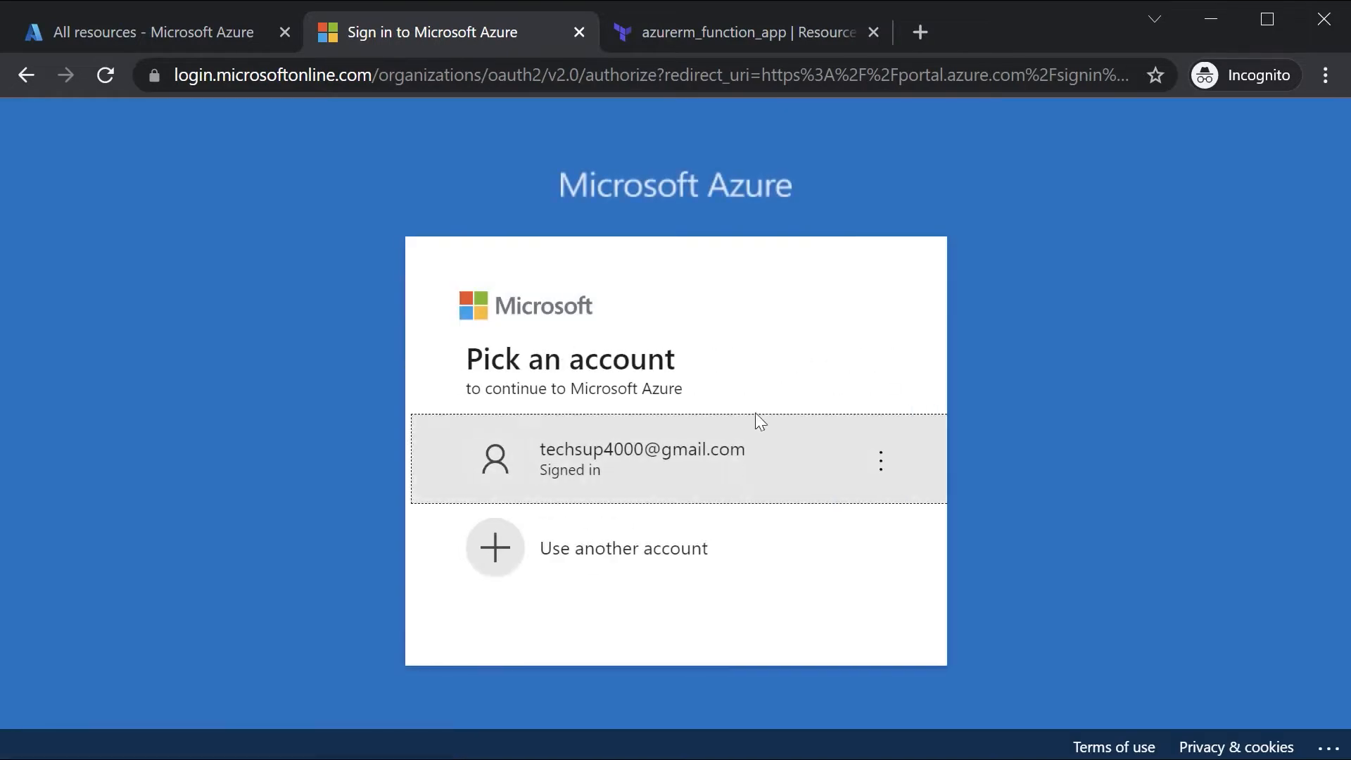
left_click(622, 547)
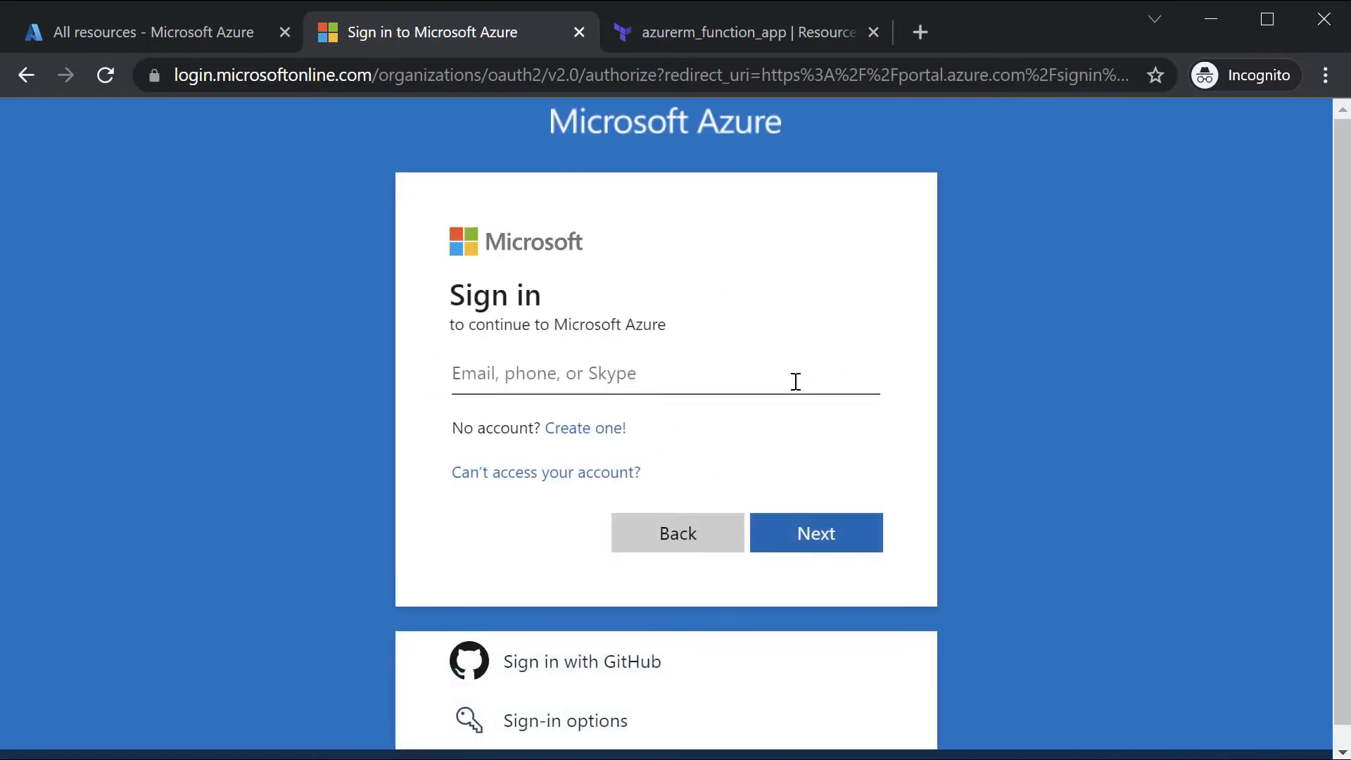
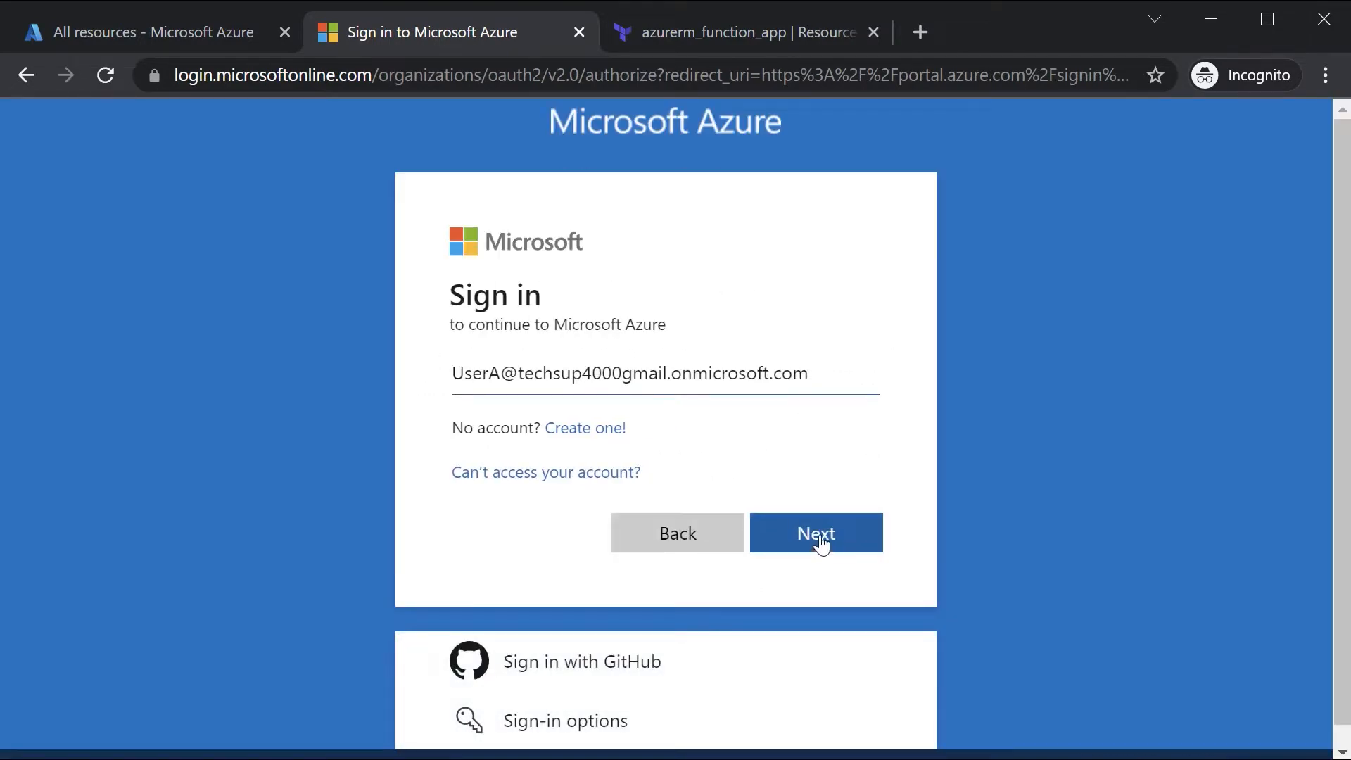
left_click(814, 532)
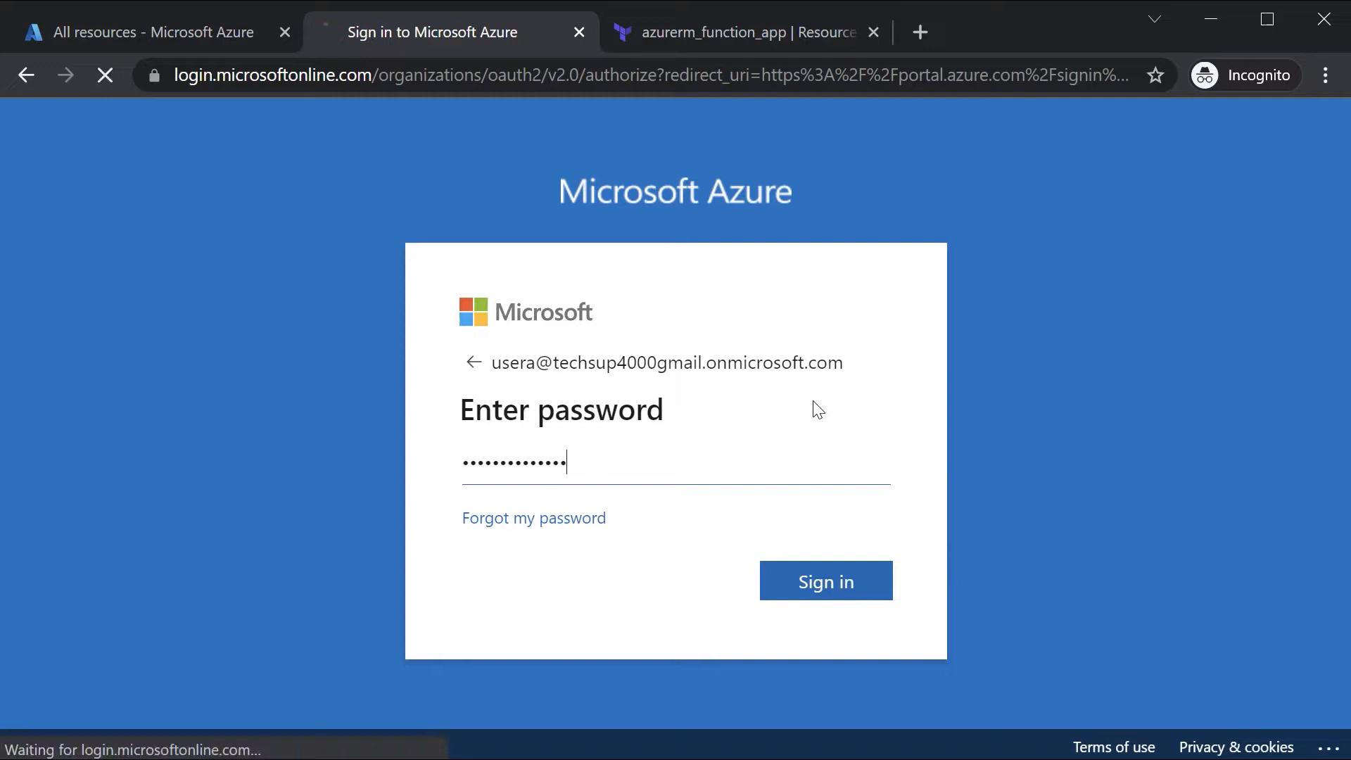
Step: Sign in with UserA's initial password and submit the required password update
left_click(824, 580)
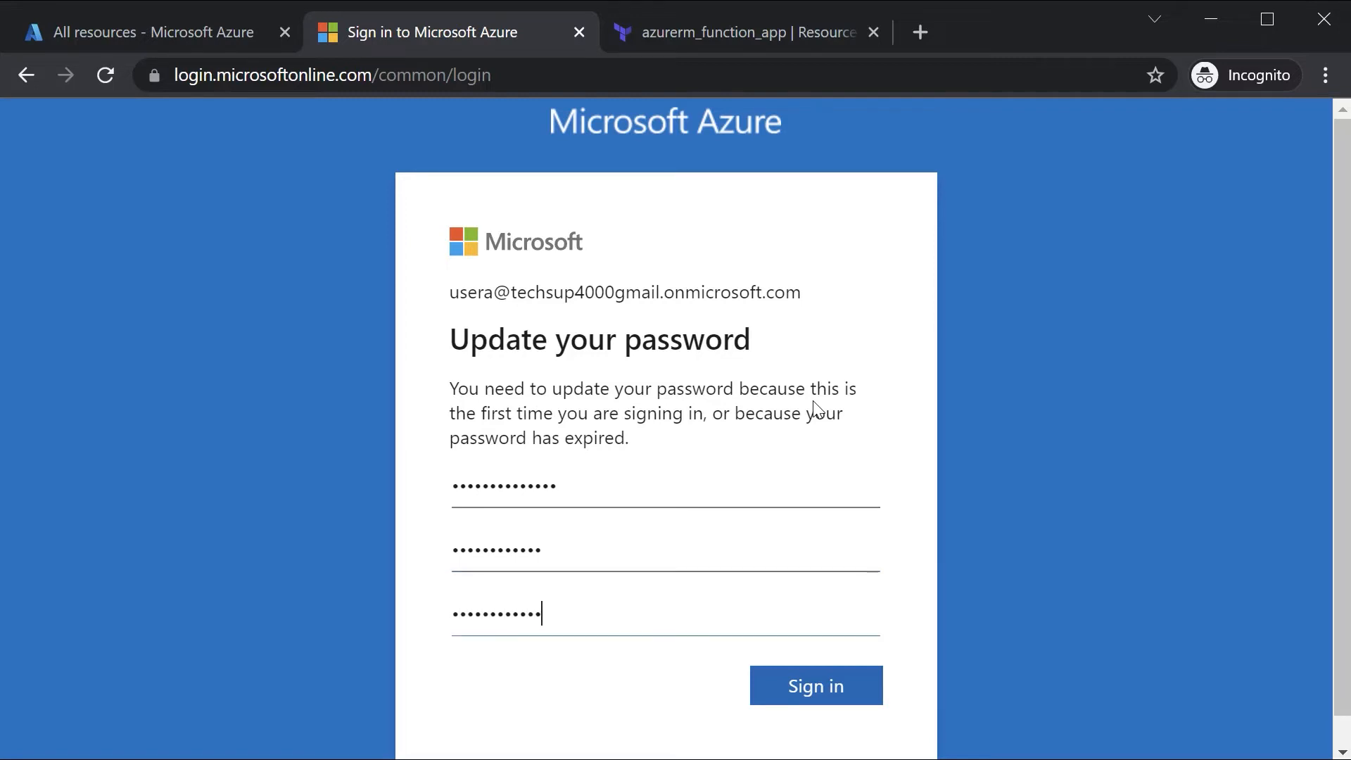
left_click(814, 684)
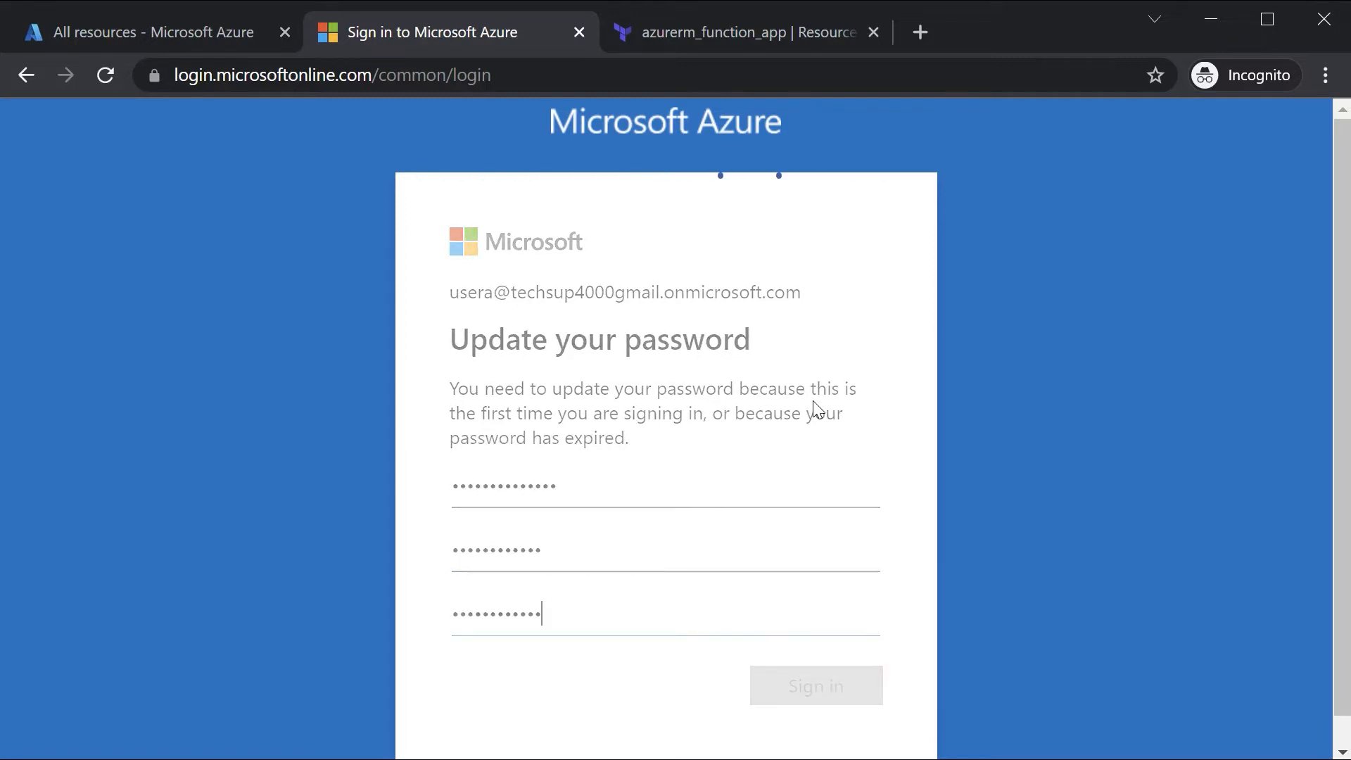
left_click(814, 685)
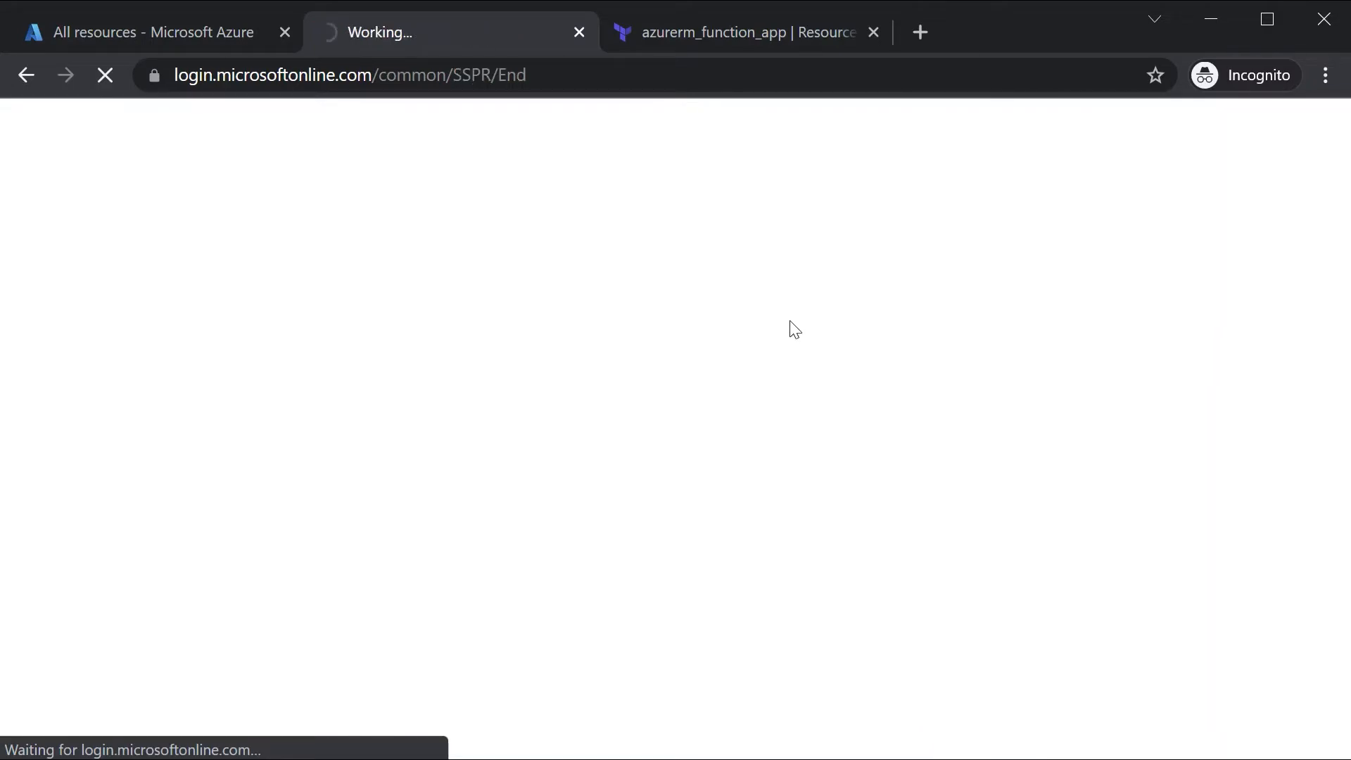
mouse_move(620, 349)
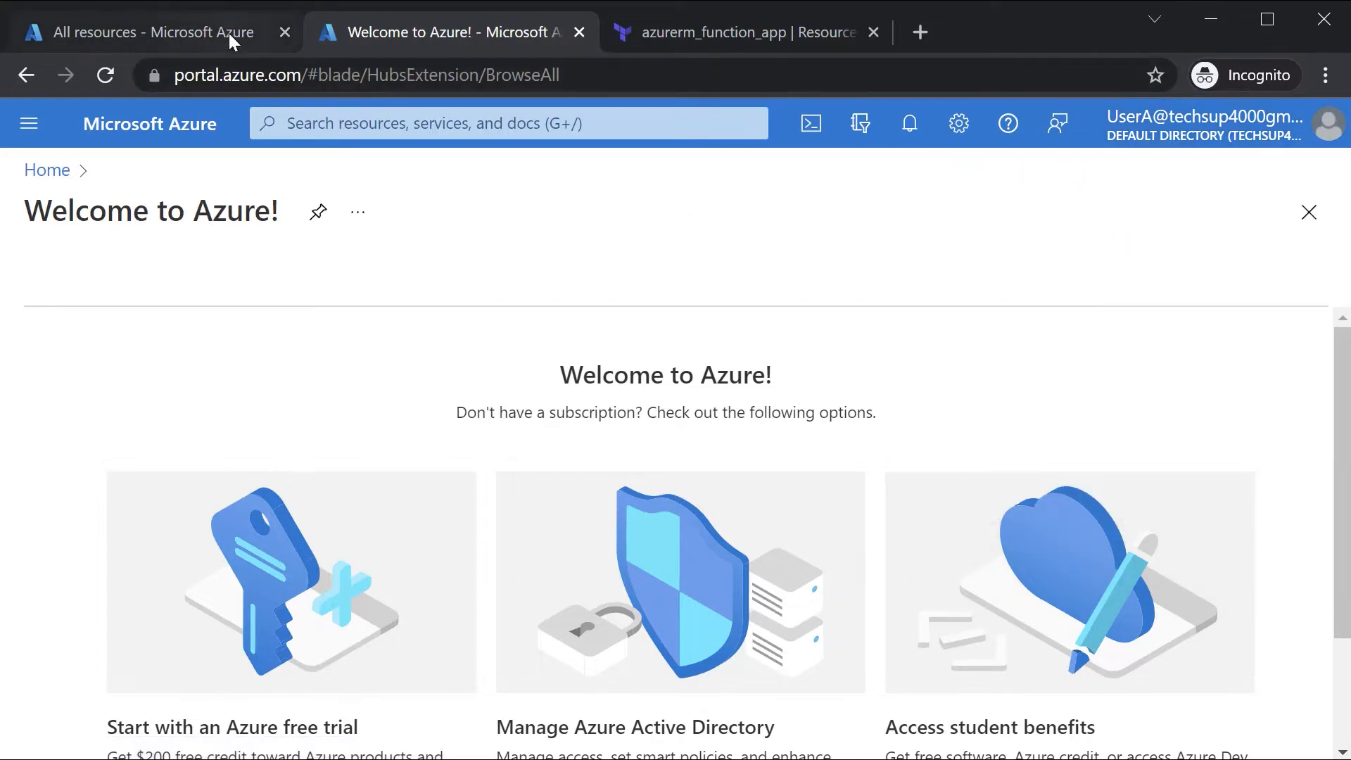
Step: Return to the admin's All resources list tab
left_click(138, 32)
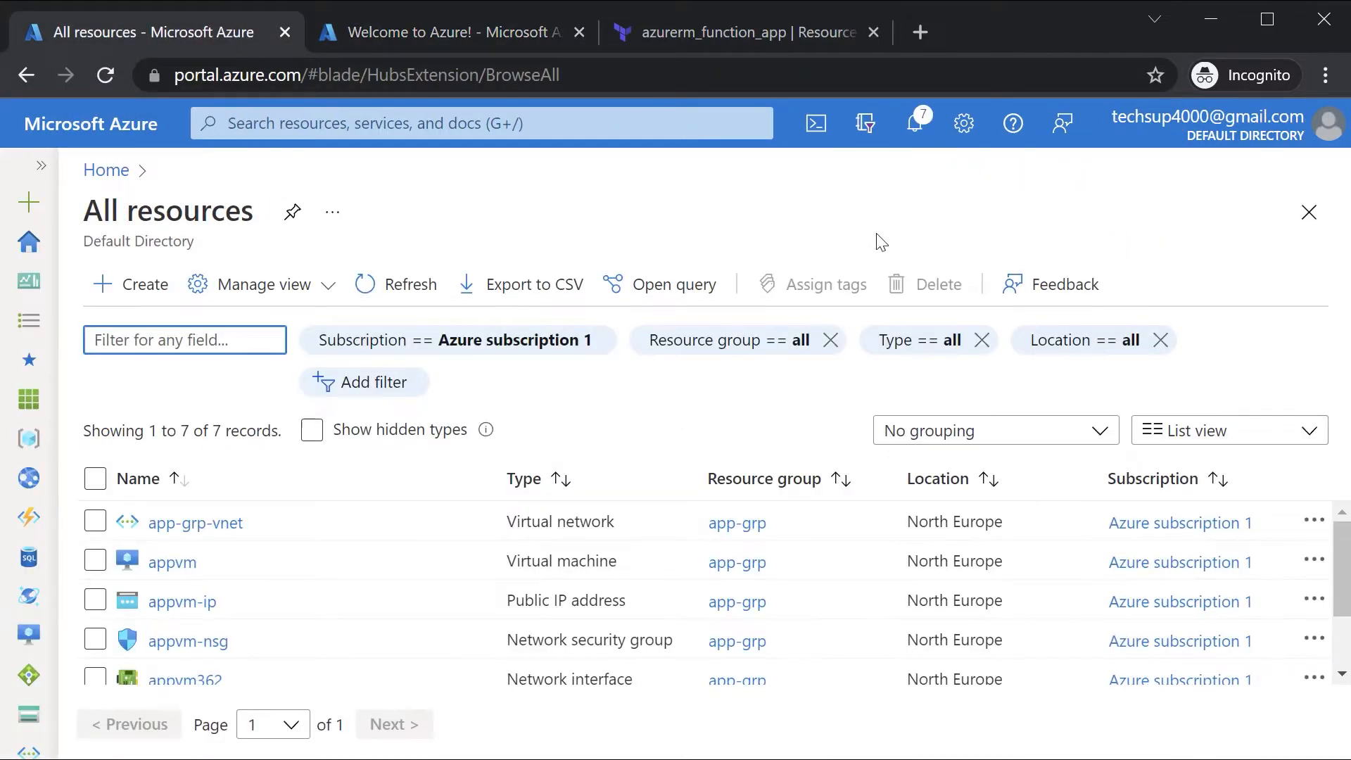
mouse_move(872, 211)
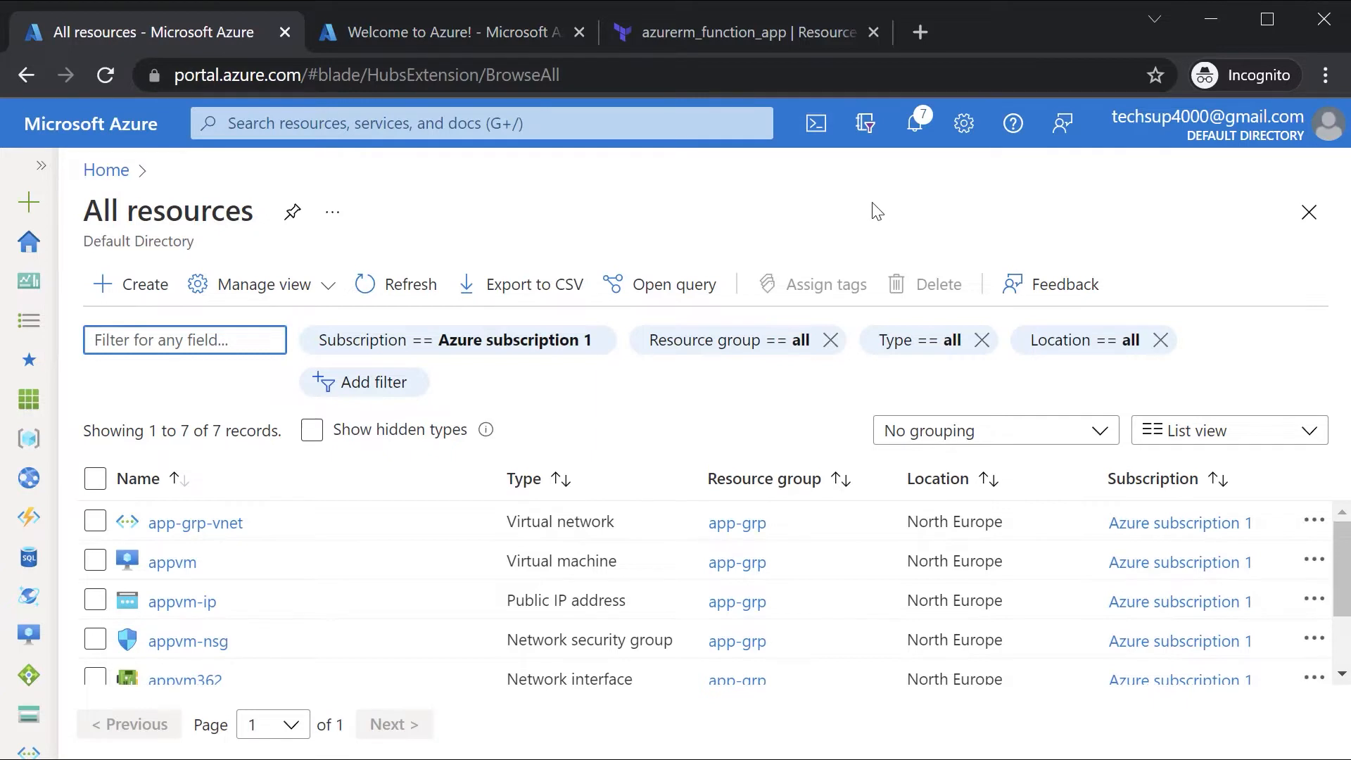
mouse_move(853, 170)
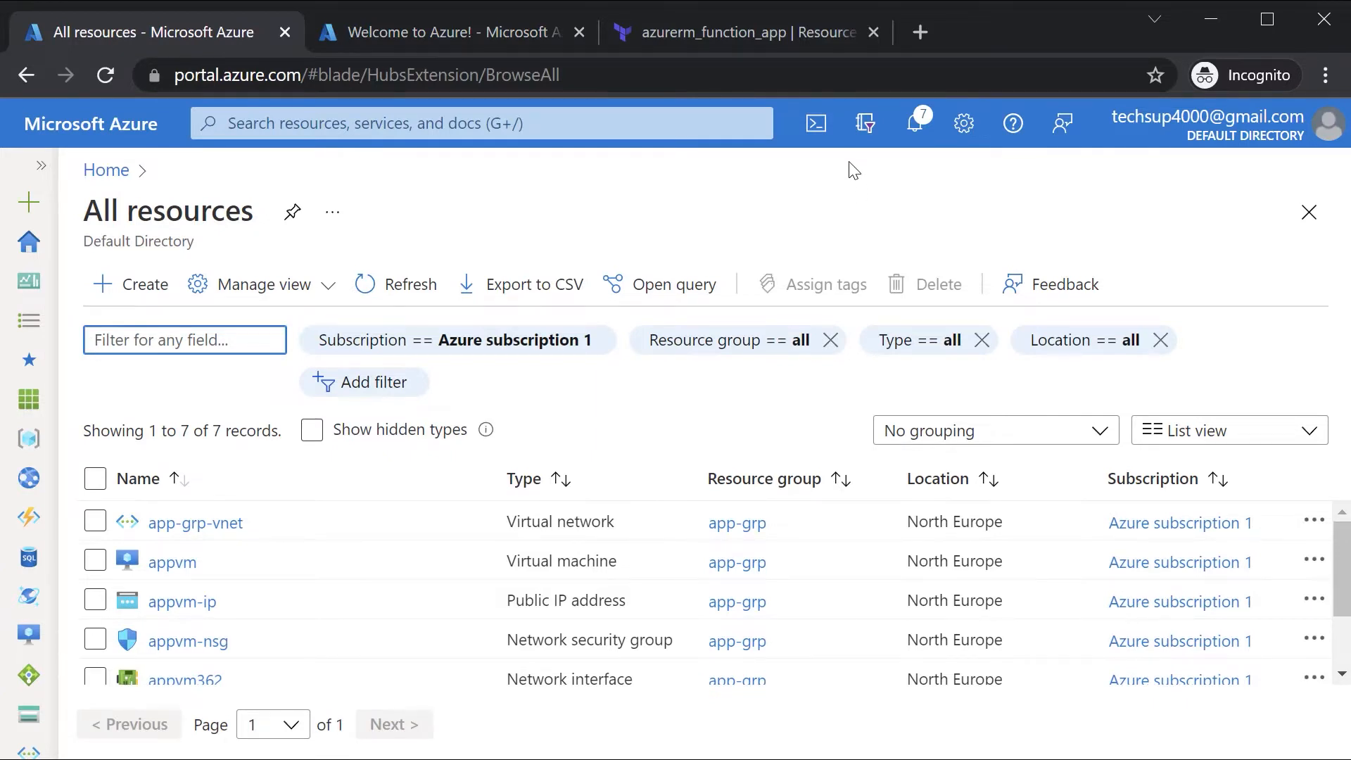
mouse_move(848, 171)
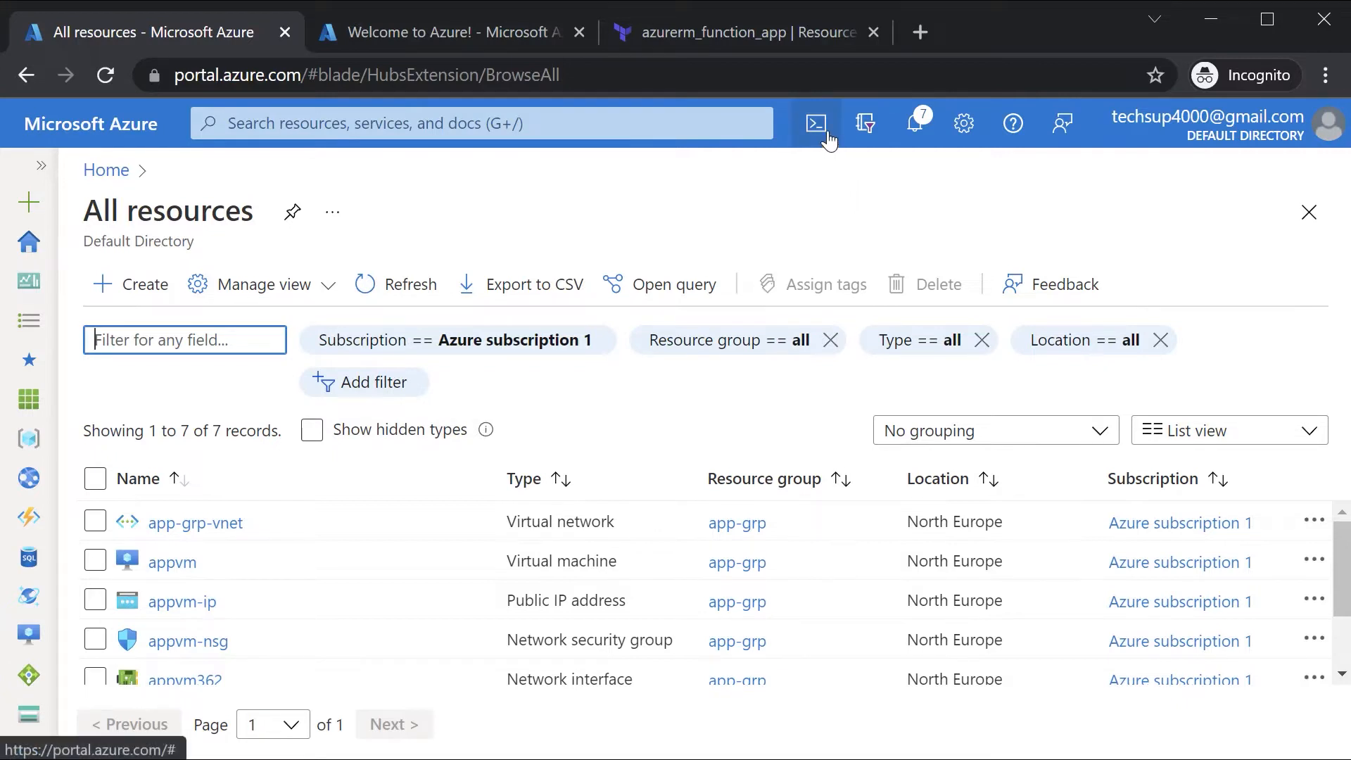
mouse_move(814, 123)
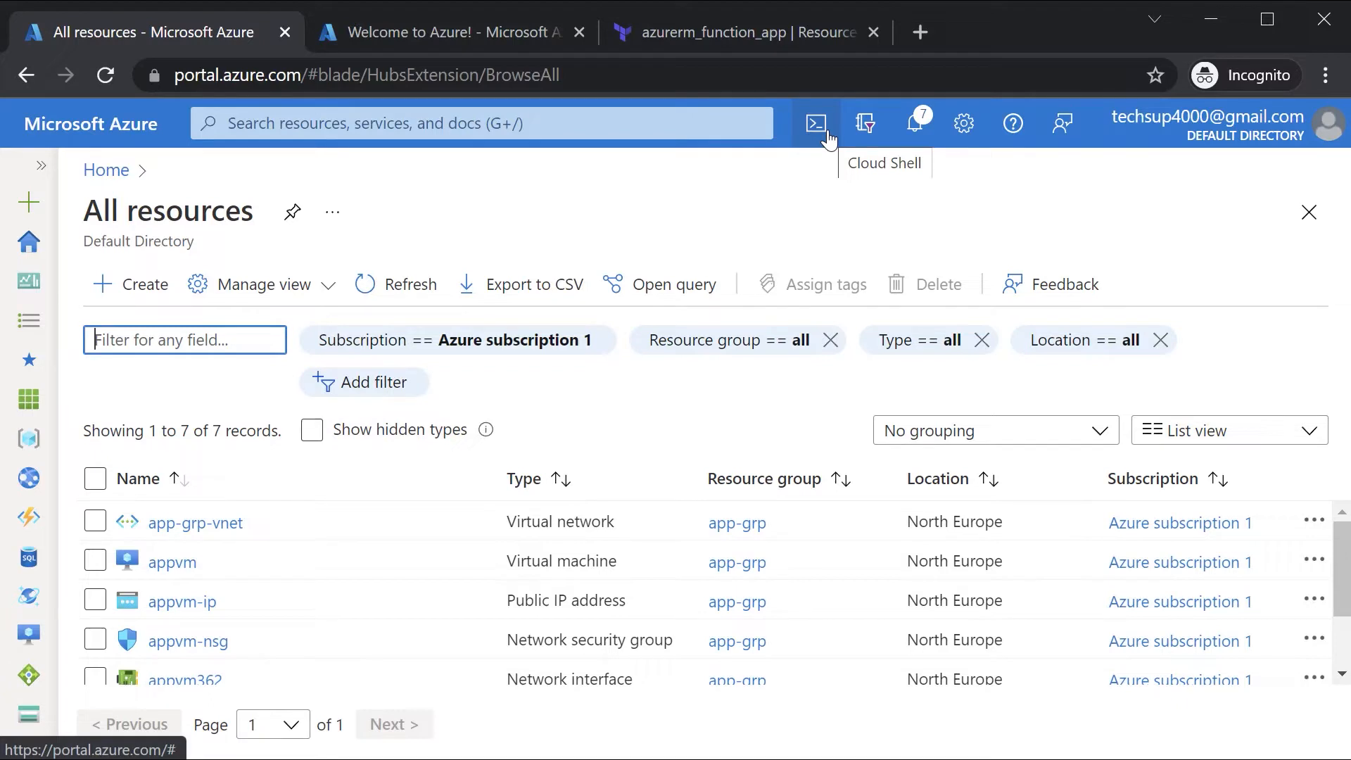
mouse_move(722, 513)
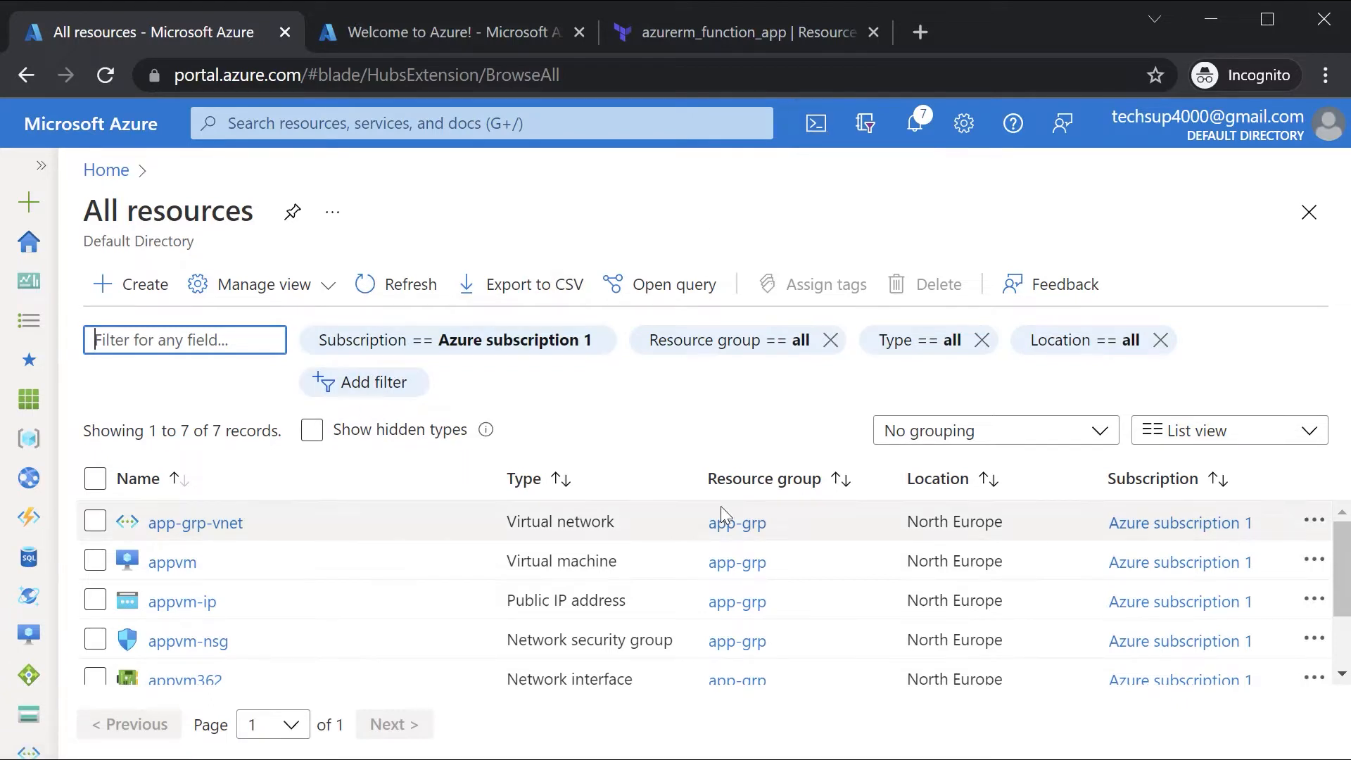
mouse_move(737, 523)
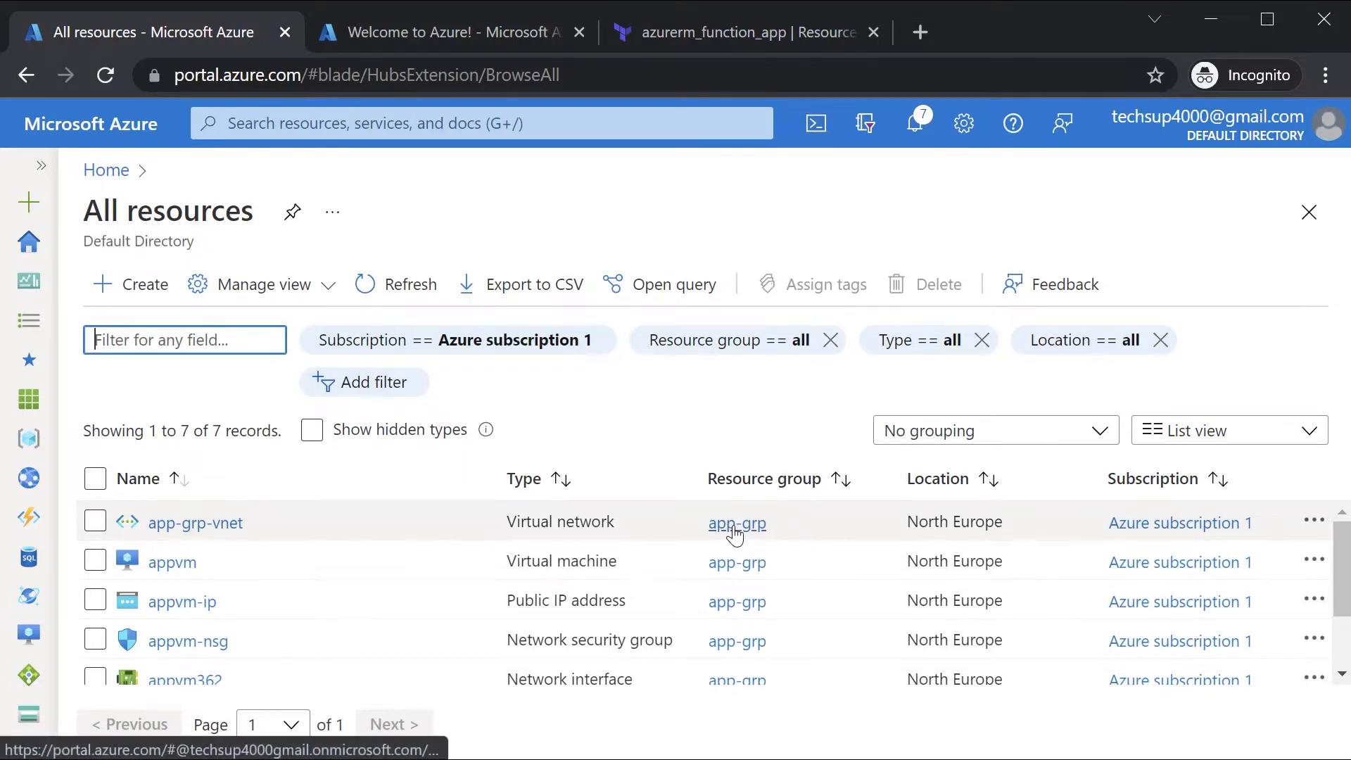
Step: Add a Reader role assignment for UserA through app-grp's Access control (IAM)
left_click(737, 523)
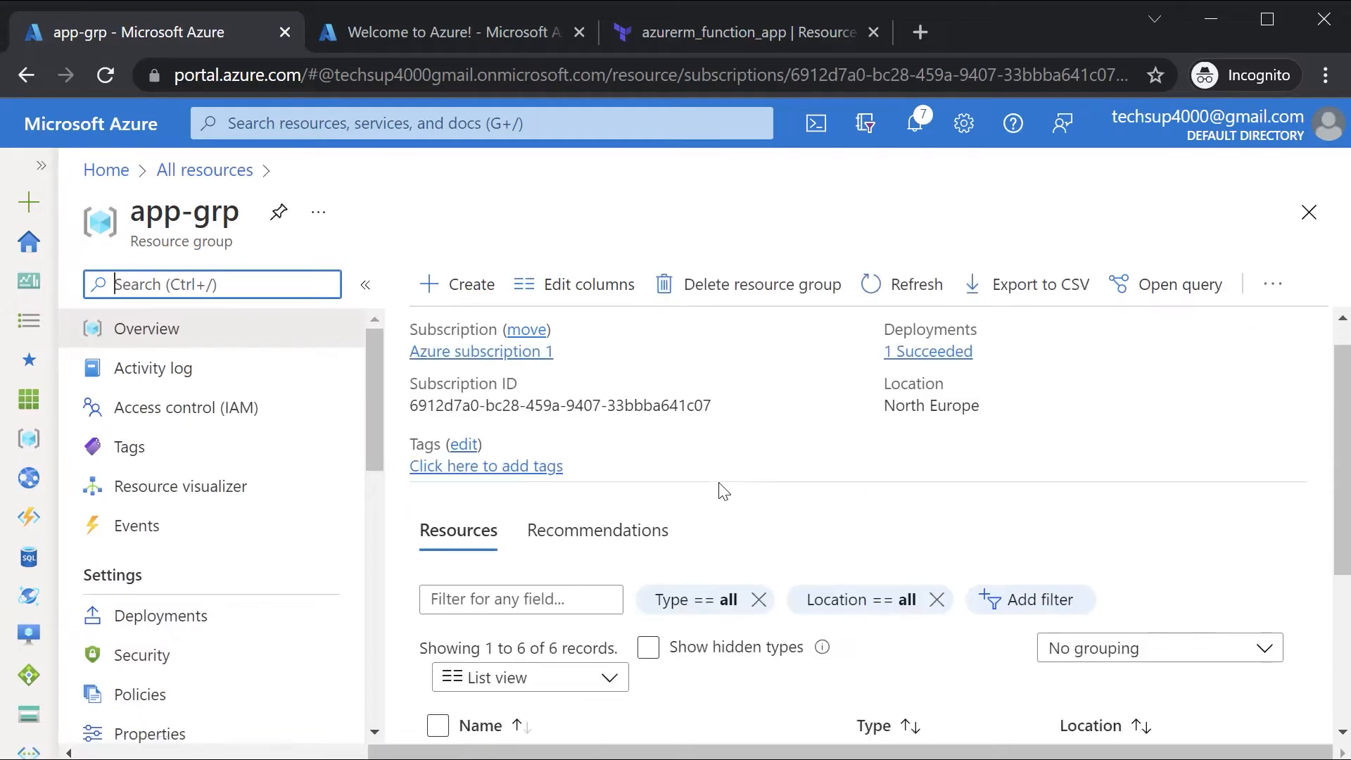
scroll("down", 3)
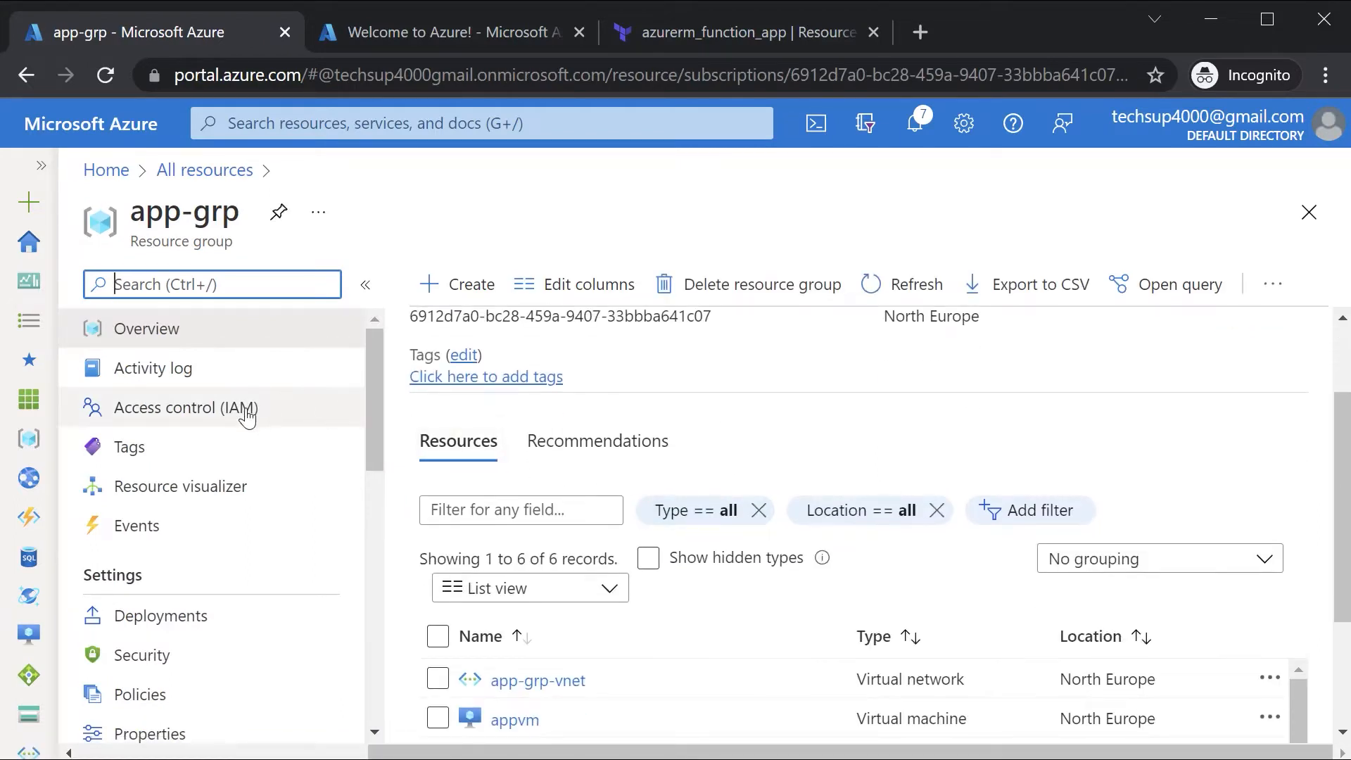
left_click(185, 407)
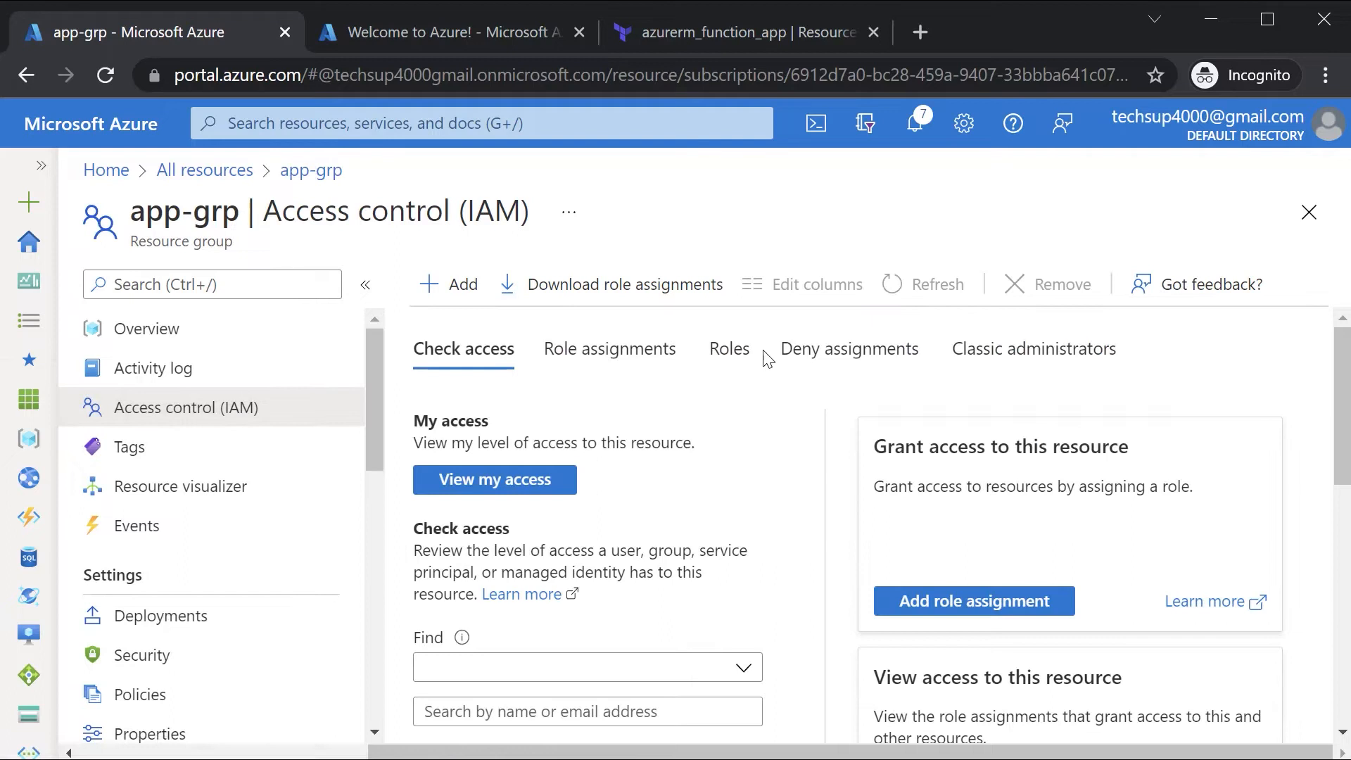
left_click(448, 284)
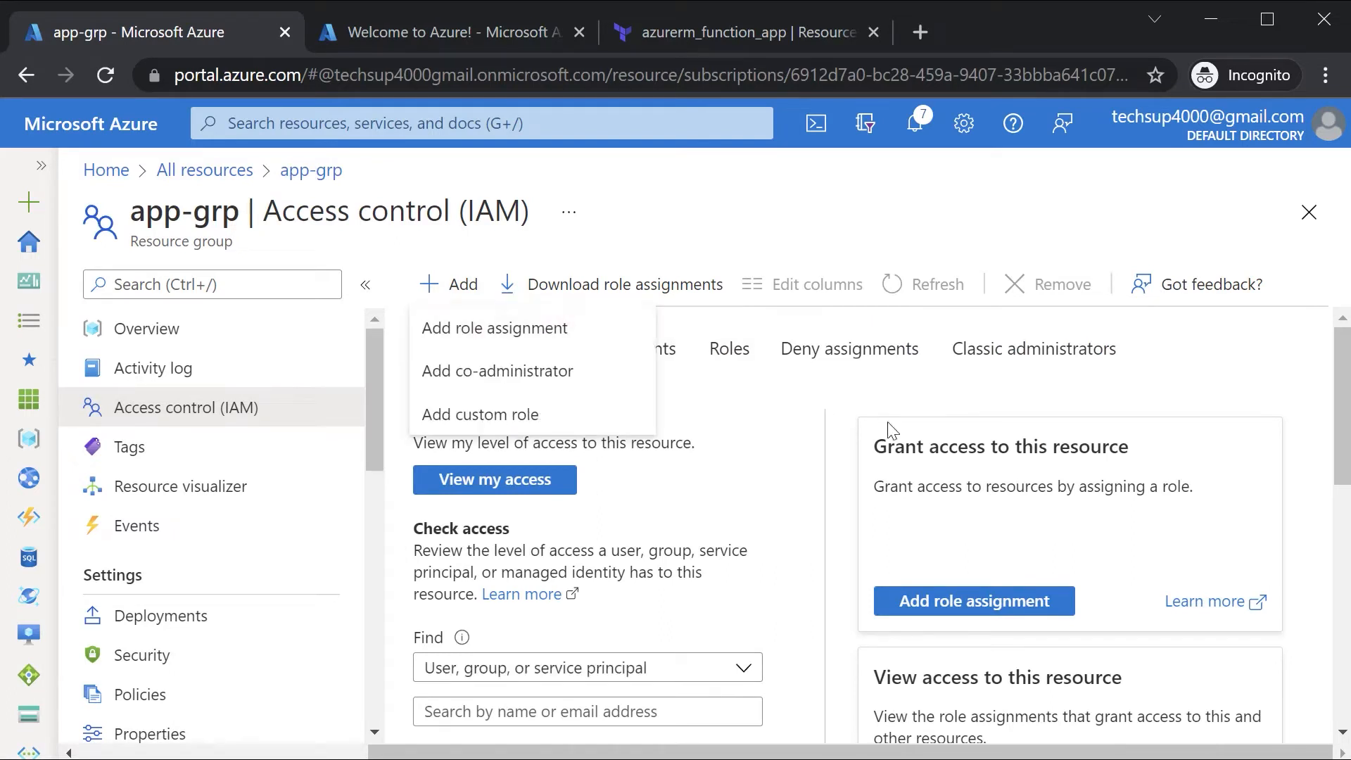
mouse_move(495, 327)
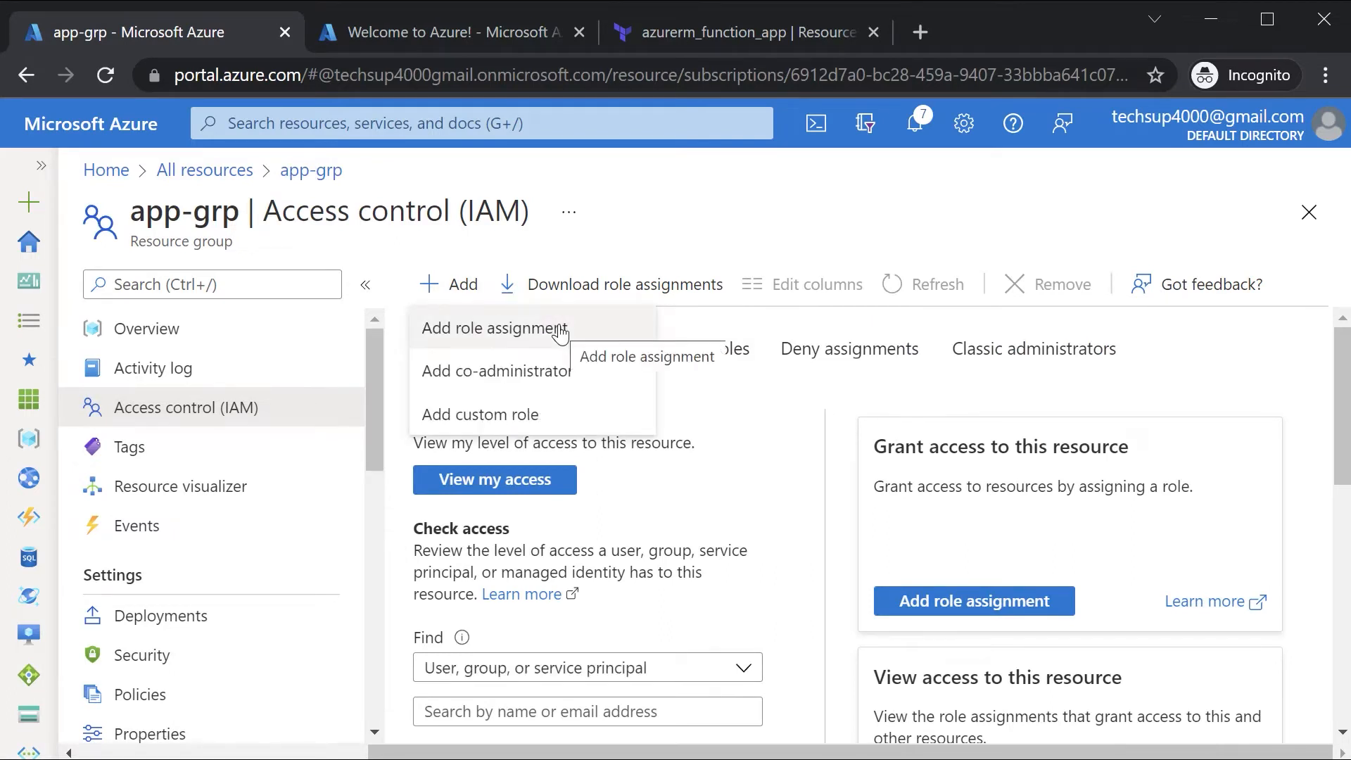
left_click(494, 327)
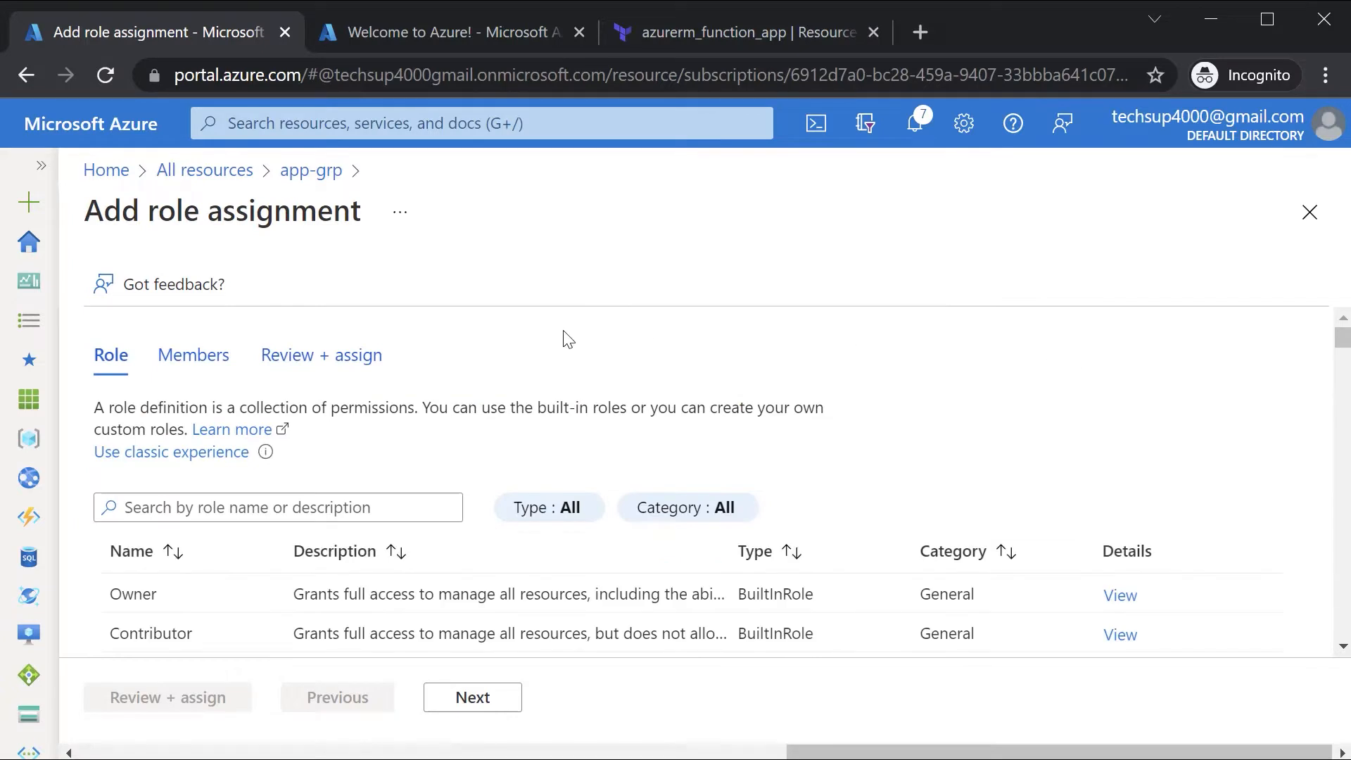
scroll("down", 3)
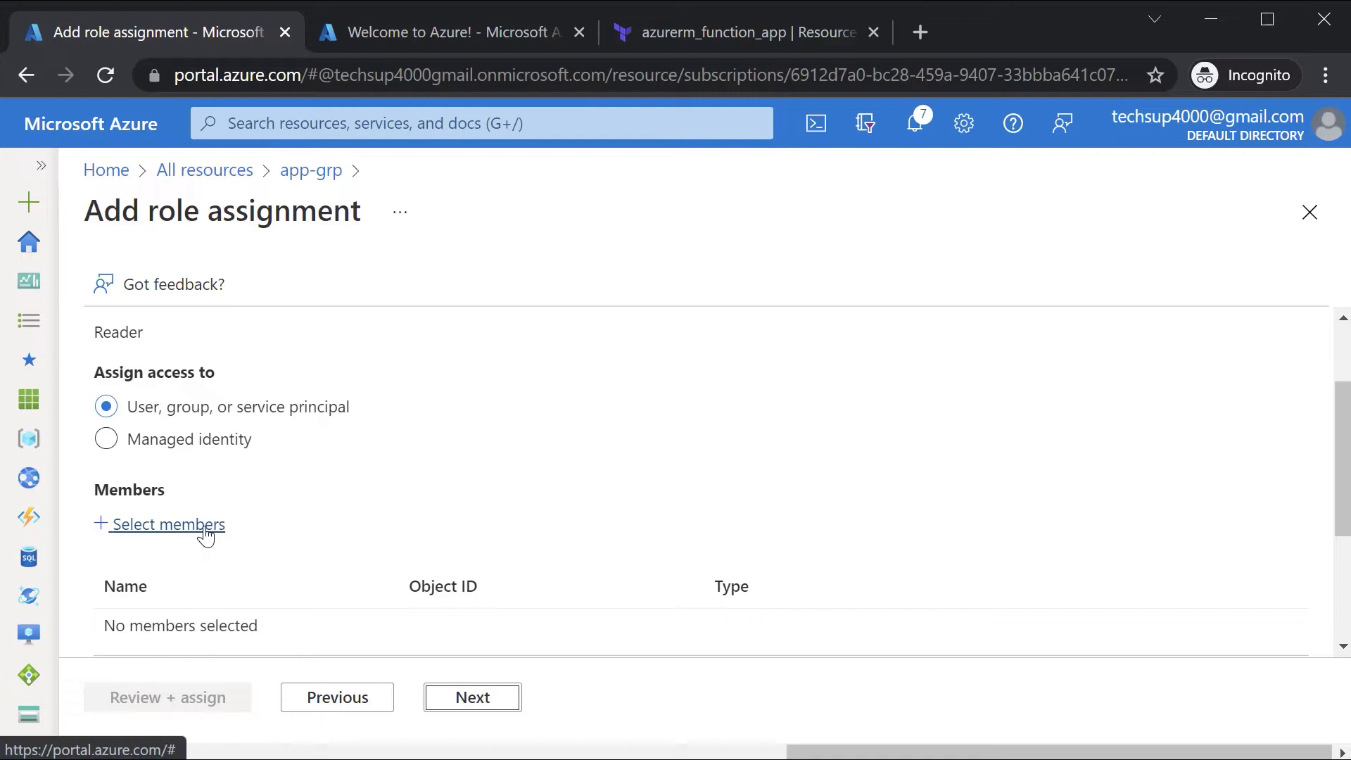
left_click(168, 523)
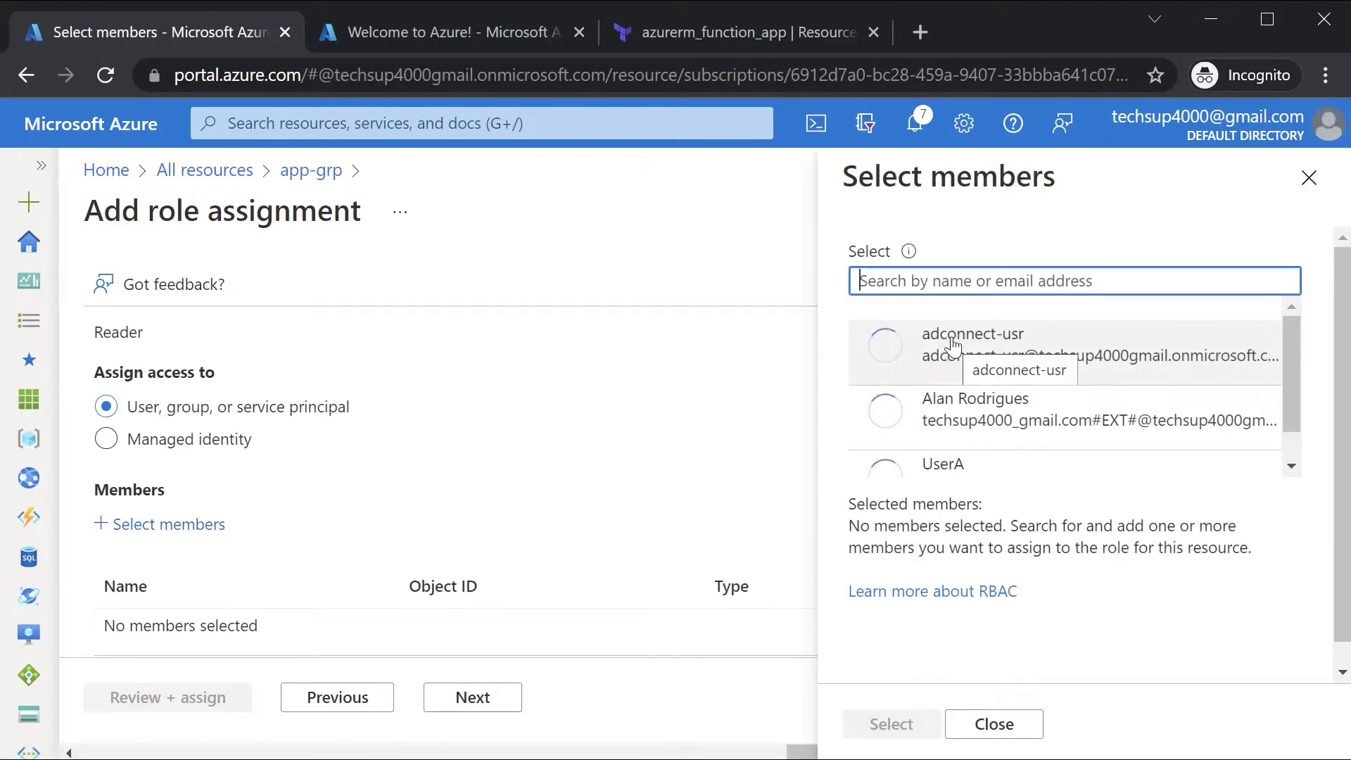
scroll("down", 3)
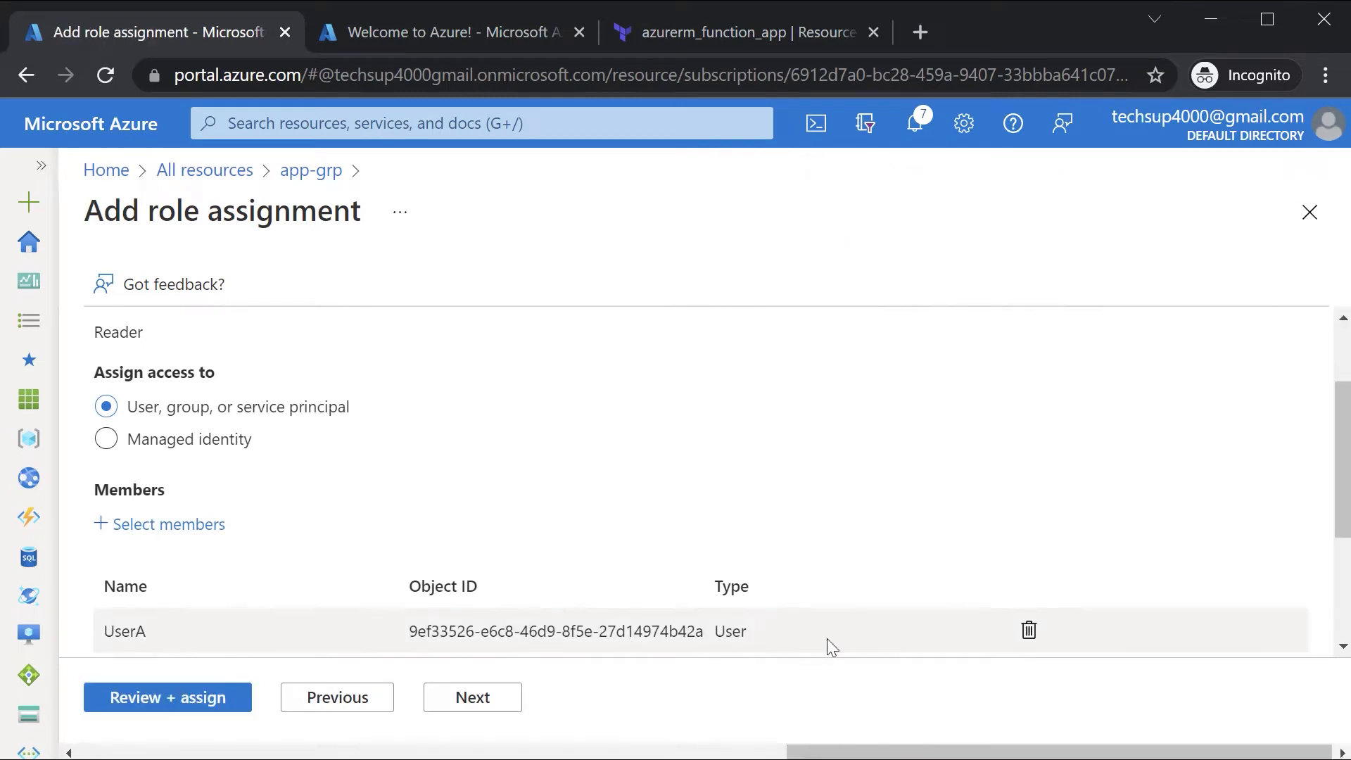
left_click(472, 697)
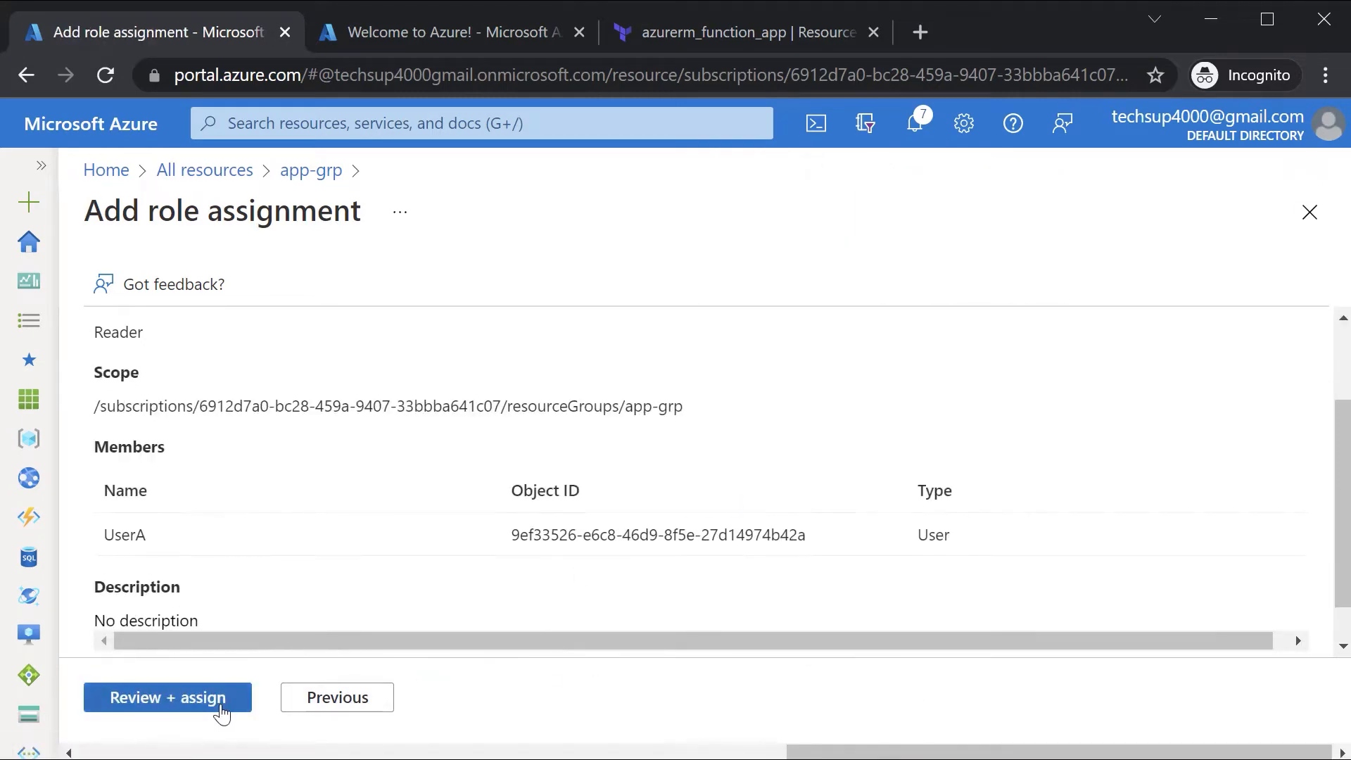
left_click(167, 697)
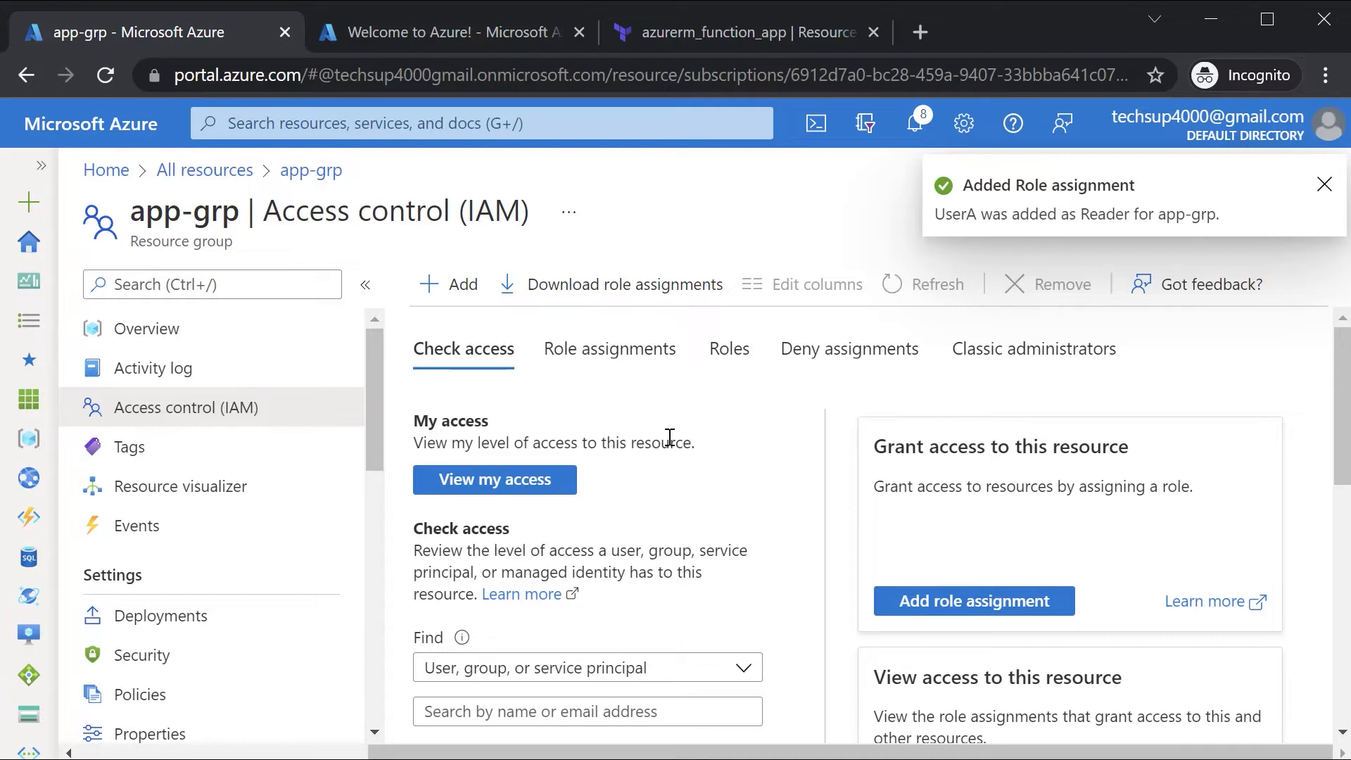
left_click(1325, 183)
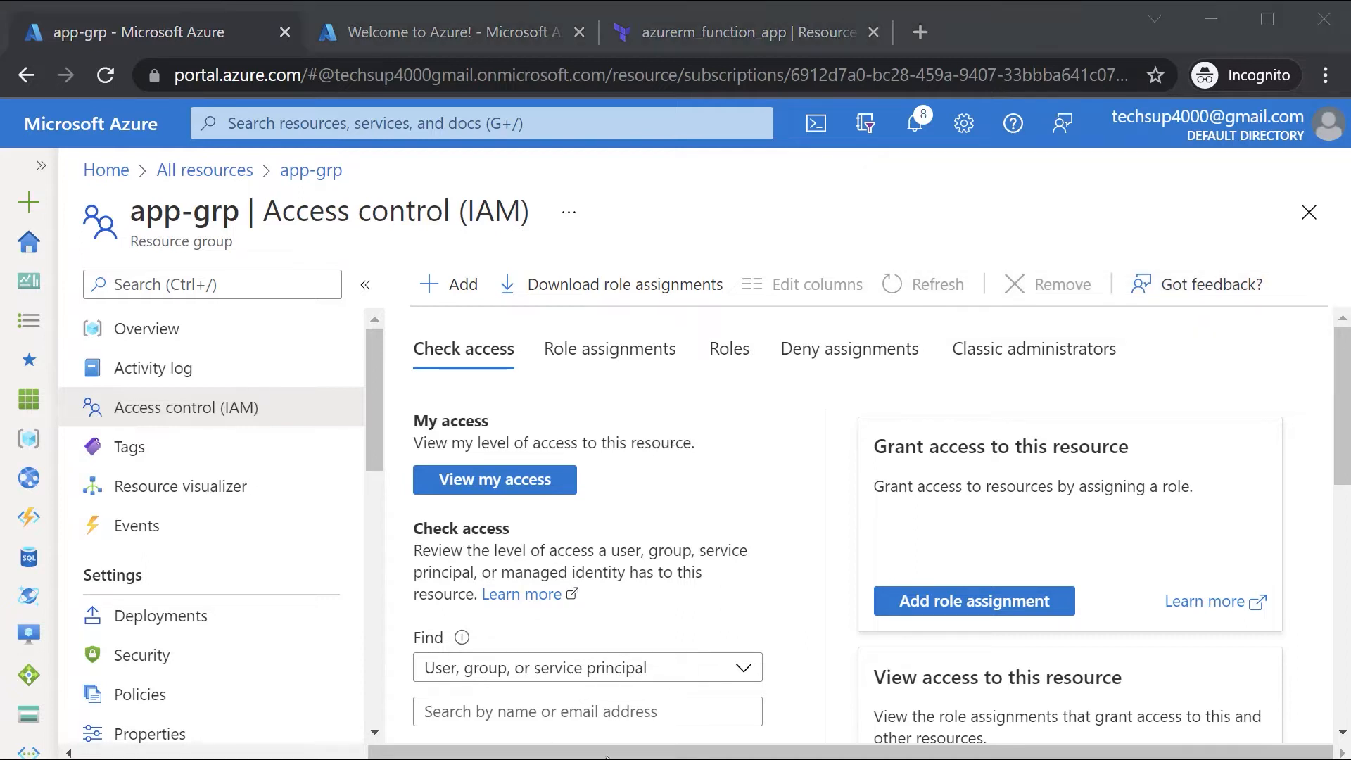
mouse_move(706, 107)
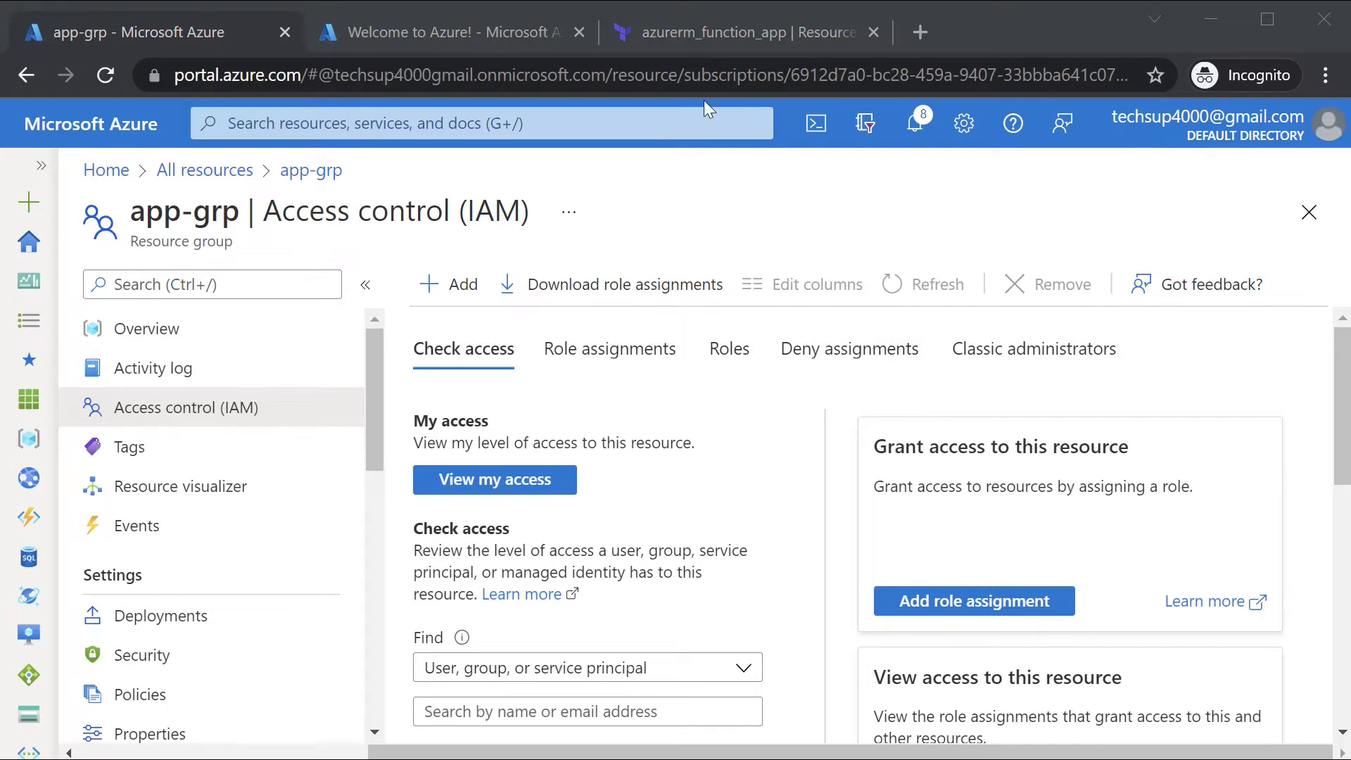
left_click(441, 32)
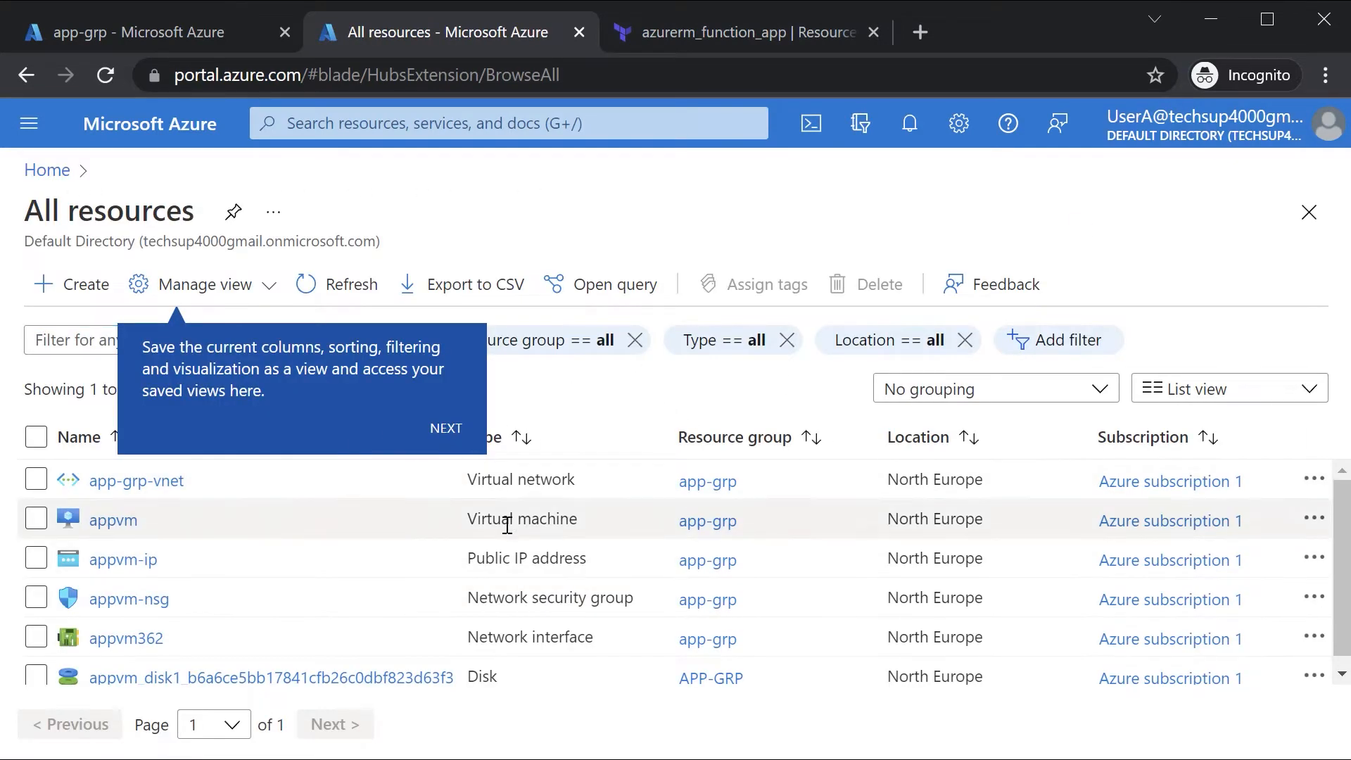
mouse_move(706, 521)
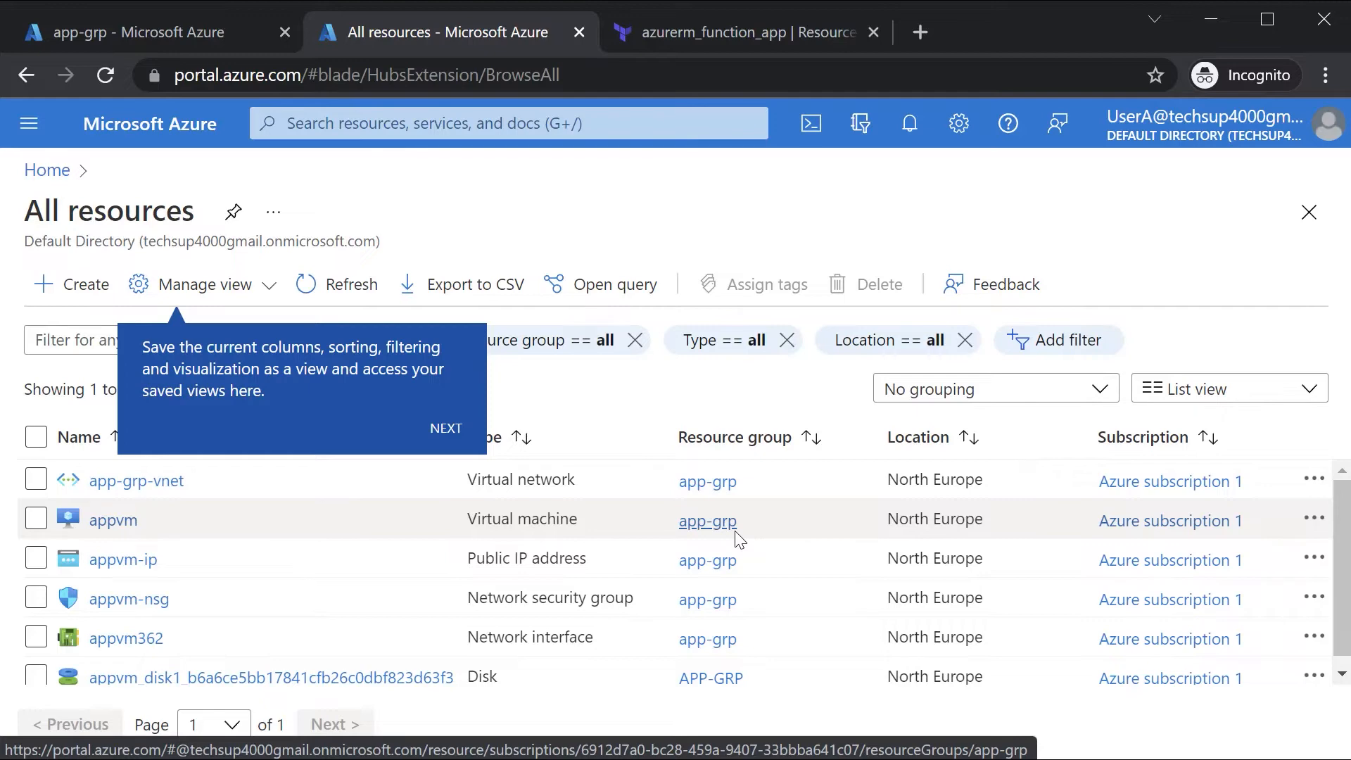
left_click(706, 521)
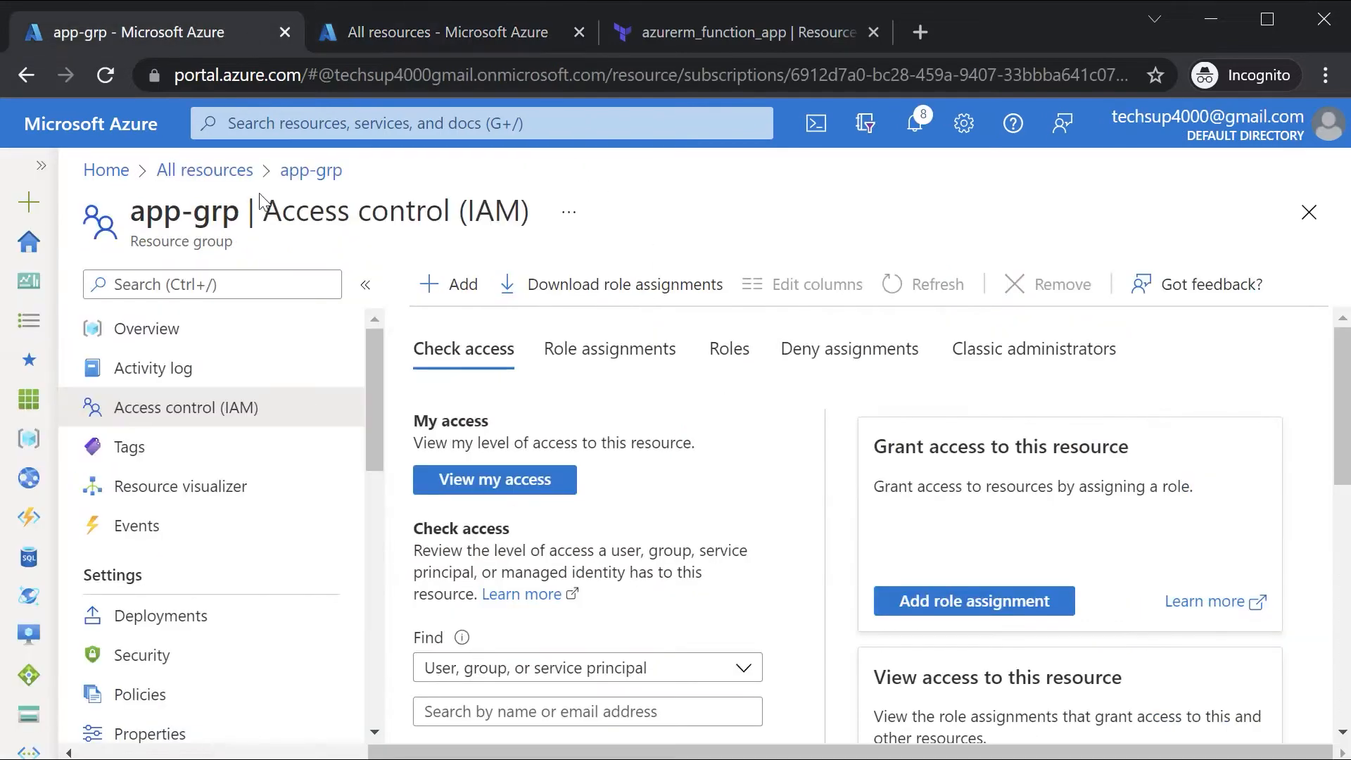
mouse_move(310, 331)
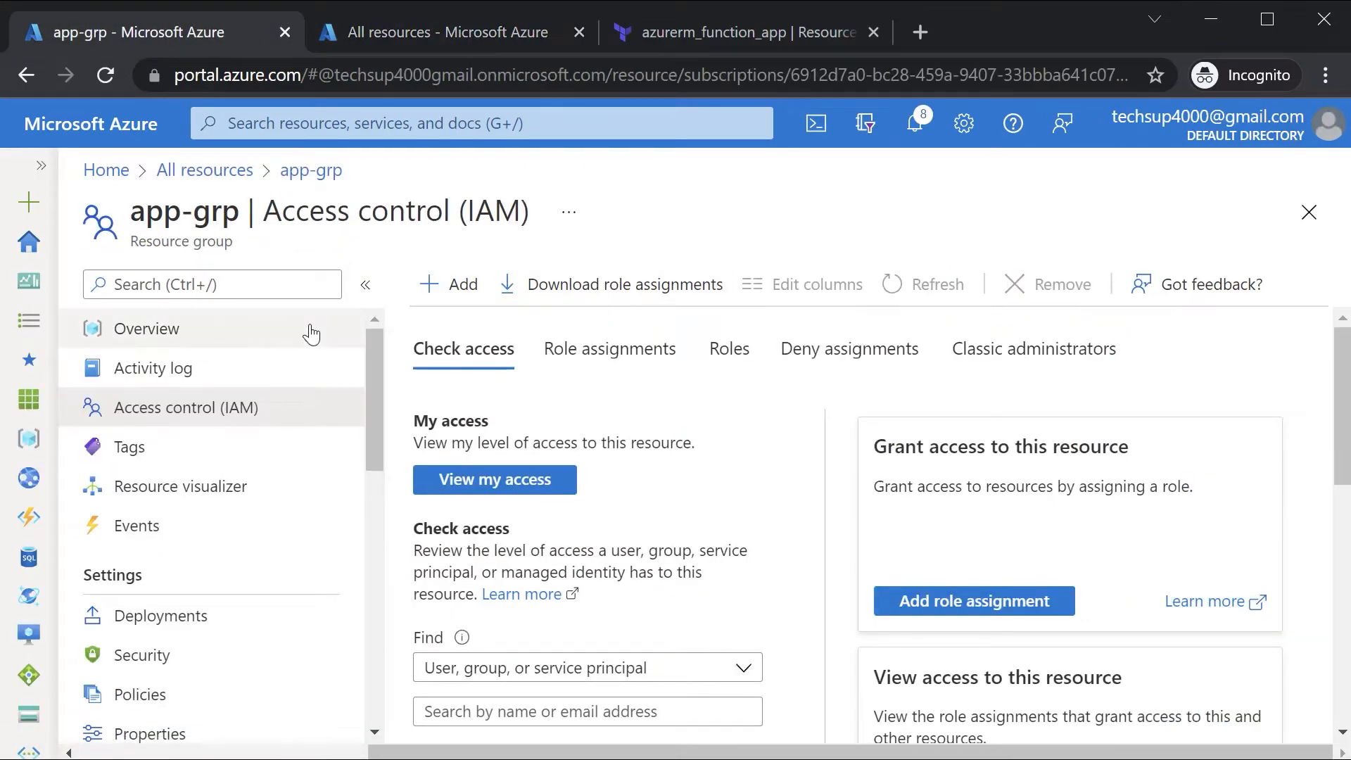
Step: Delete the app-grp resource group from its Overview page and confirm the deletion
left_click(151, 328)
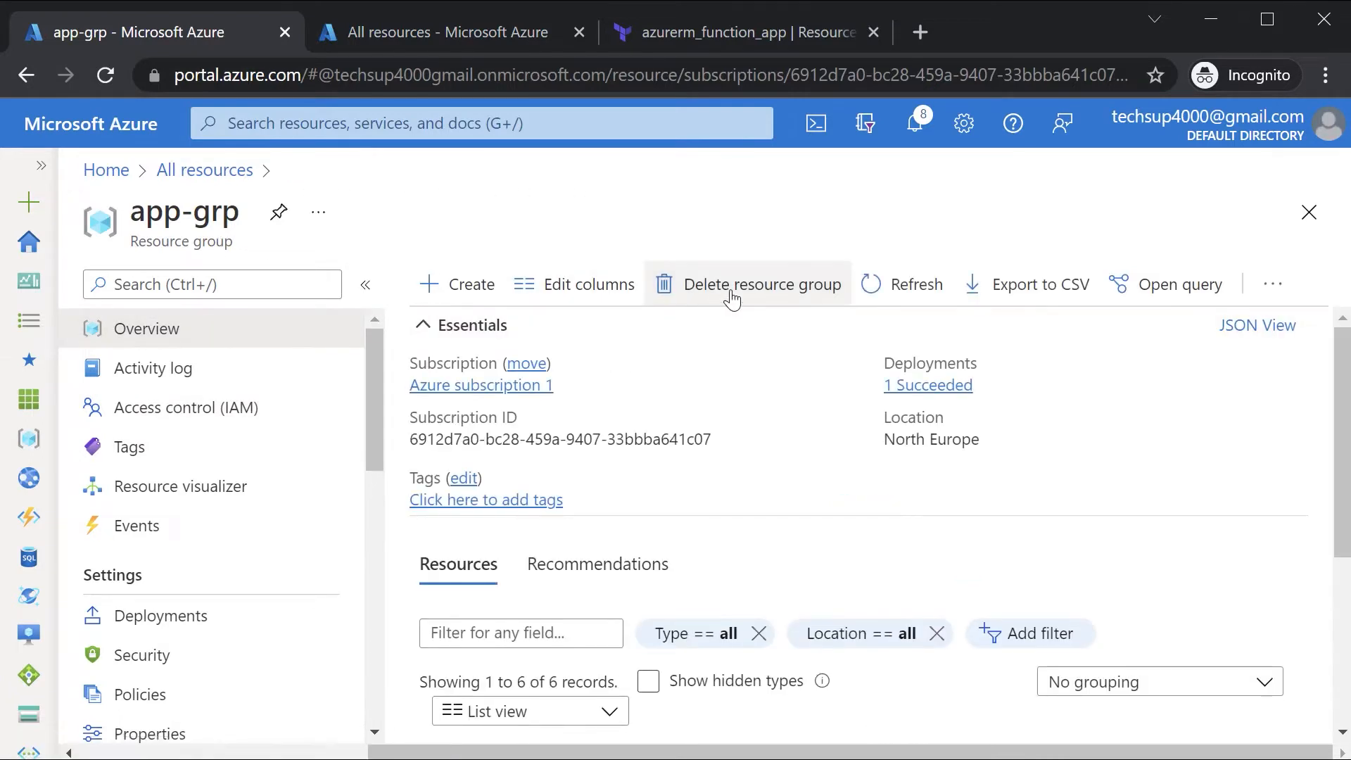
left_click(760, 284)
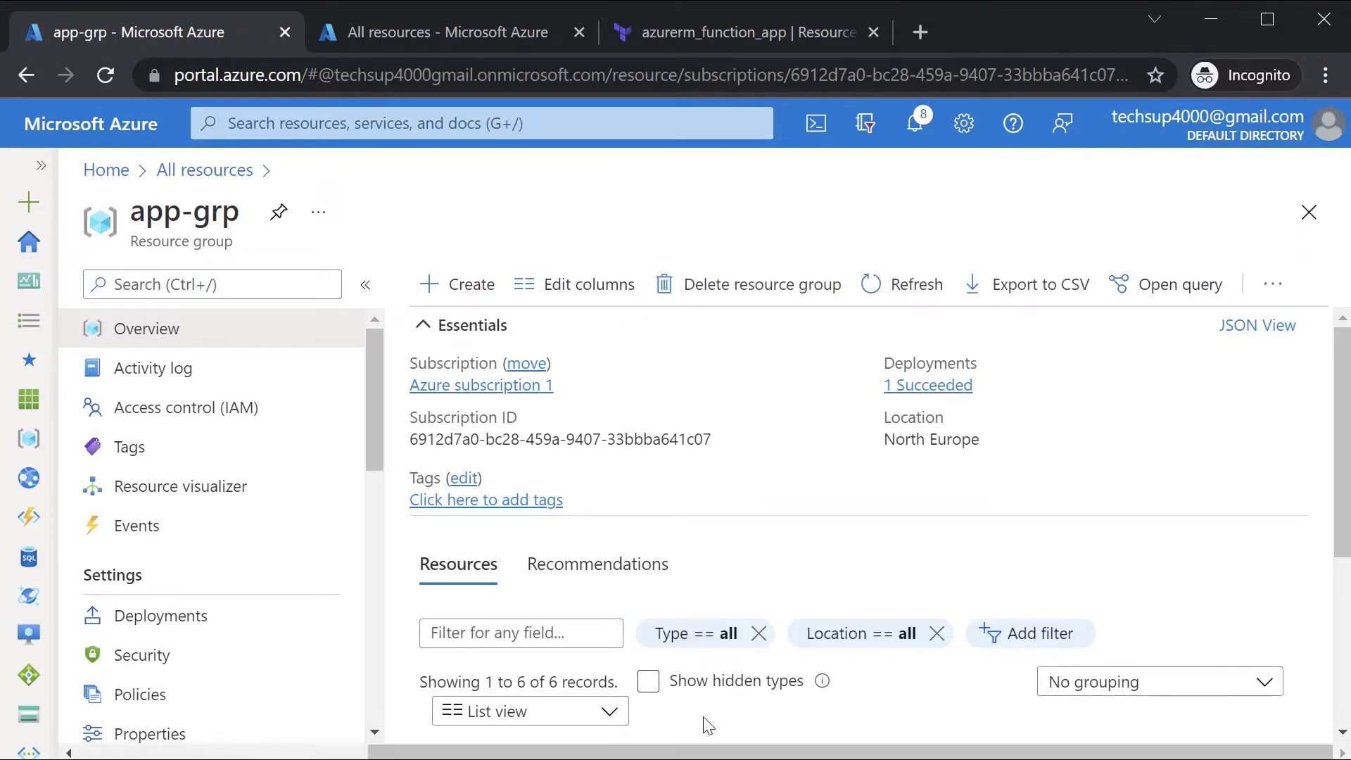
left_click(764, 284)
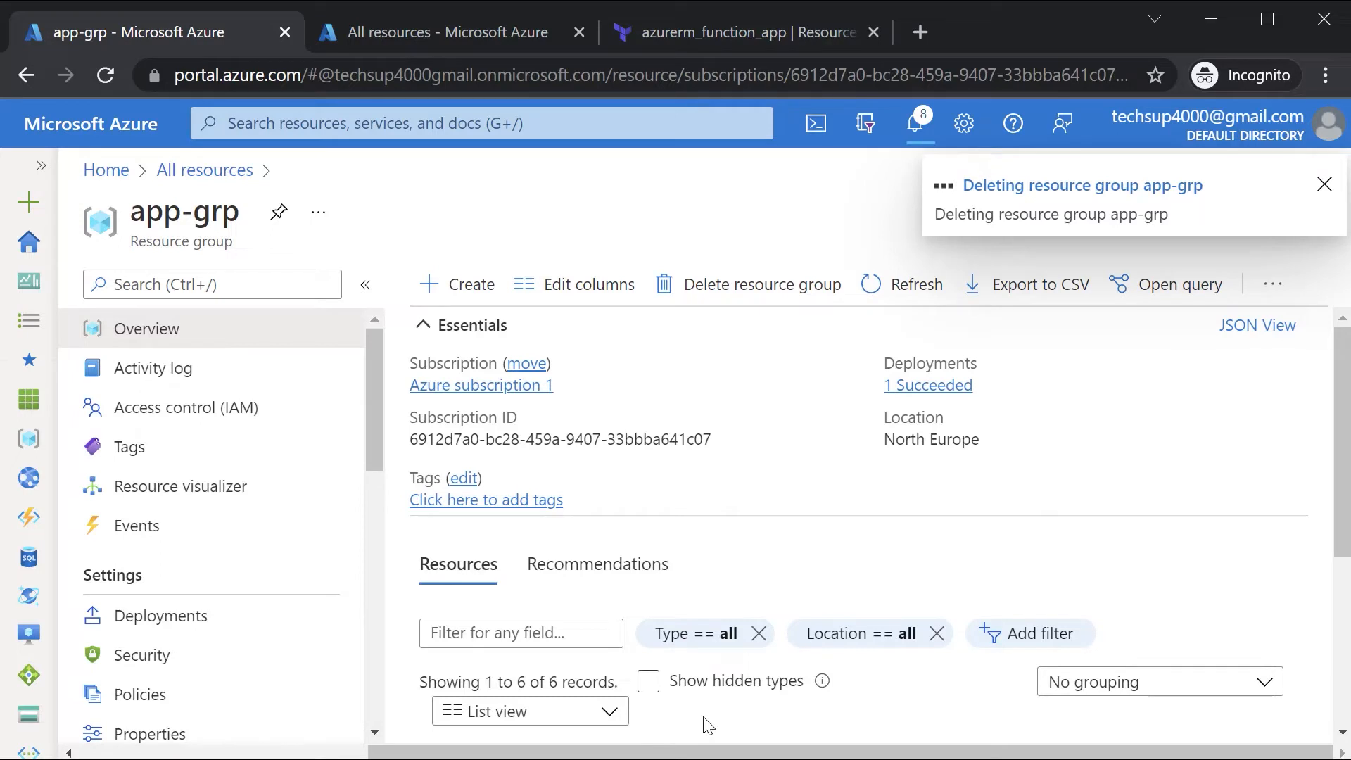
left_click(1324, 184)
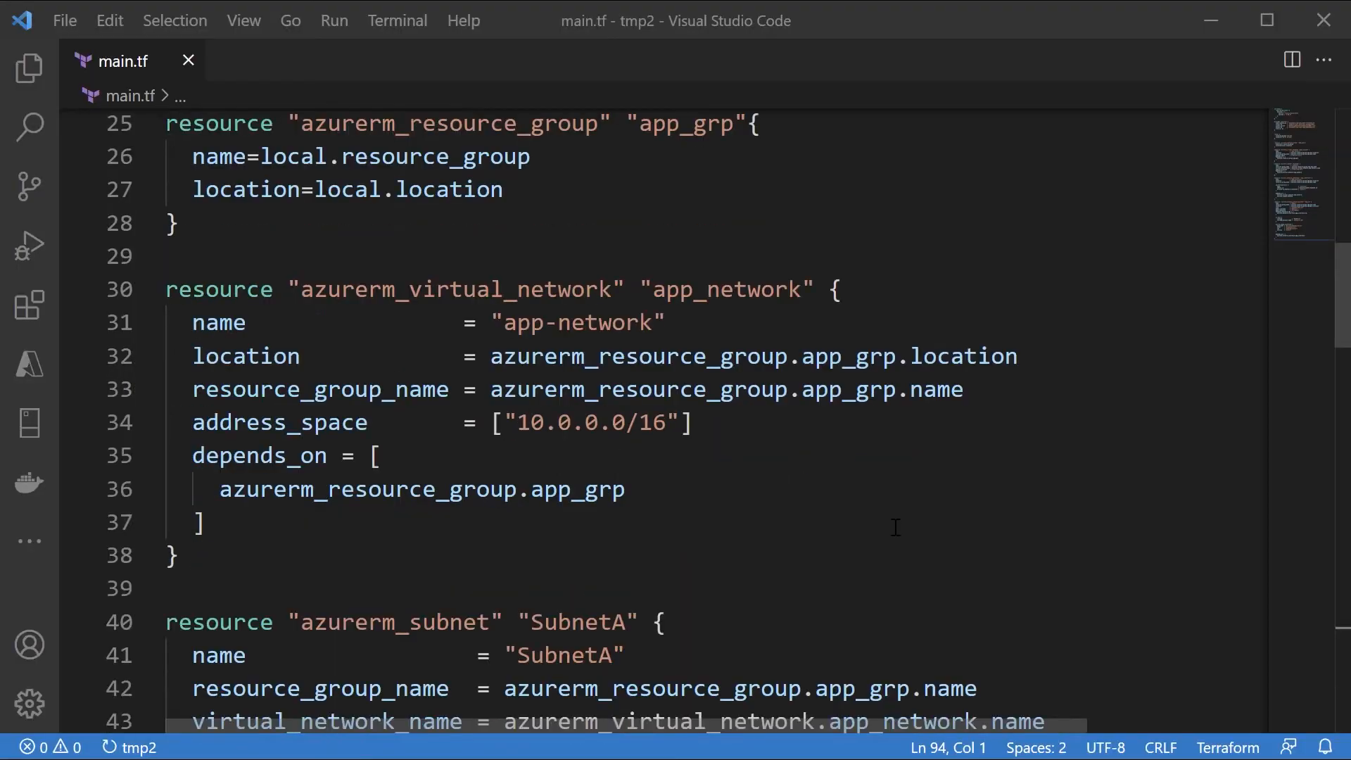
Step: Paste the registry's azuread_user example at the end of main.tf and rename it UserA
scroll("down", 3)
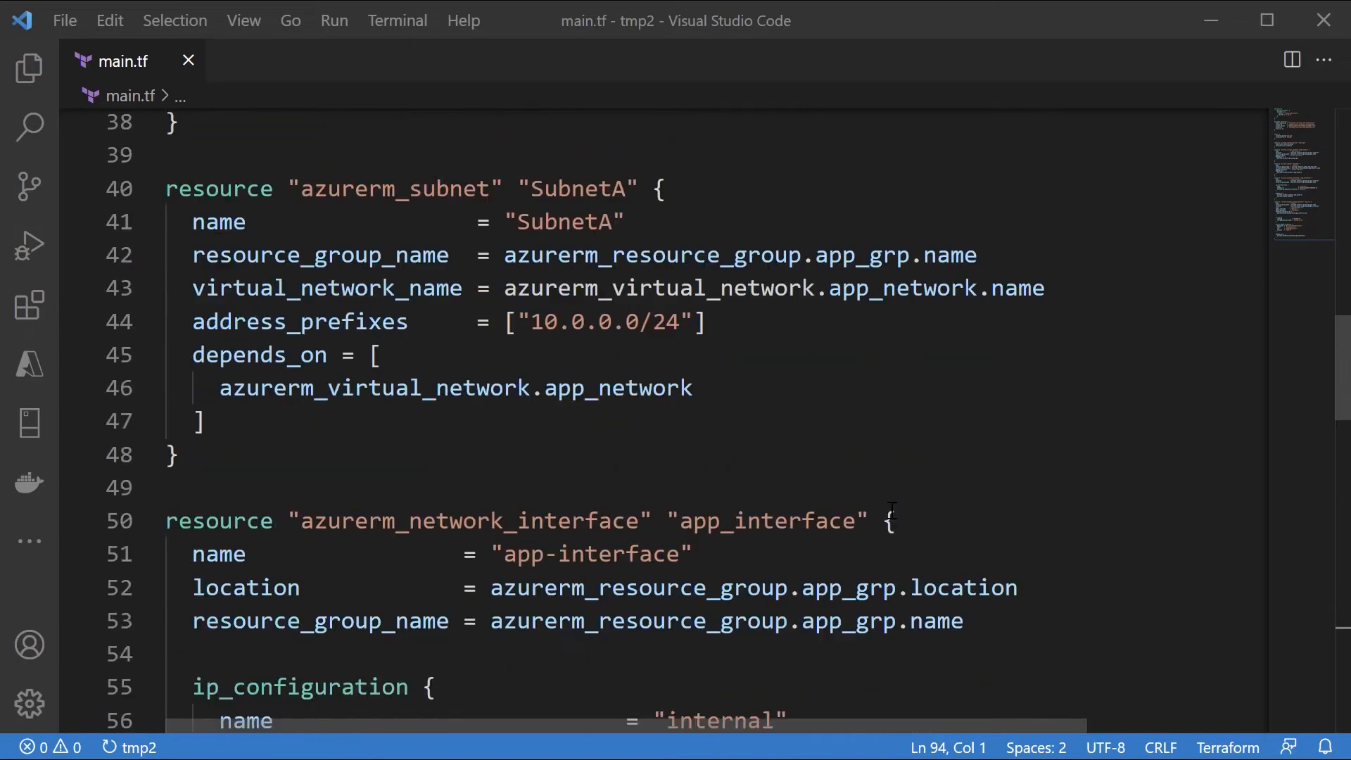
scroll("down", 3)
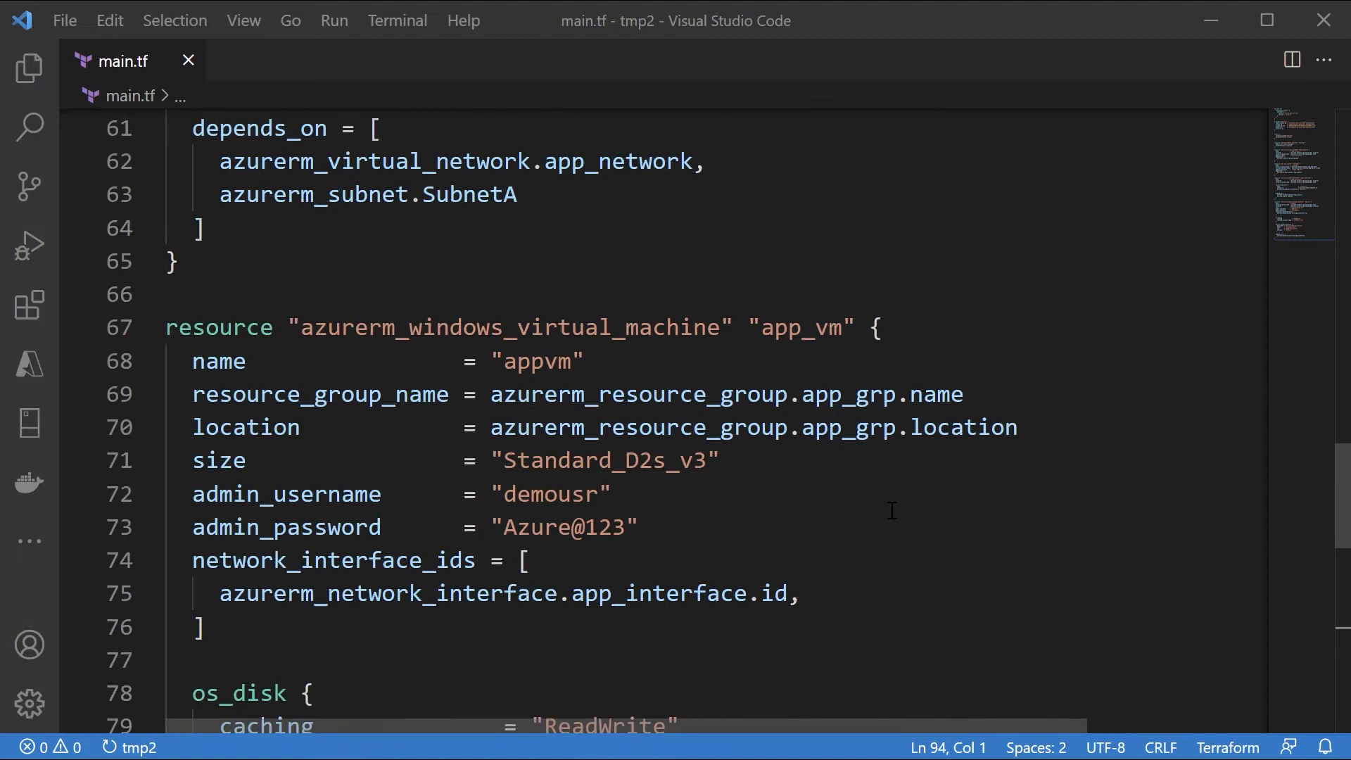
scroll("down", 3)
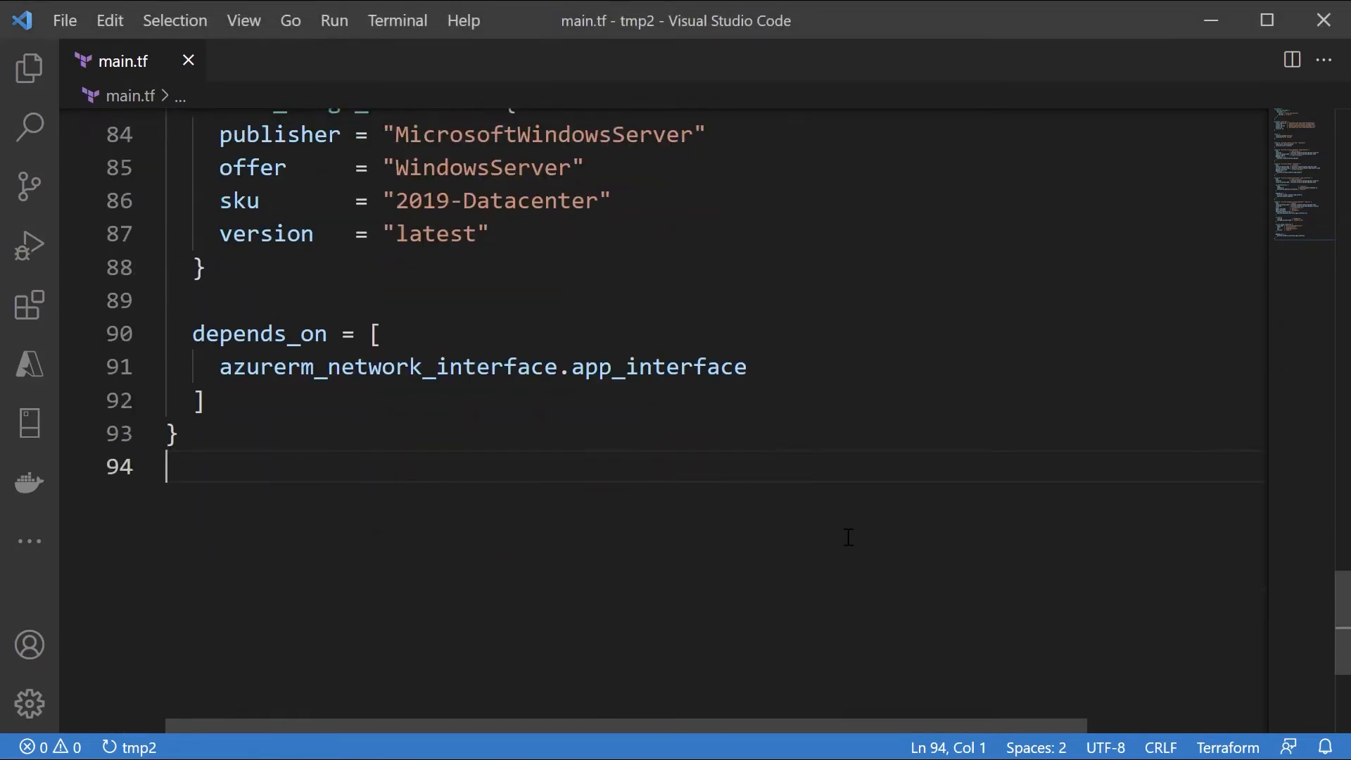
key("enter")
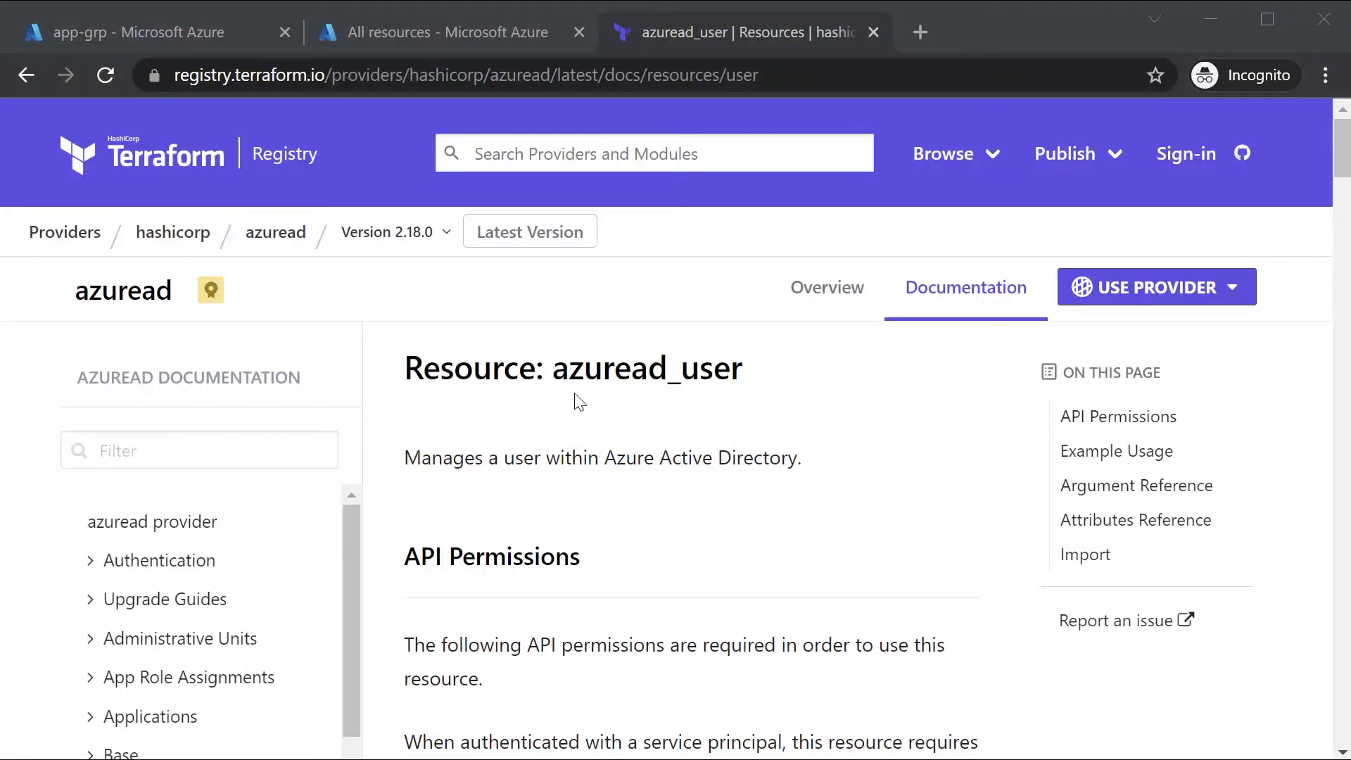
double_click(598, 368)
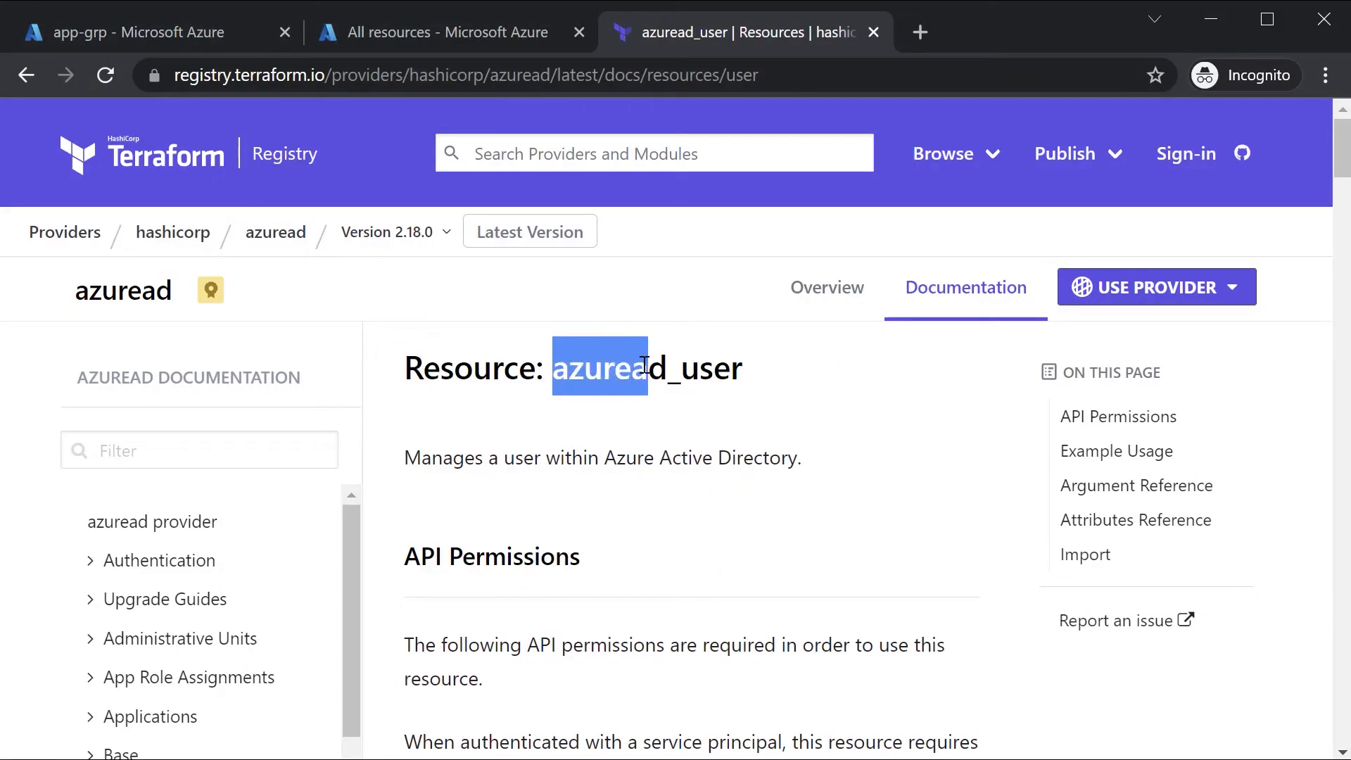
scroll("down", 3)
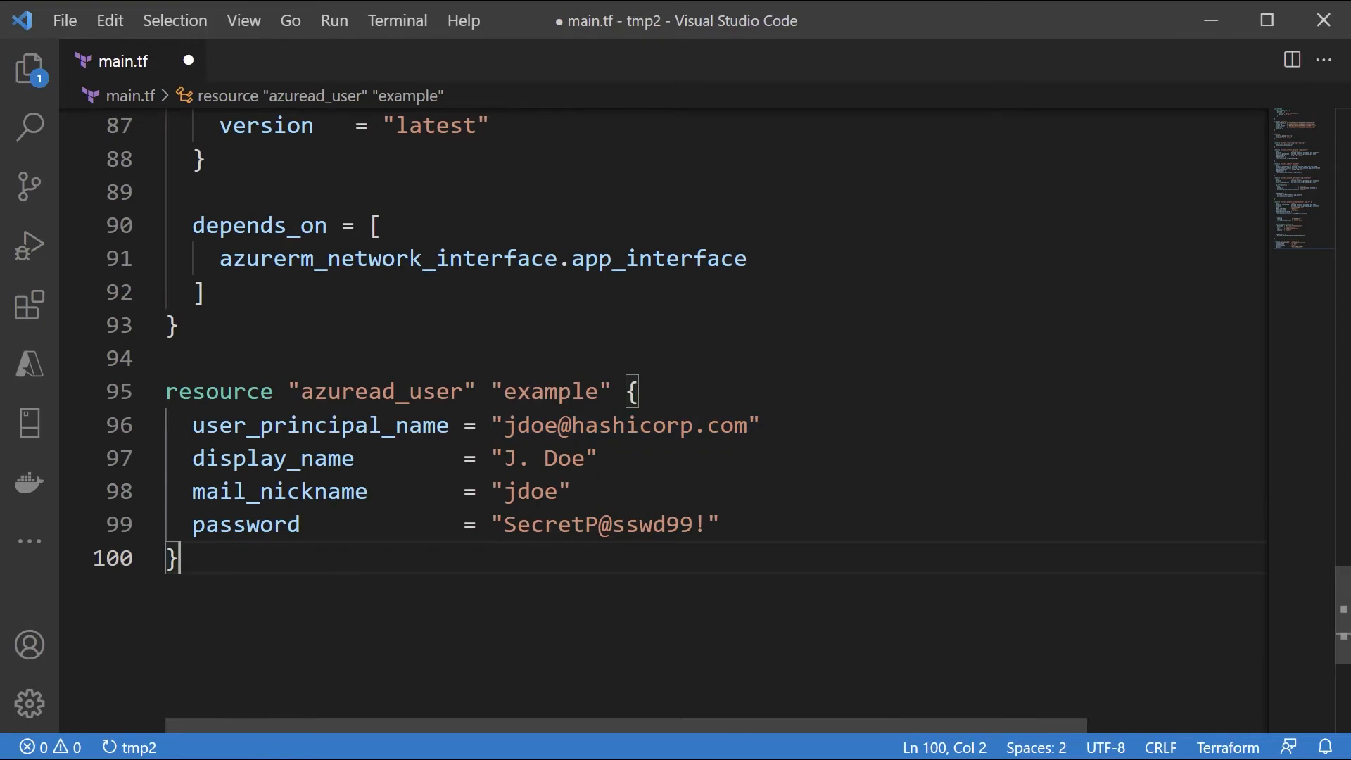
double_click(549, 391)
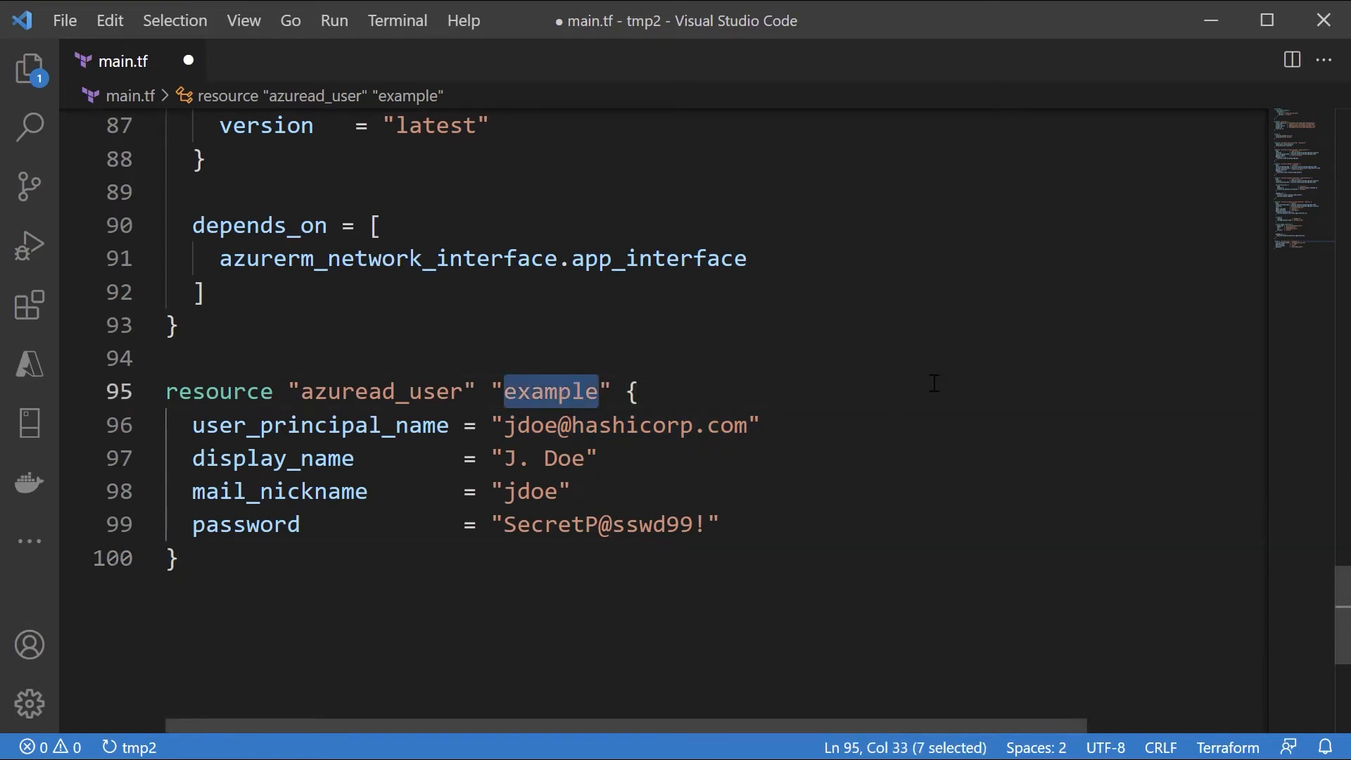
type("UserA")
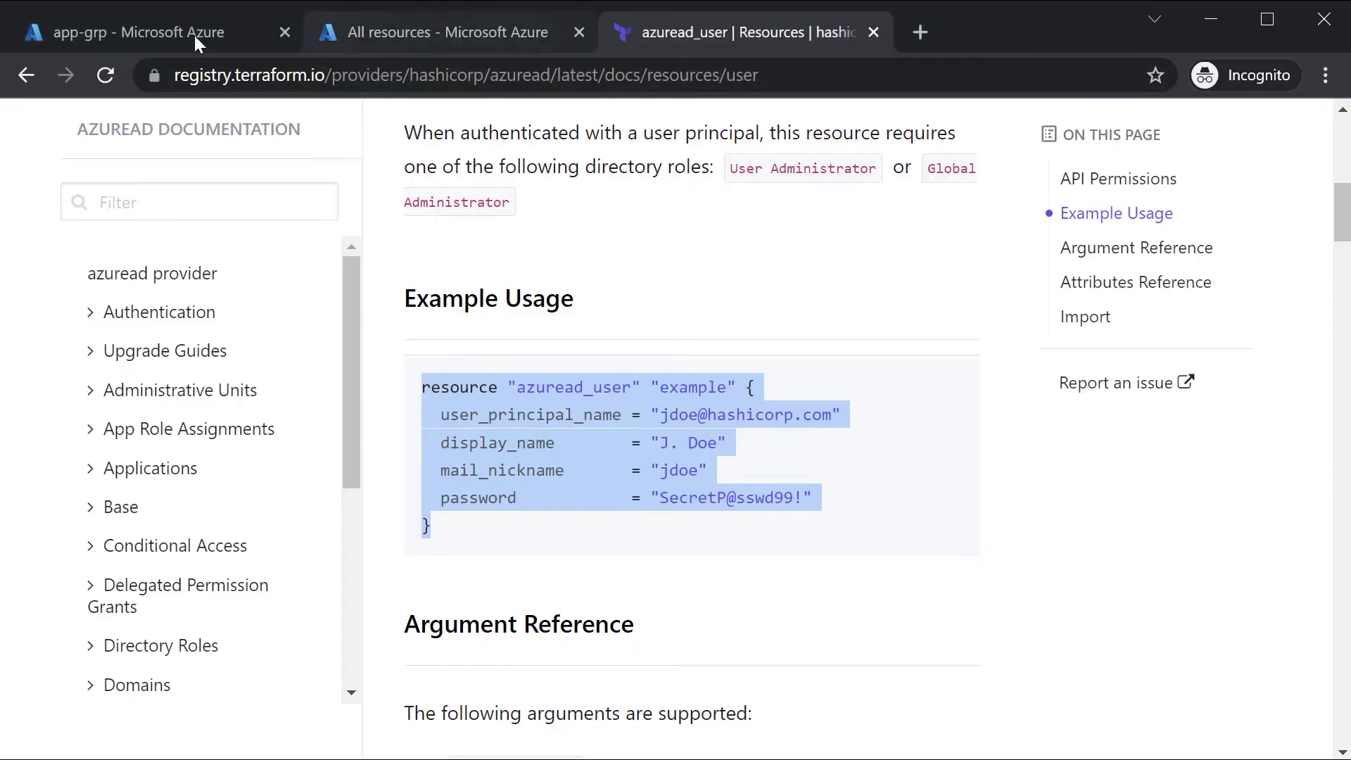
Step: Switch to the app-grp portal tab, collapse the menu, and open the directory's Users list
left_click(134, 31)
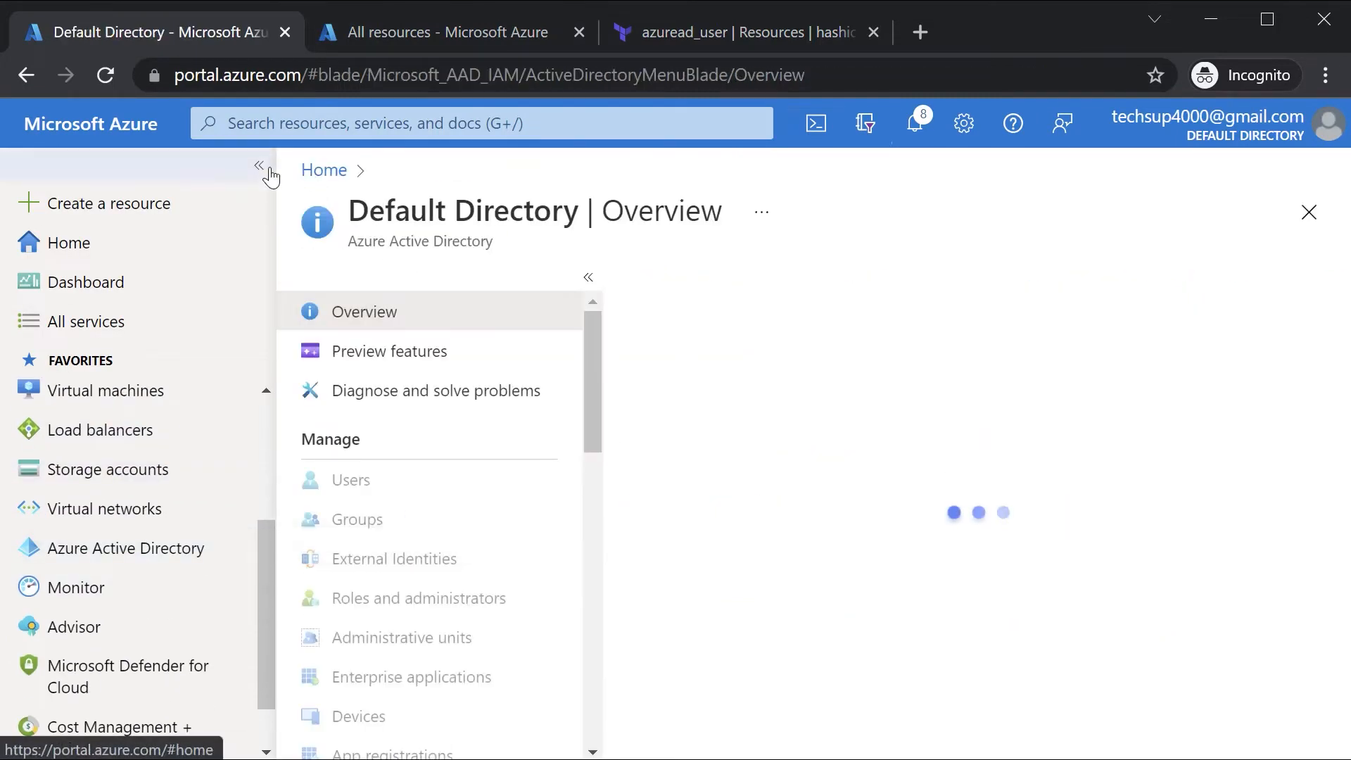
left_click(260, 165)
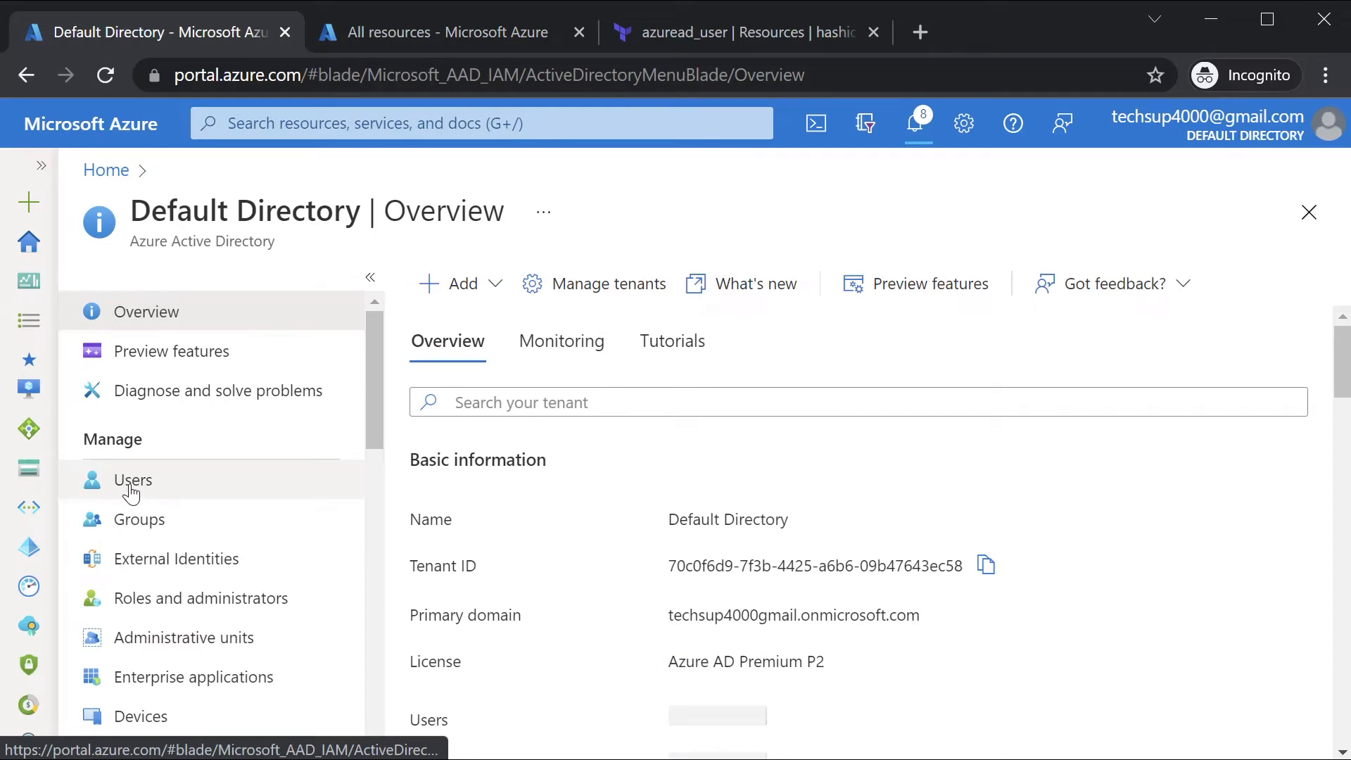
left_click(133, 480)
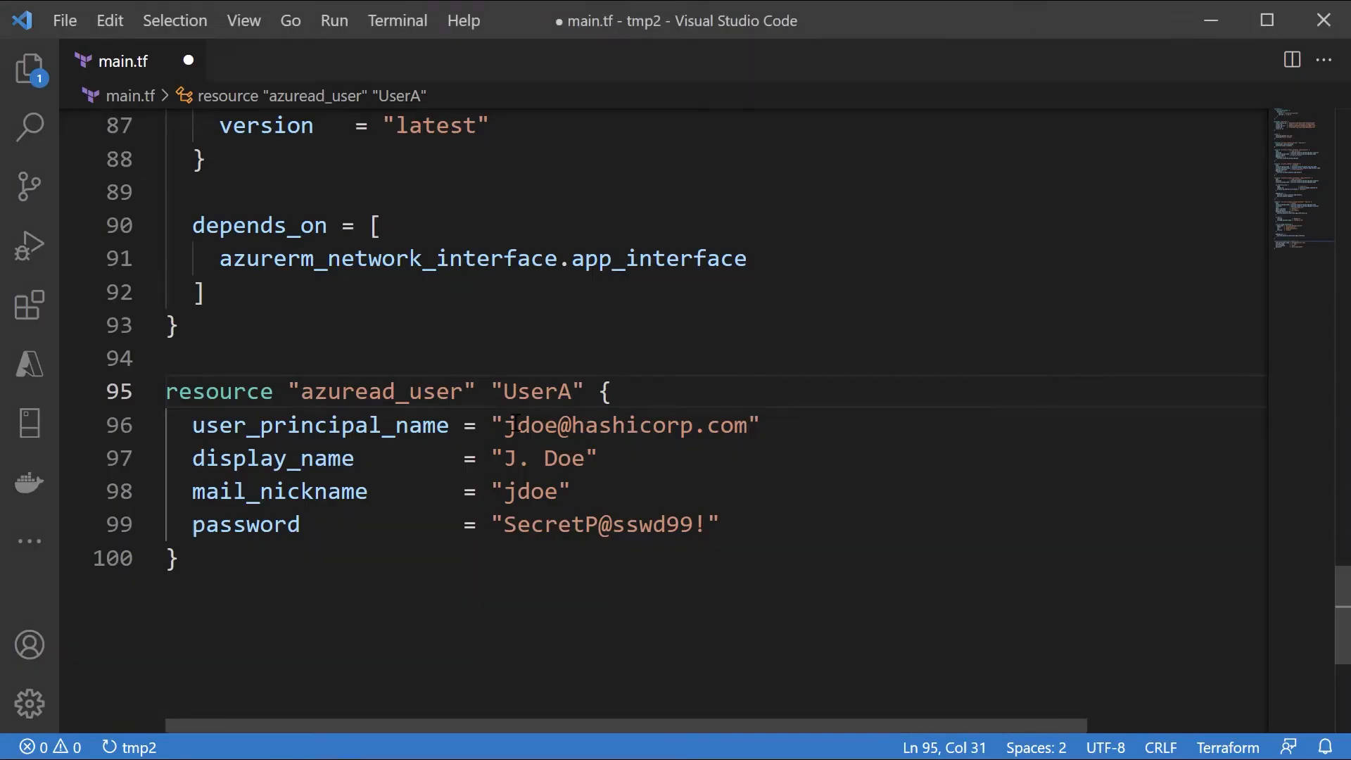
double_click(626, 425)
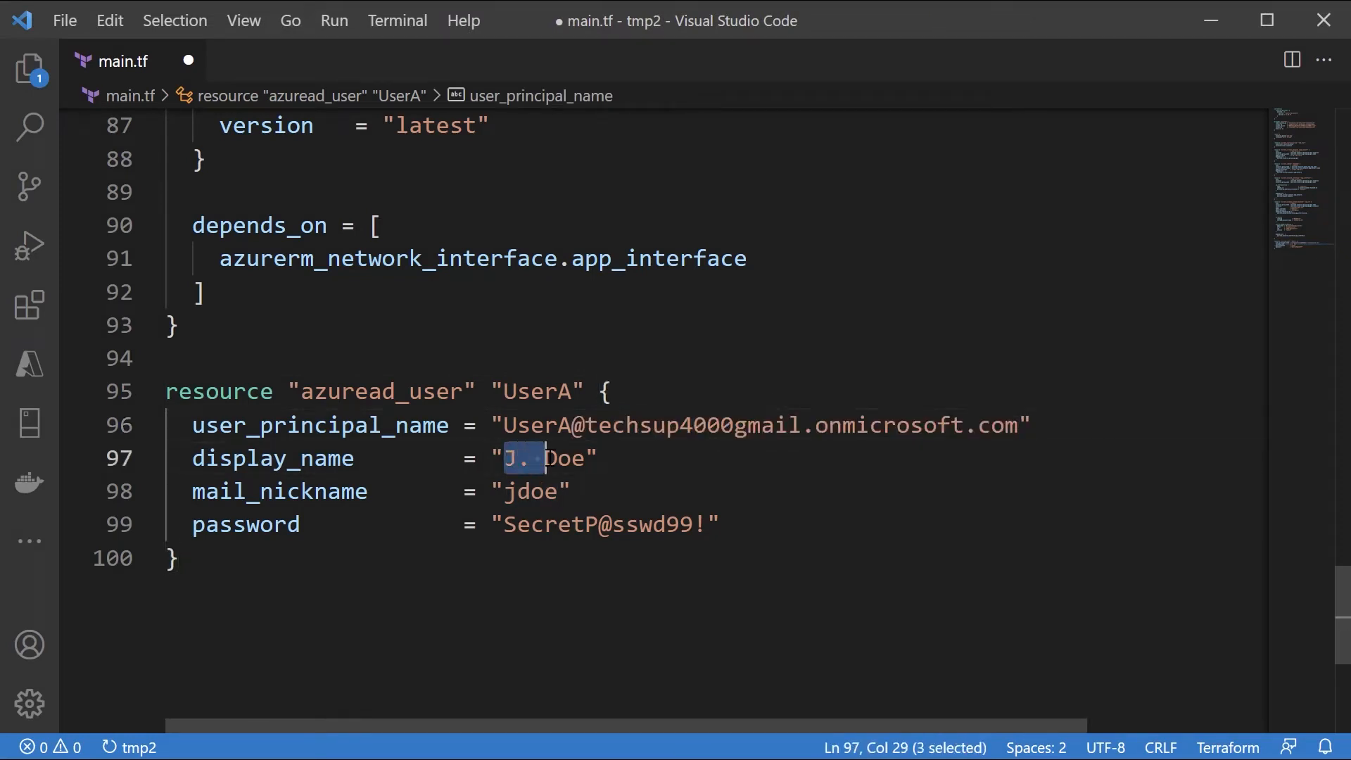
type("UserA")
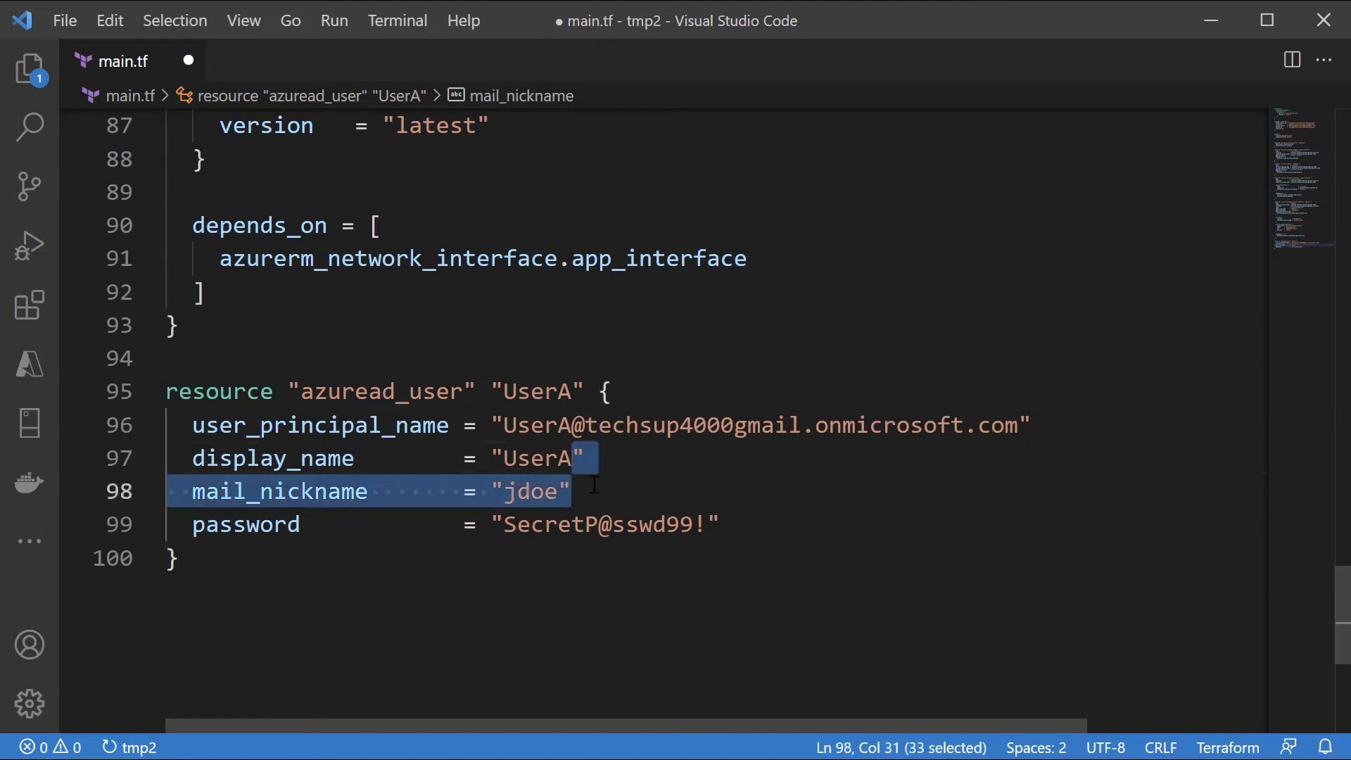
key("Delete")
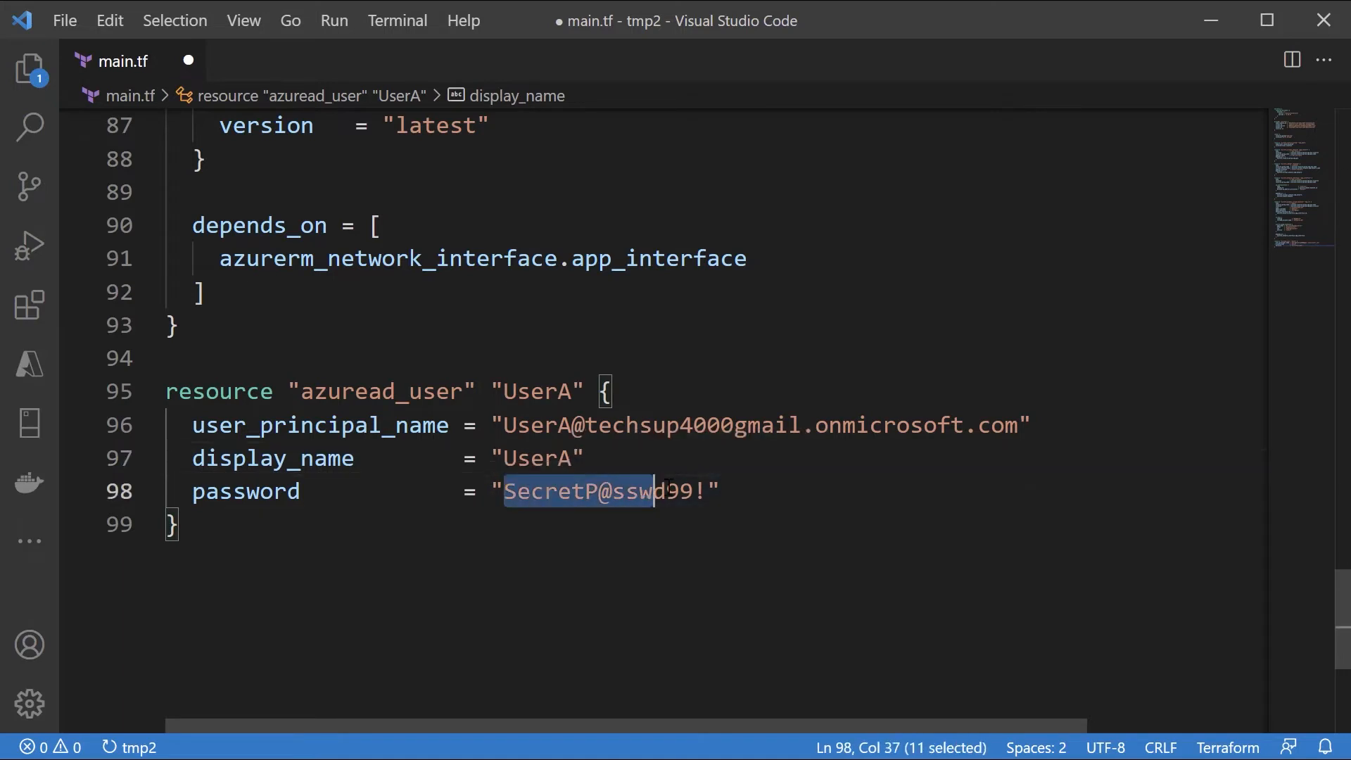
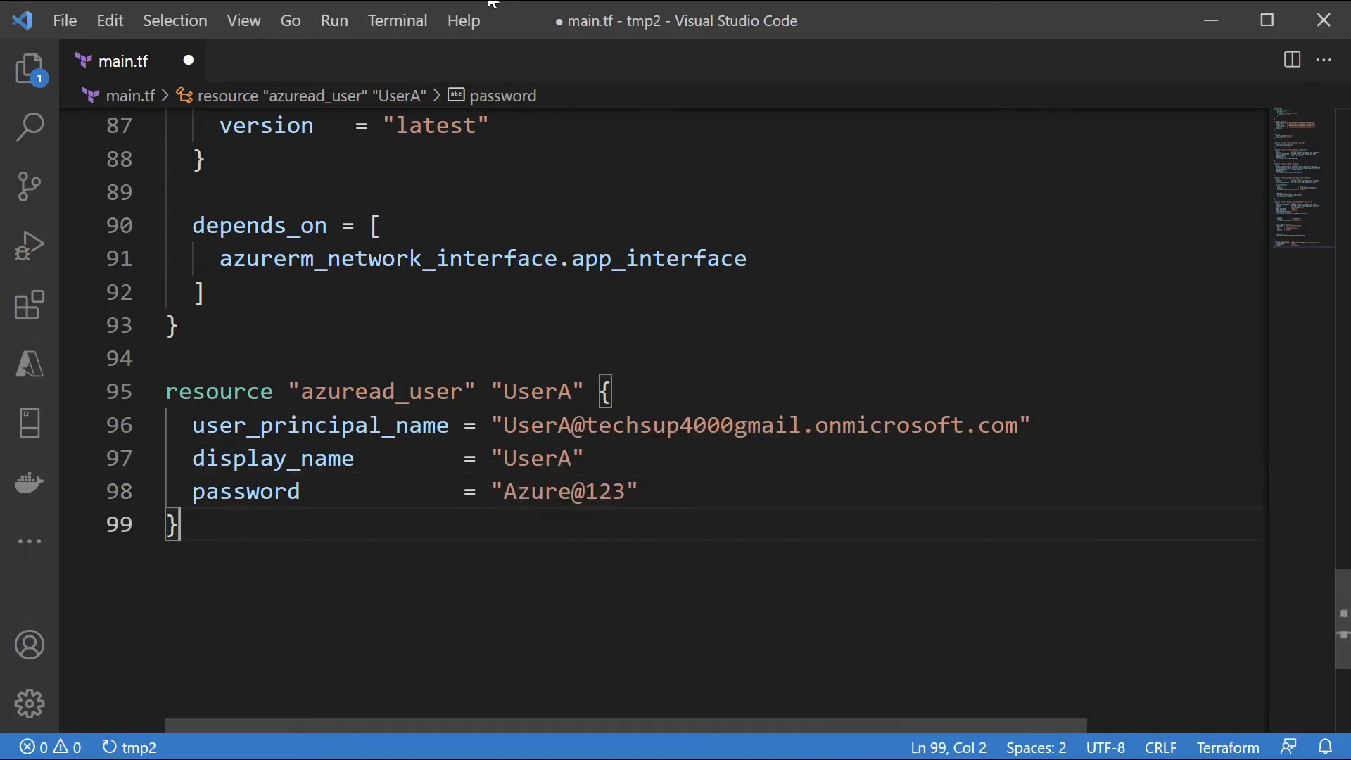
Step: Save main.tf and close the UserA profile in the portal
left_click(65, 20)
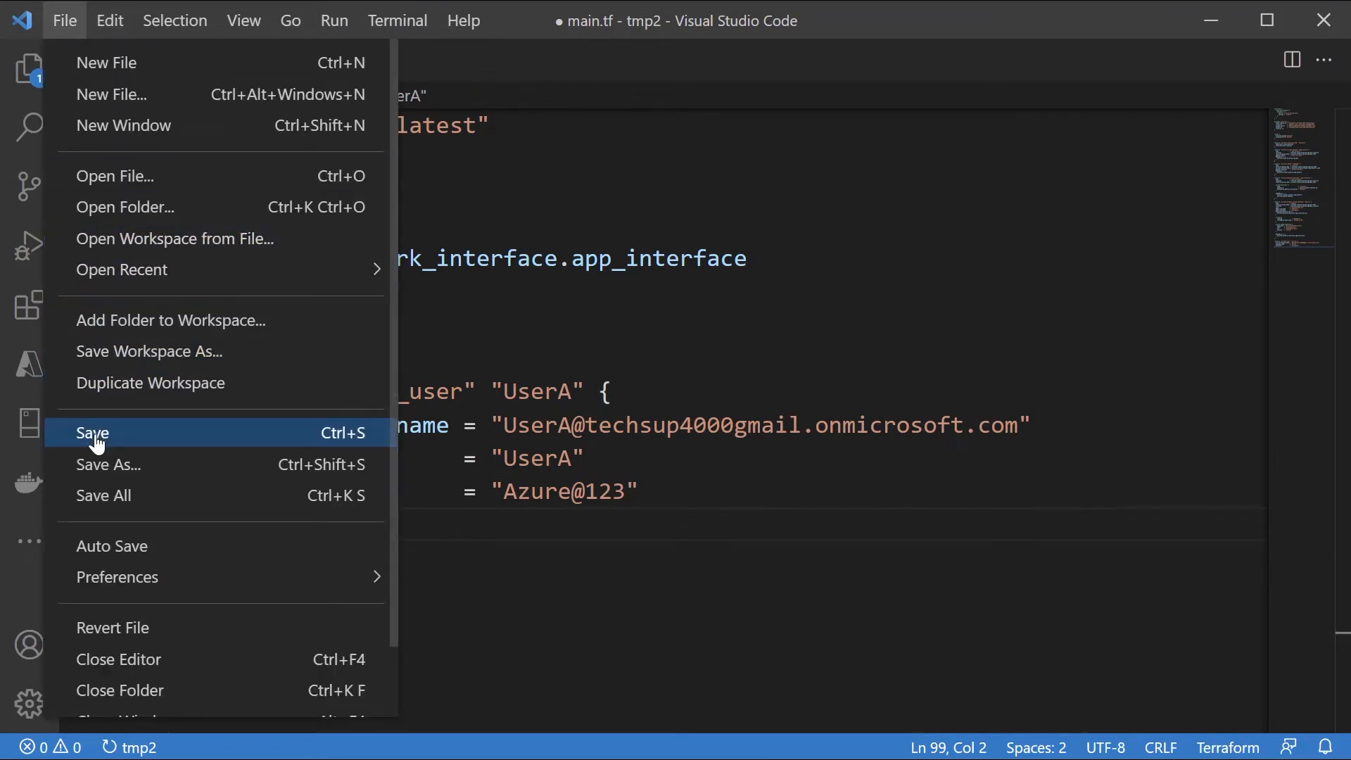
left_click(92, 432)
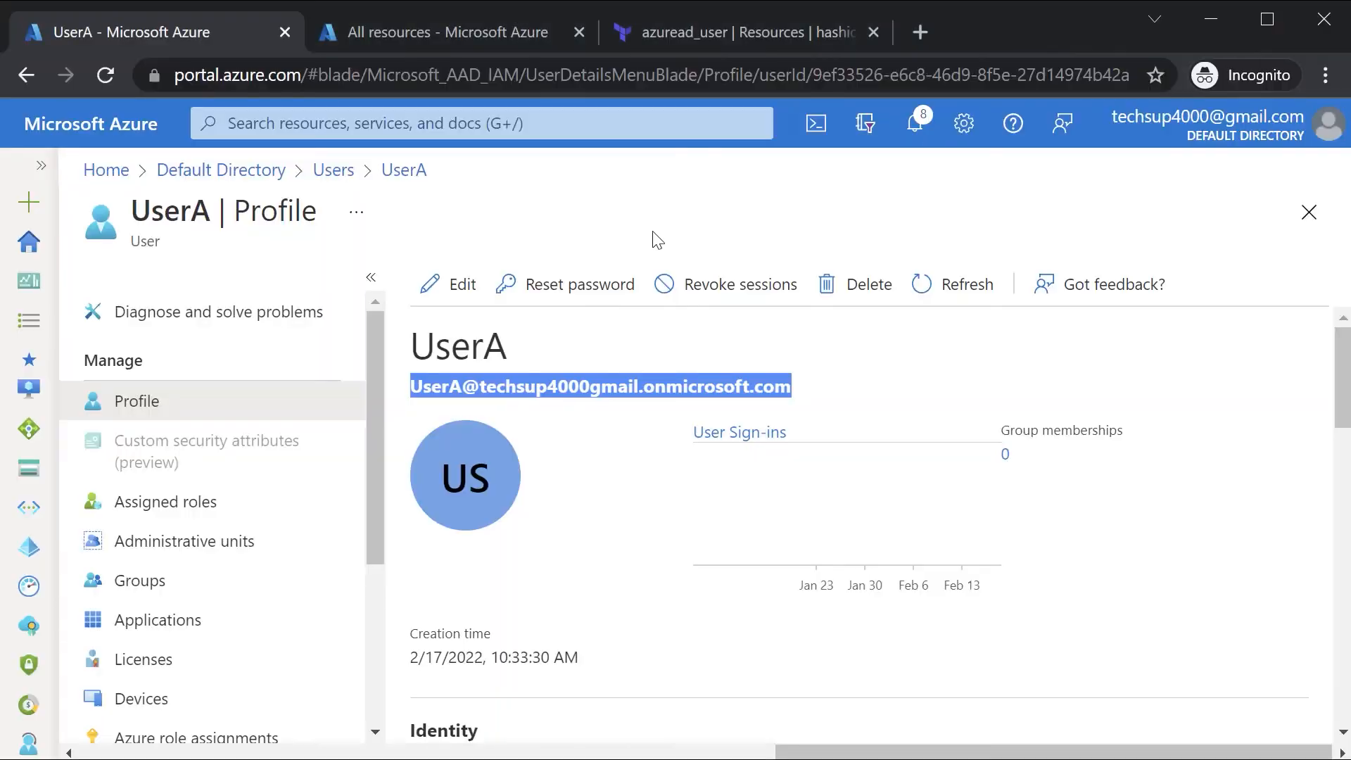
left_click(870, 284)
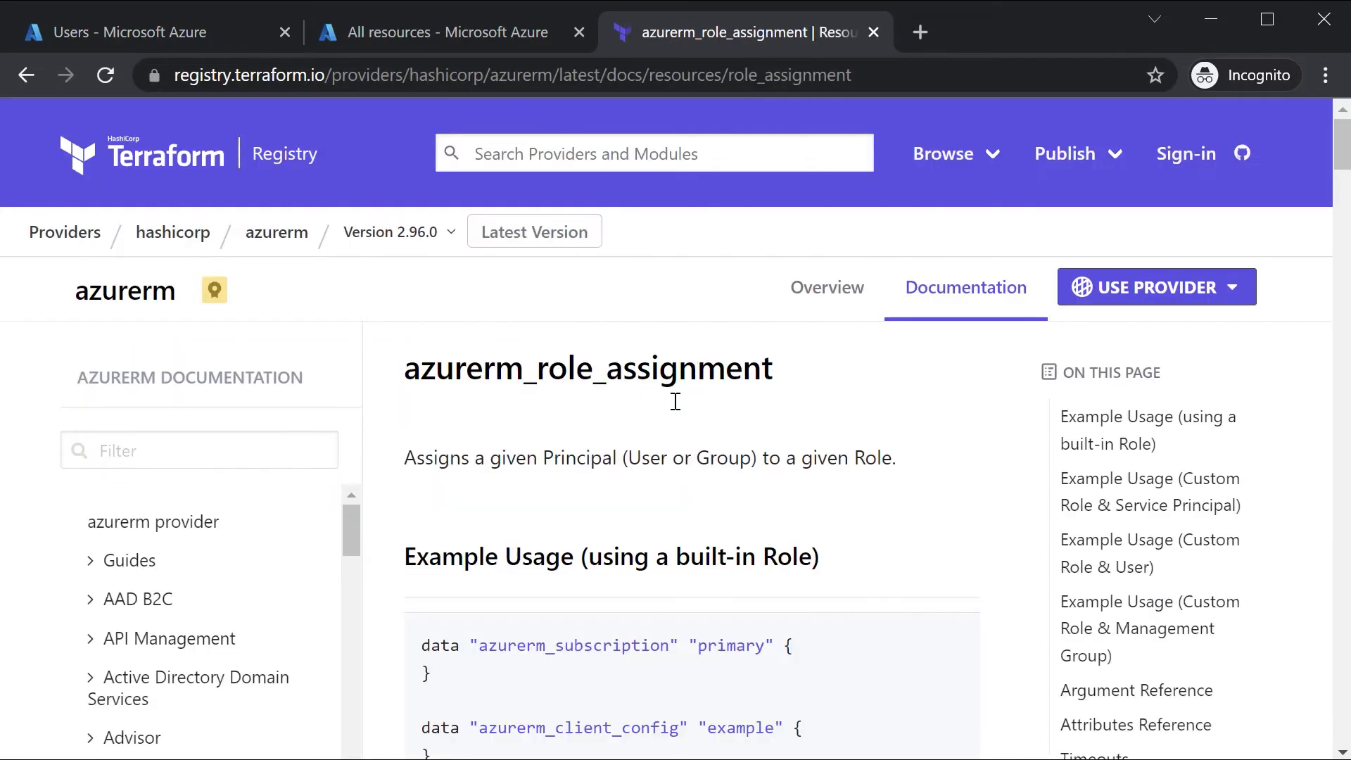
Step: Select the built-in Reader role example resource block on the azurerm_role_assignment page
scroll("down", 3)
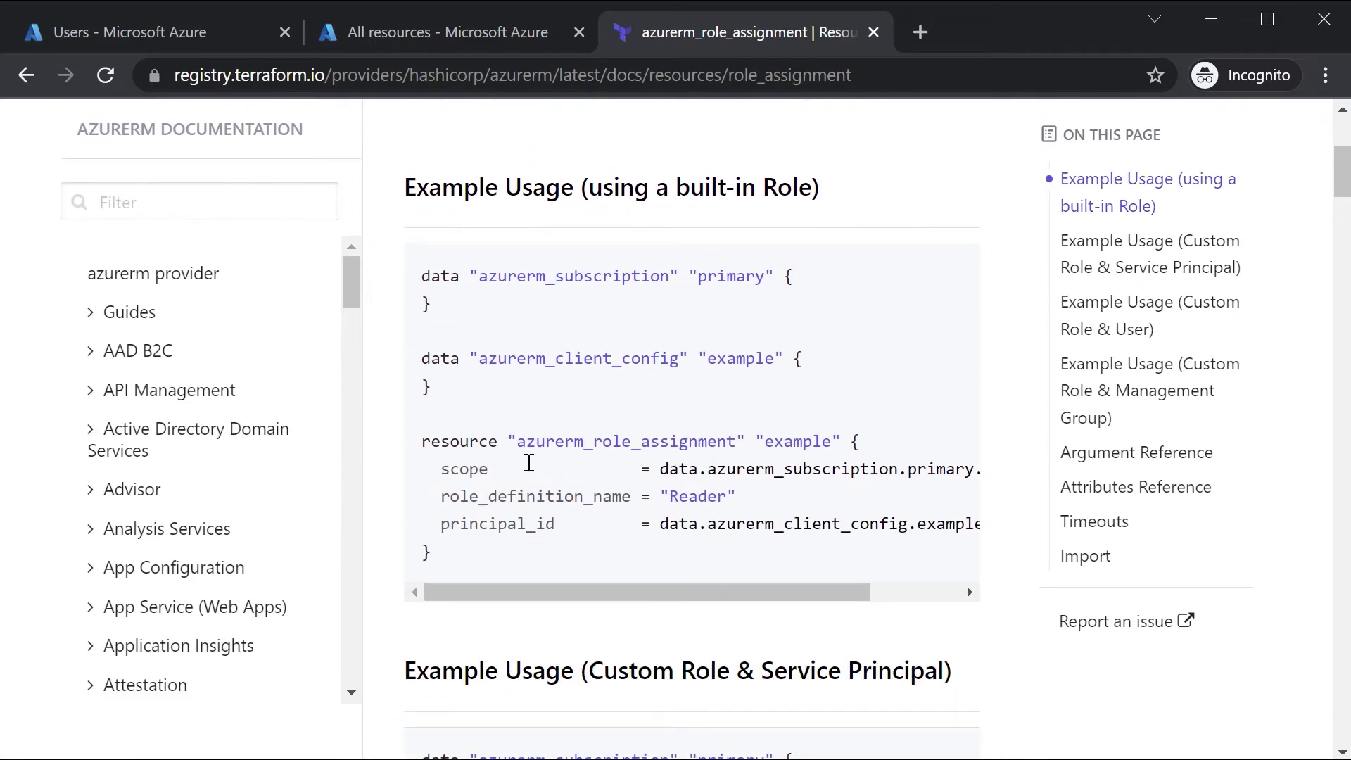
left_click_drag(421, 441, 426, 552)
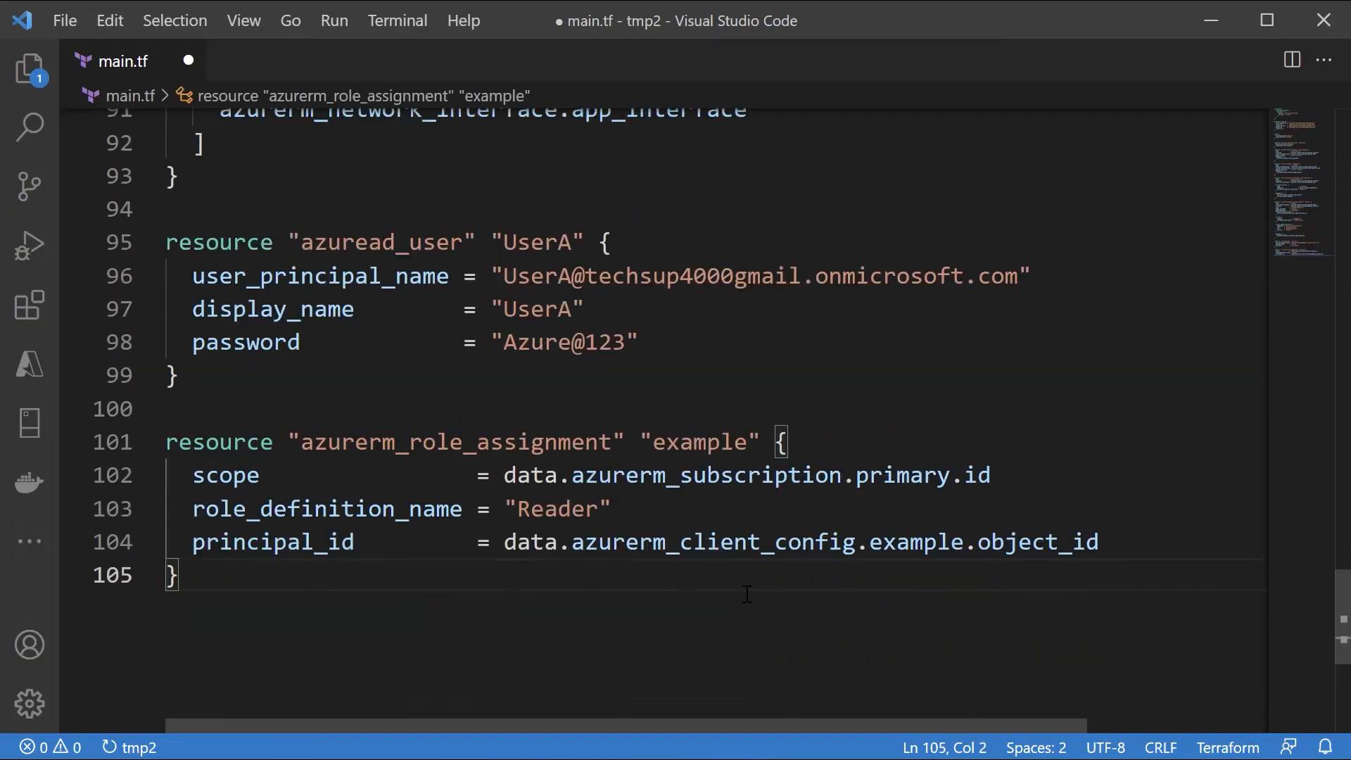
Step: Name the role assignment 'Reader_Role' and scope it to azurerm_resource_group.app_grp.id
type("Reader_Role")
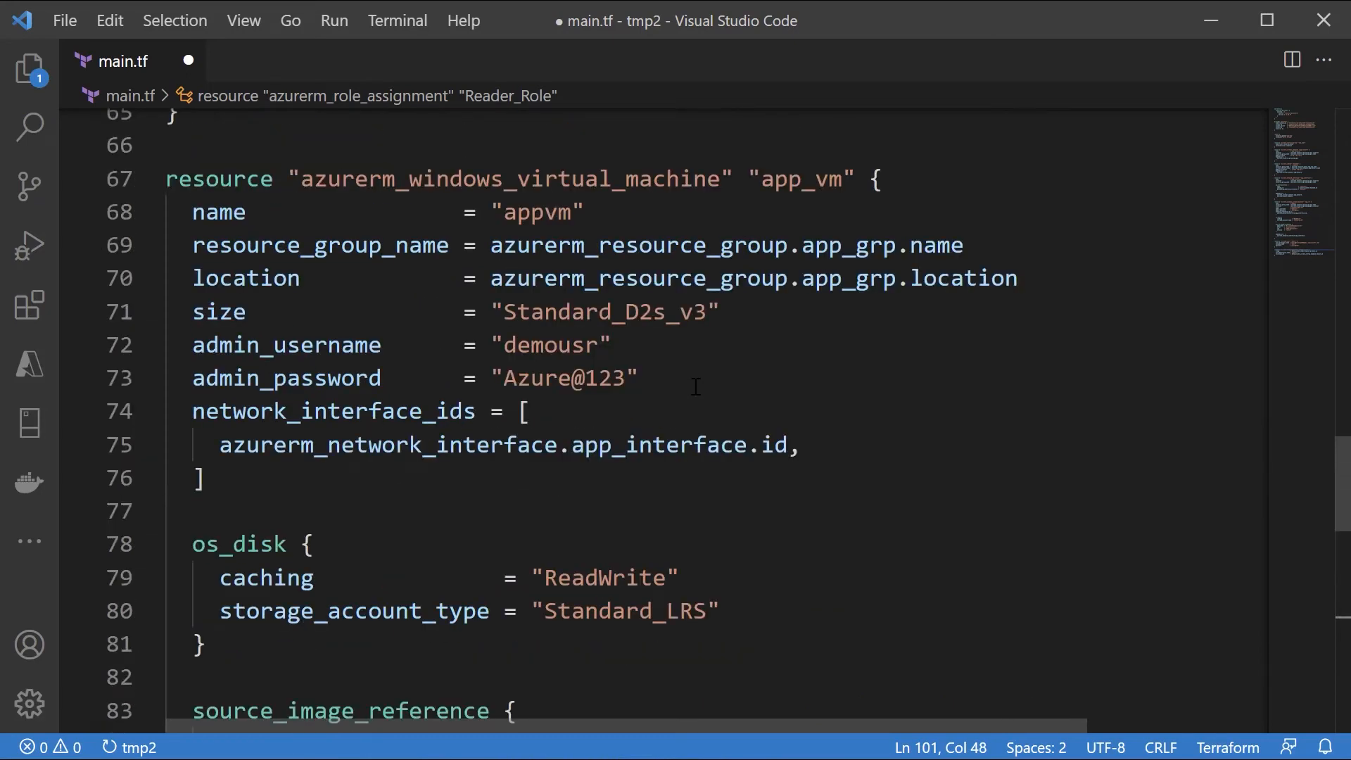
left_click_drag(492, 244, 872, 245)
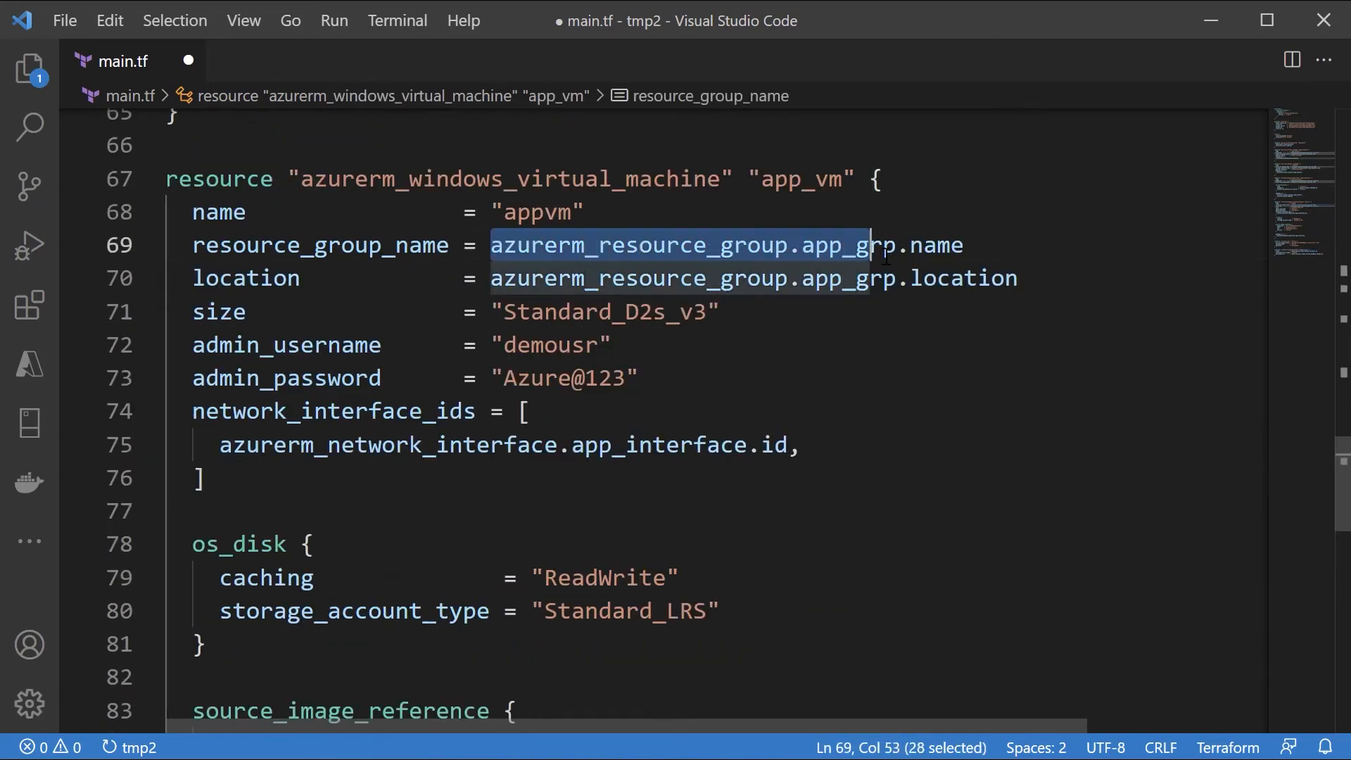
scroll("down", 3)
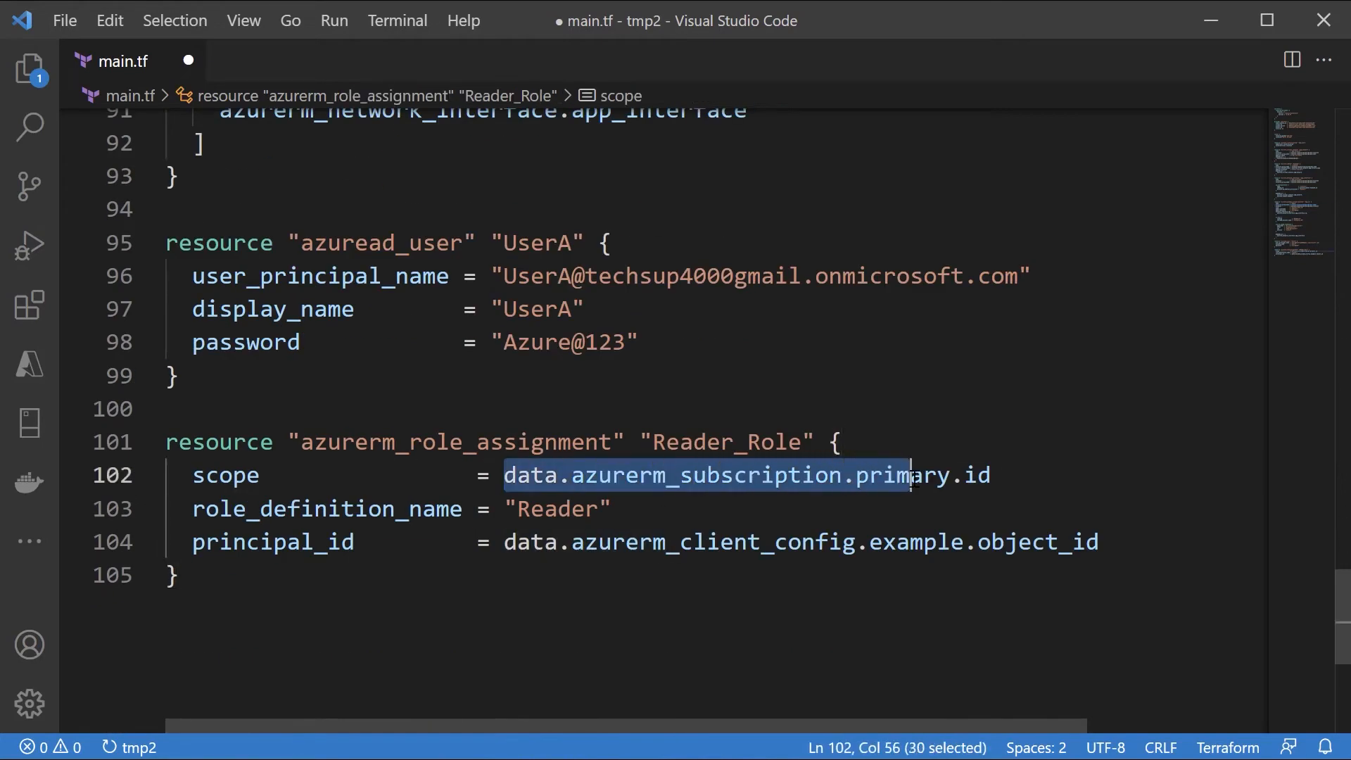
type("azurerm_resource_group.app_grp.id")
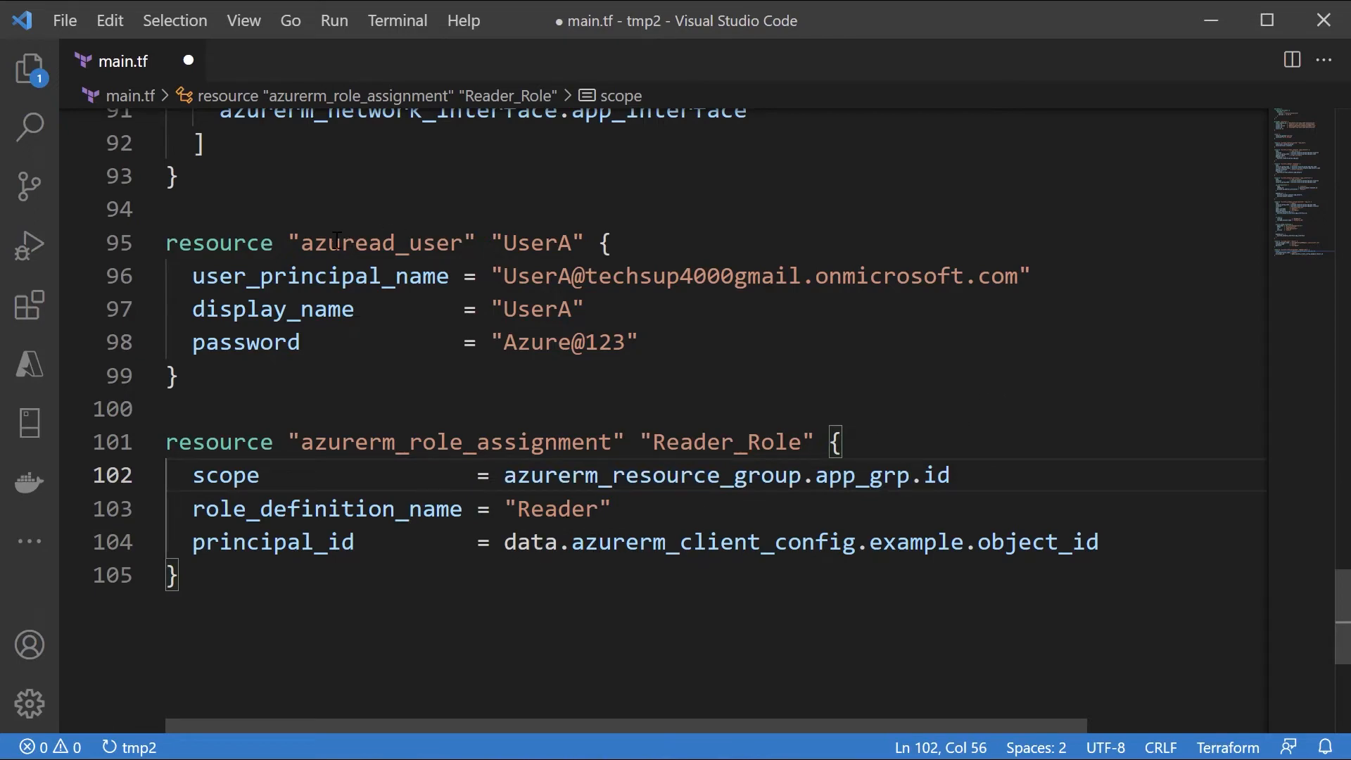
Step: Point principal_id at azuread_user.UserA's object ID inside the Reader_Role block
double_click(381, 243)
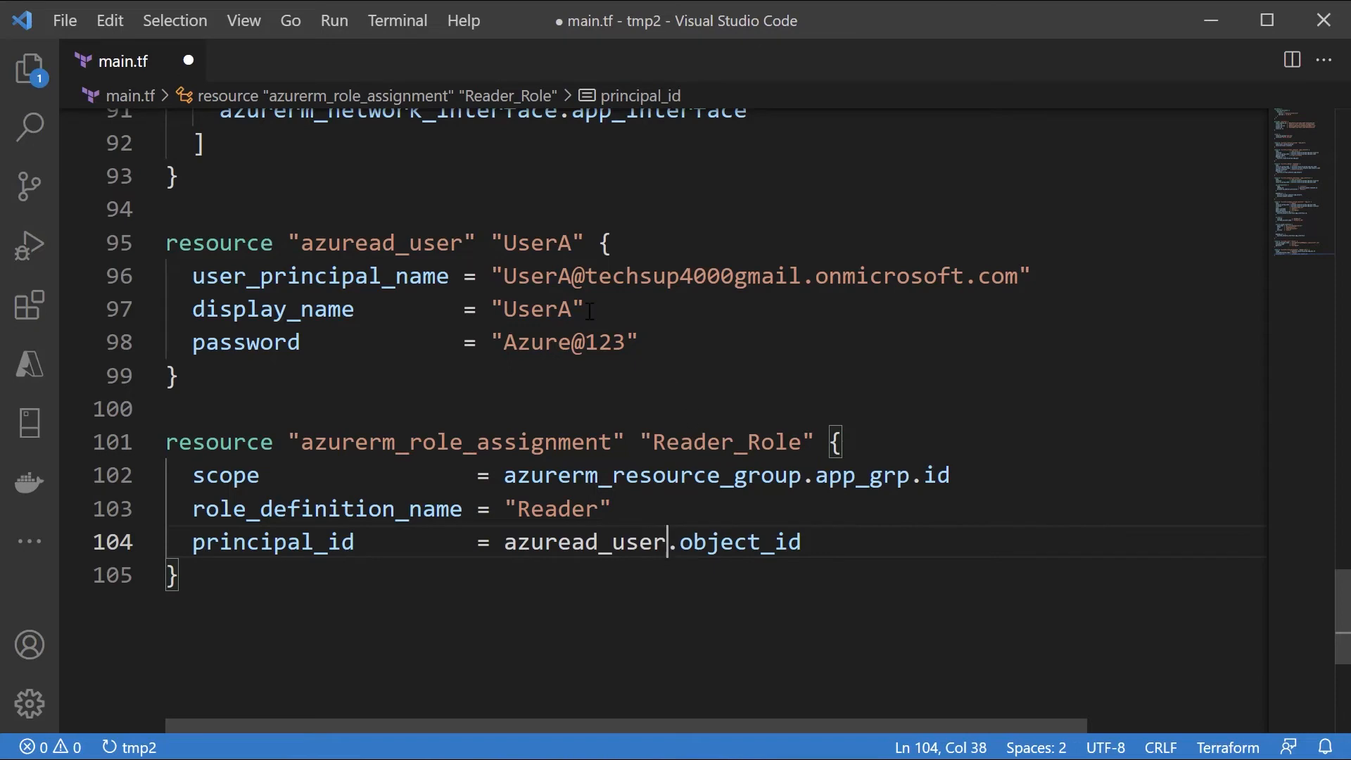
double_click(536, 242)
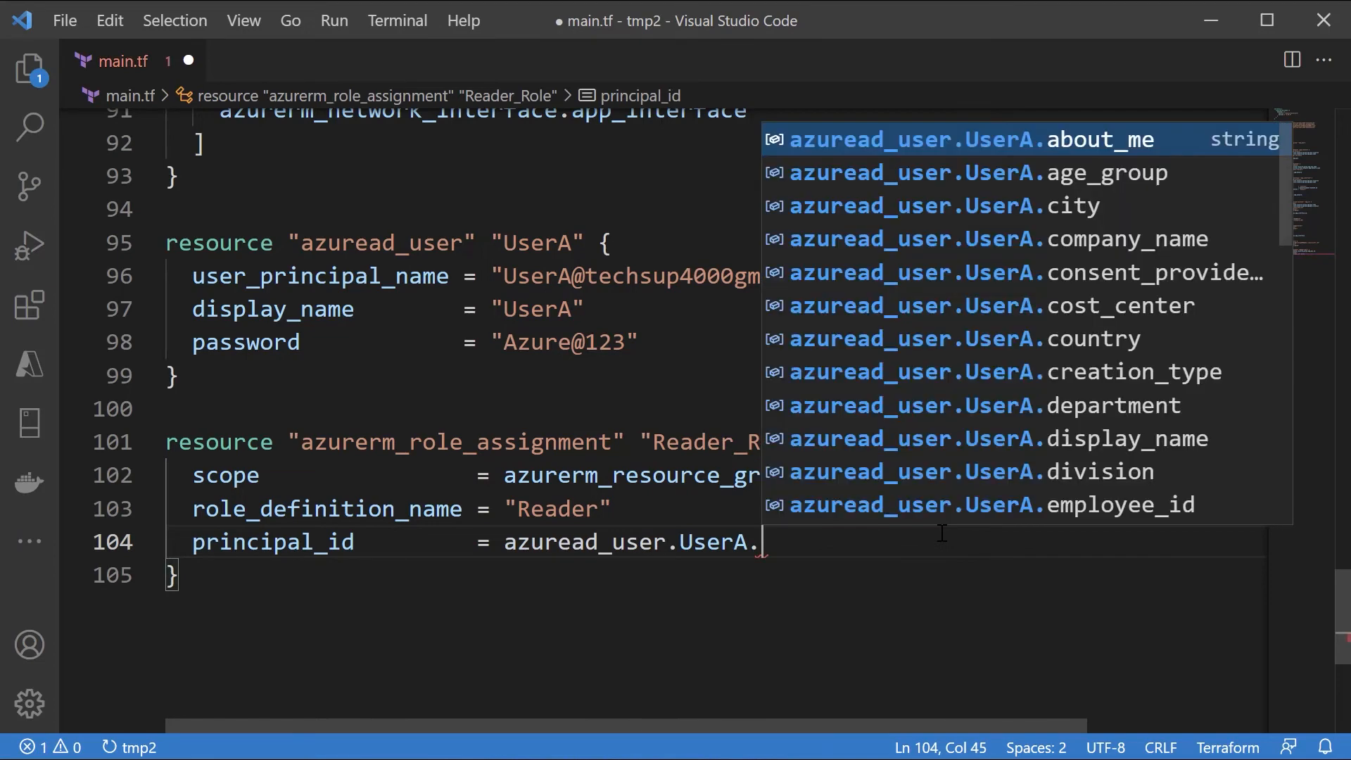
type("object_id")
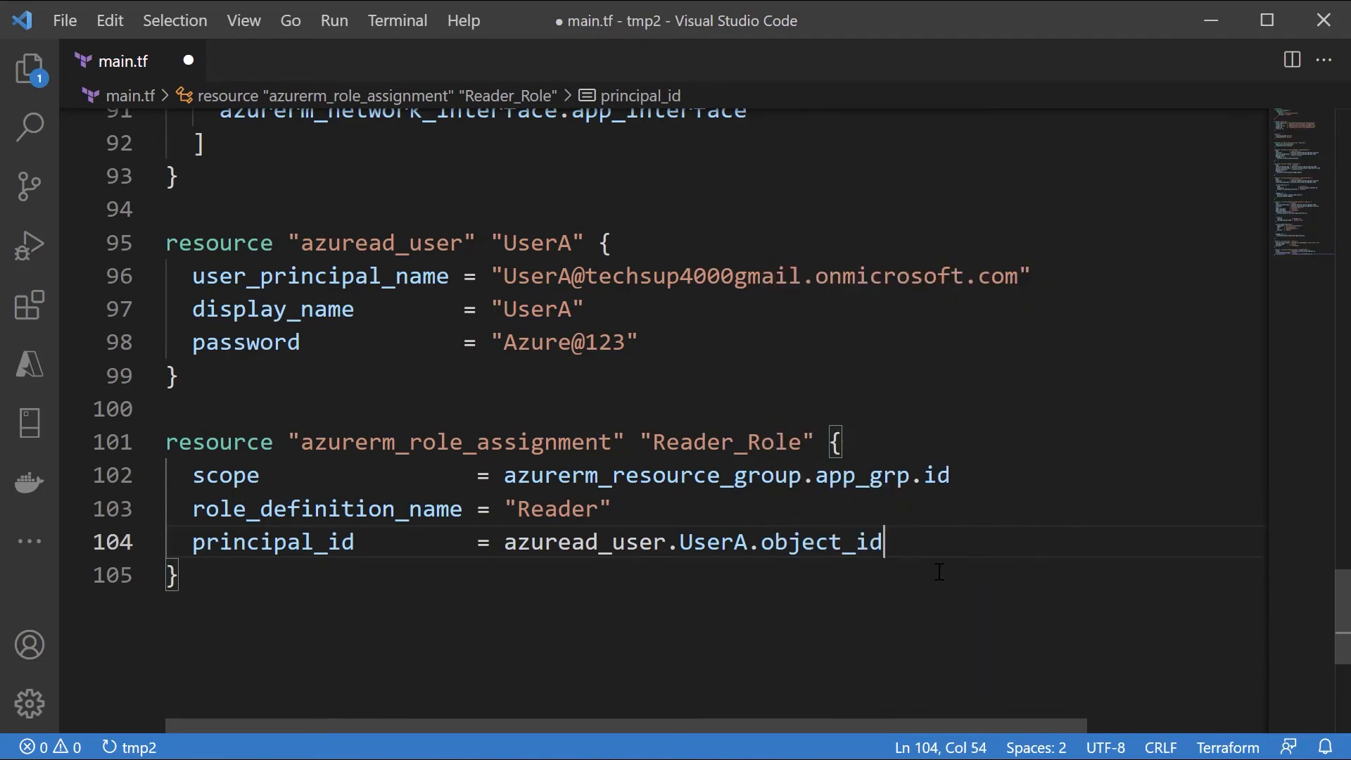
key("Enter")
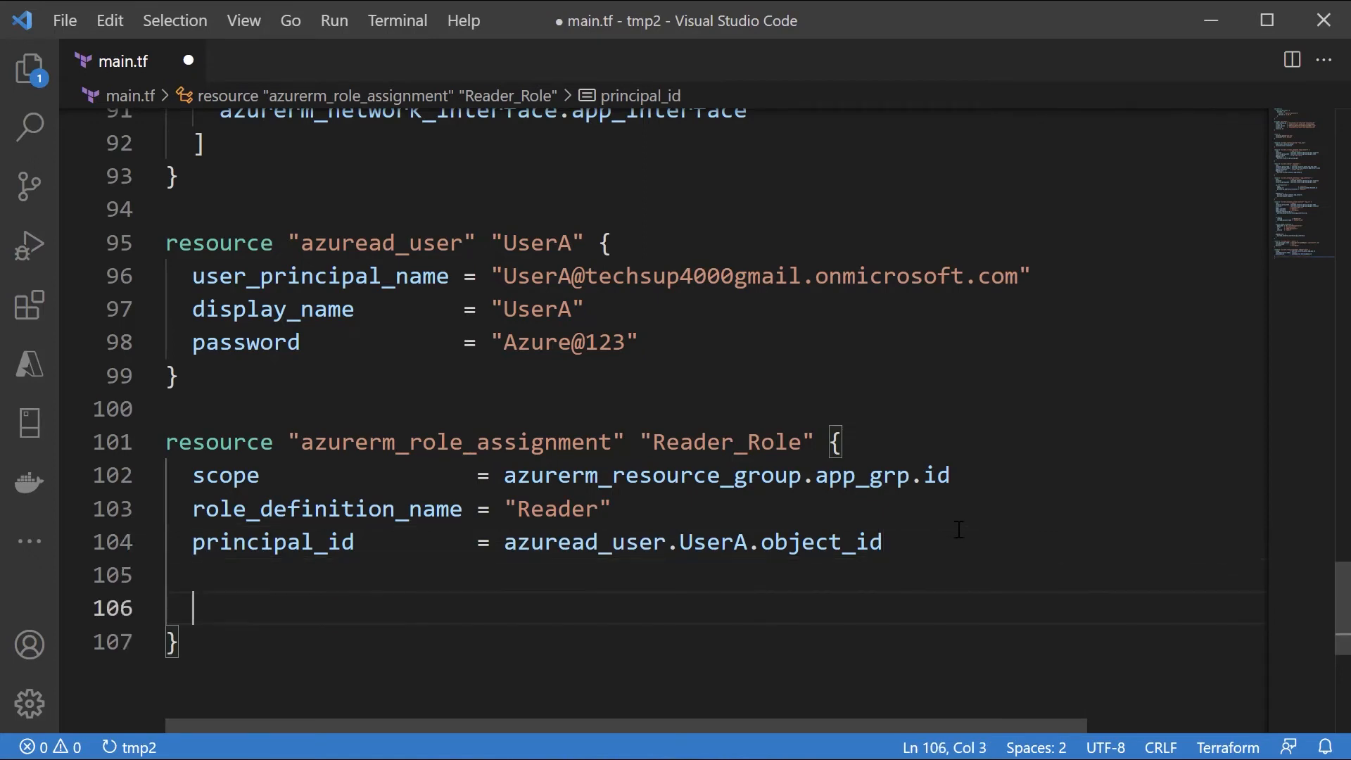
Step: Add depends_on [azuread_user.UserA, azurerm_resource_group.app_grp] to Reader_Role and save main.tf
type("depends_on = [")
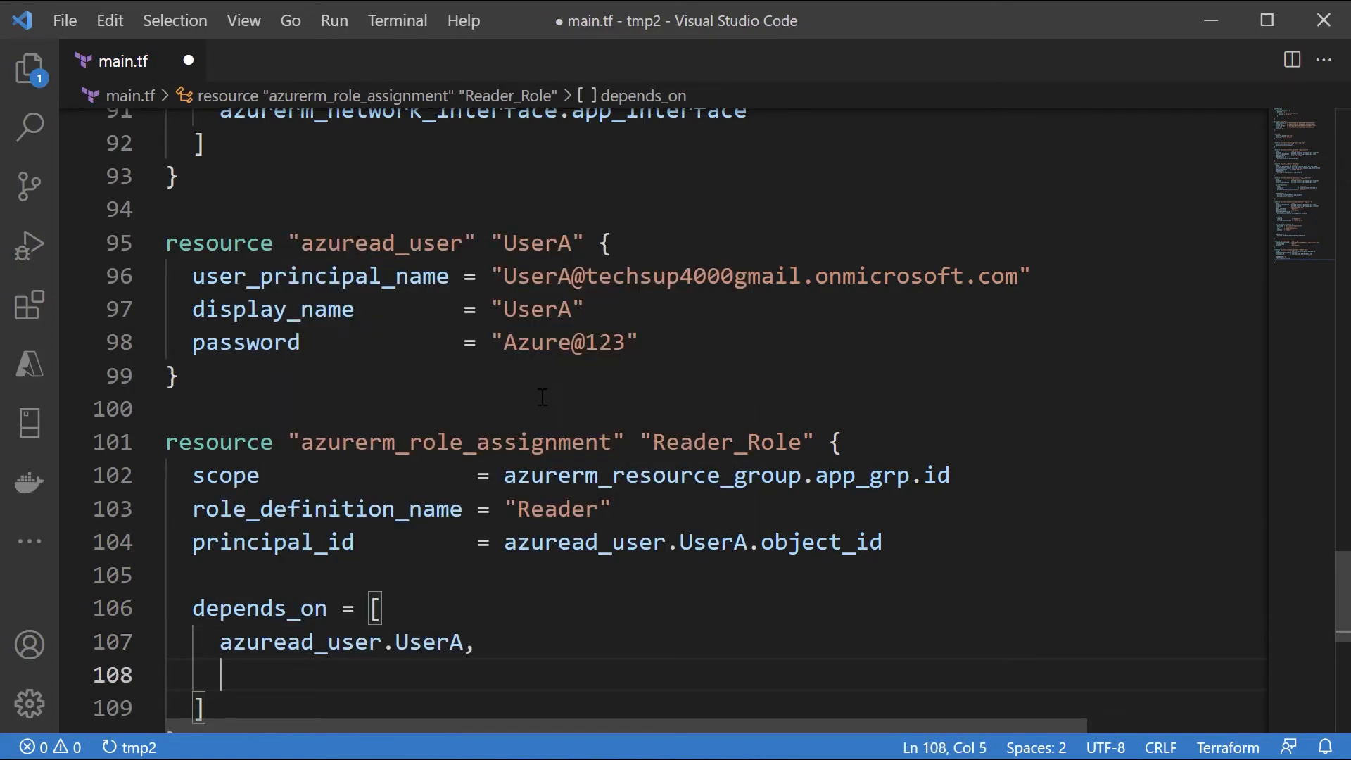
scroll("up", 3)
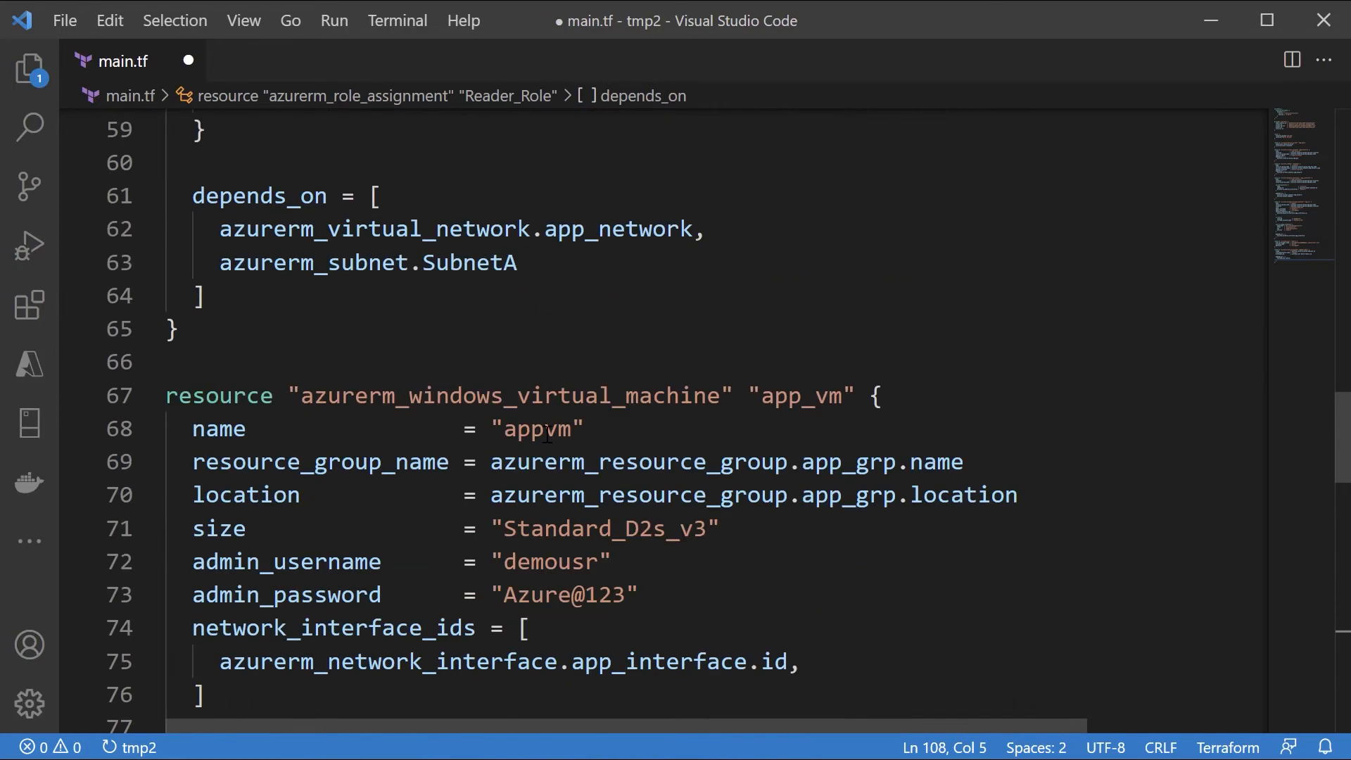
left_click_drag(491, 461, 882, 462)
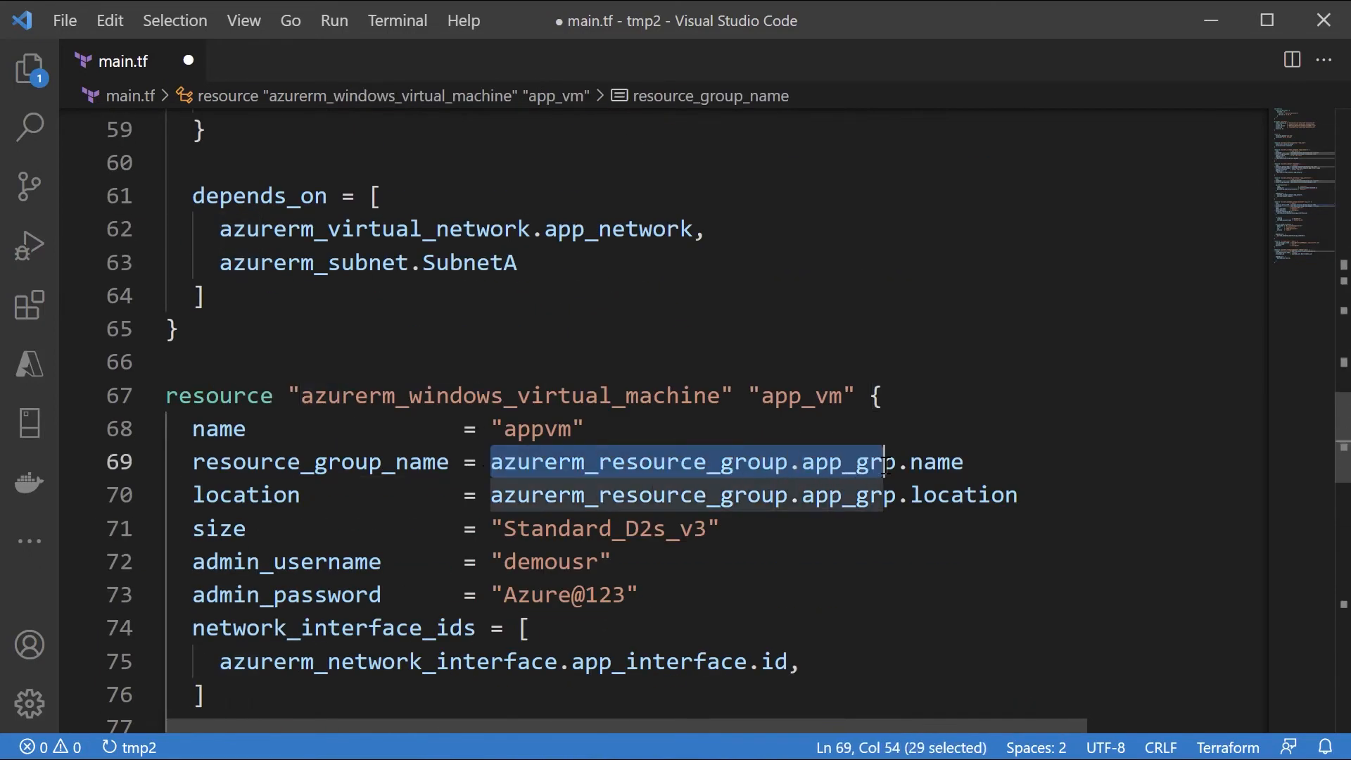
scroll("down", 3)
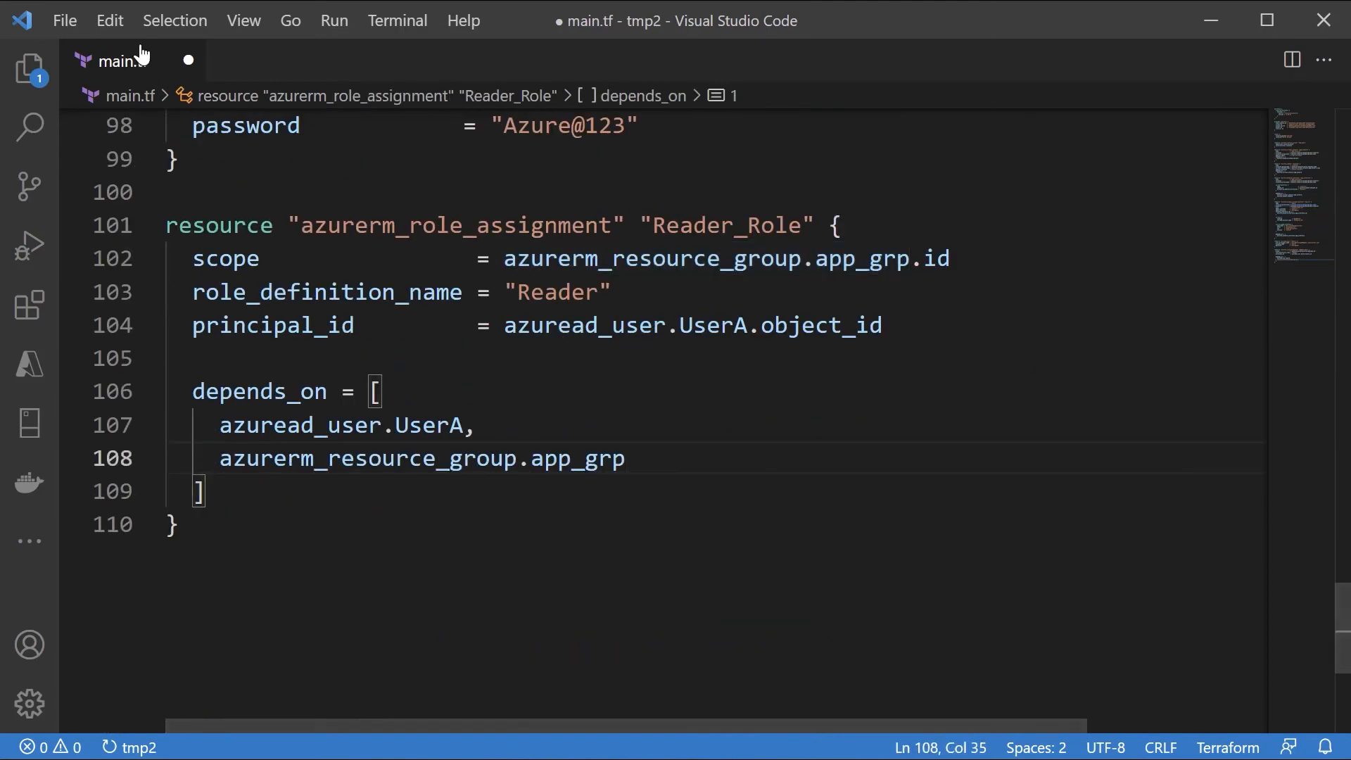
left_click(64, 20)
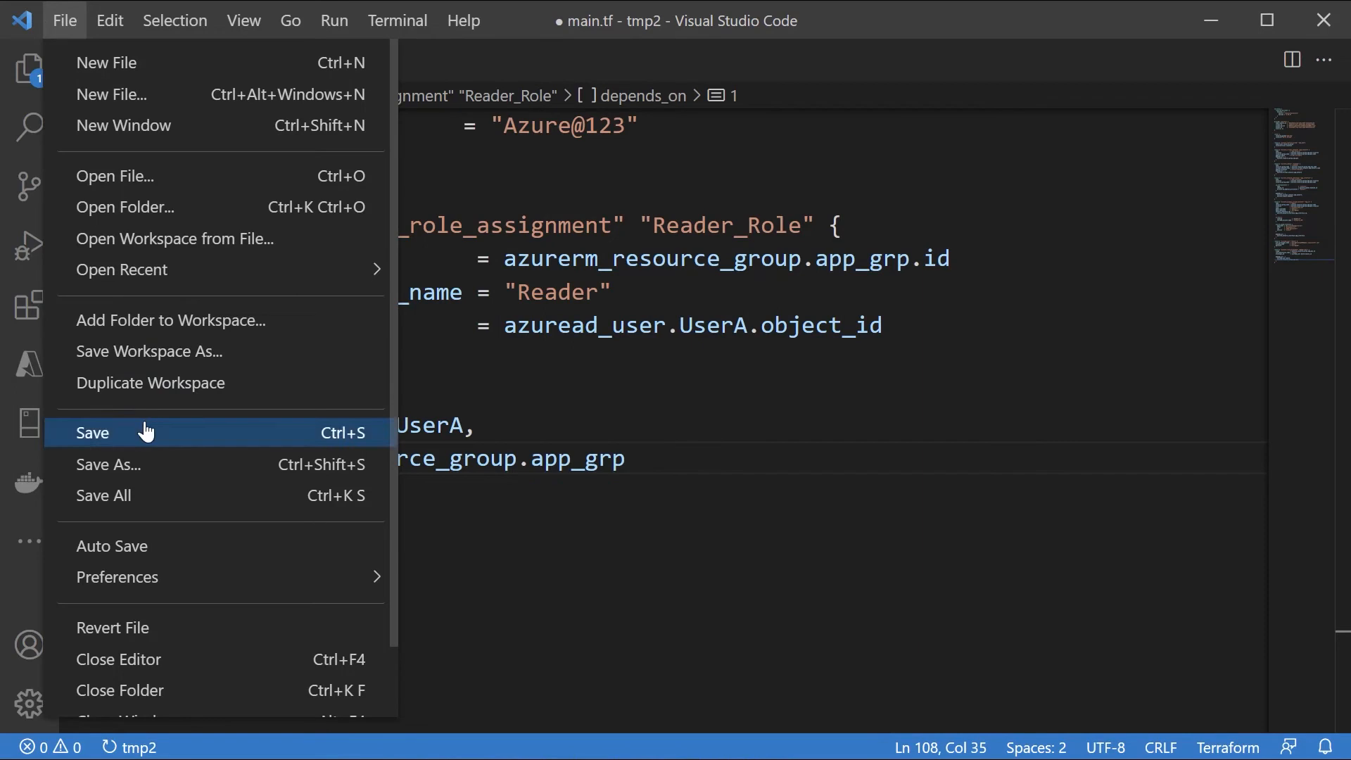
left_click(92, 433)
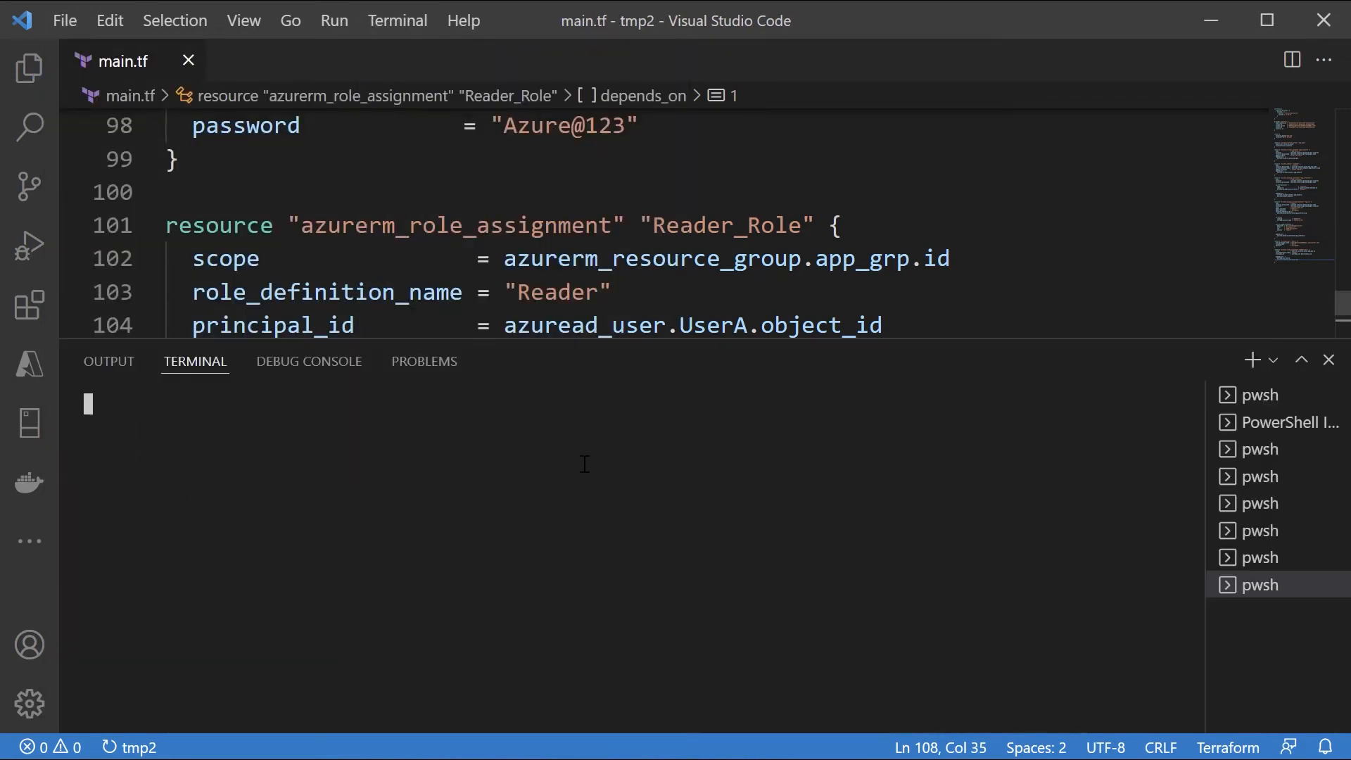
Step: Apply the saved main.tfplan in the terminal, clearing the screen with cls between attempts
type("terraform apply main.tfplan")
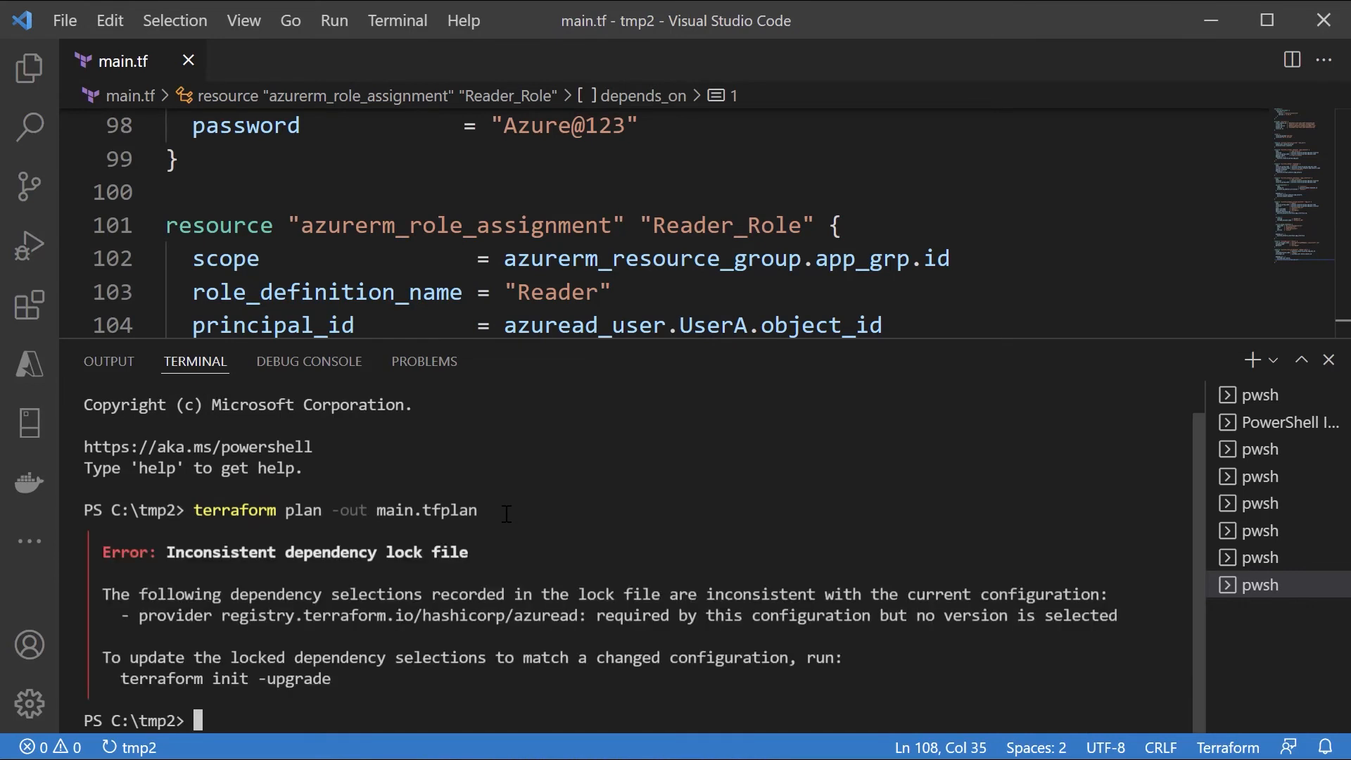
mouse_move(420, 676)
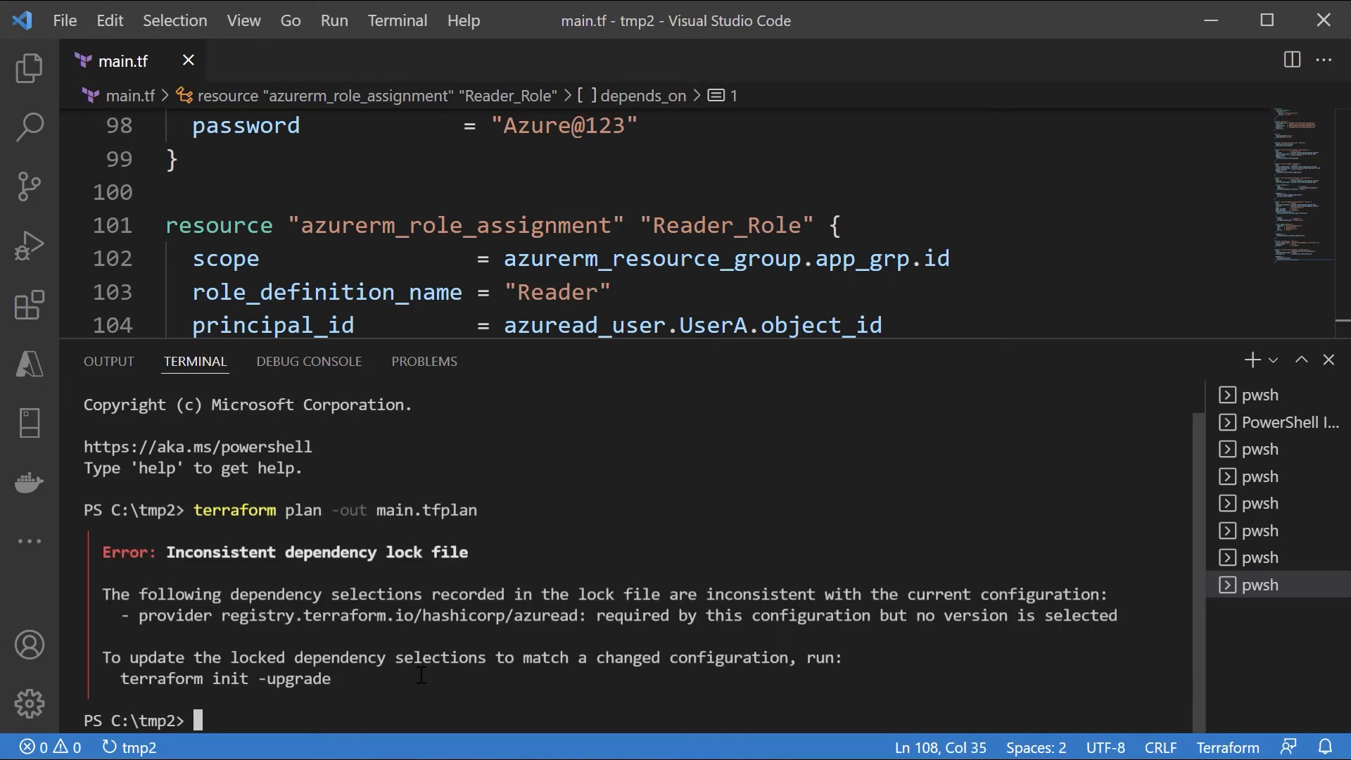
type("cls")
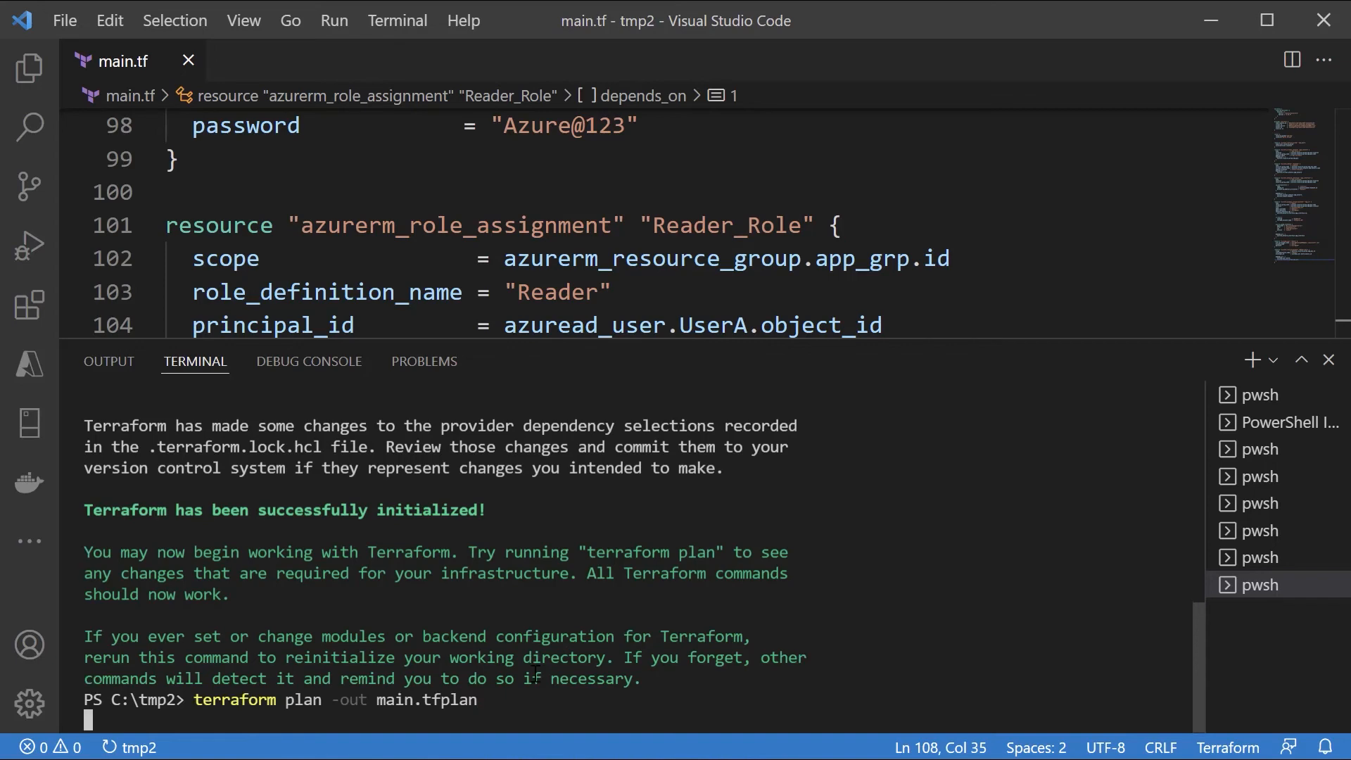
mouse_move(791, 626)
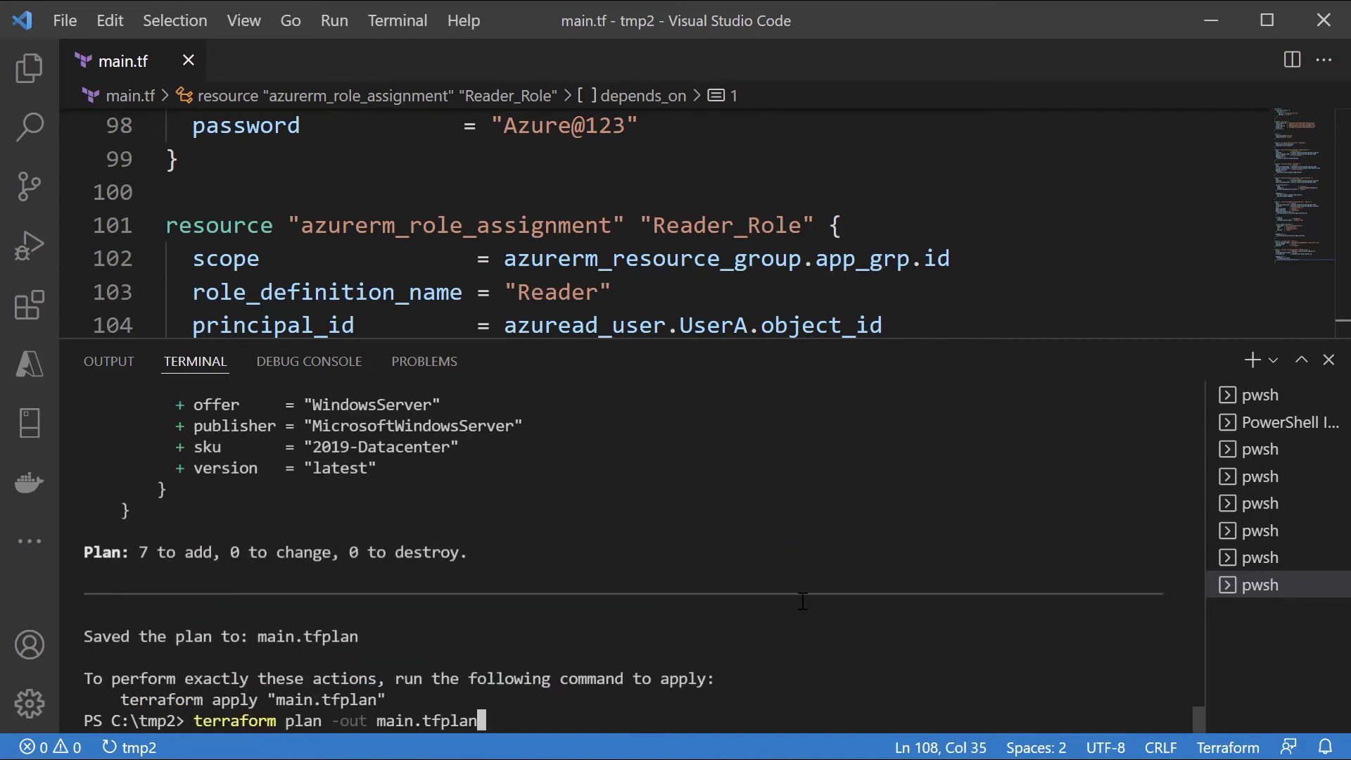
type("terraform apply main.tfplan")
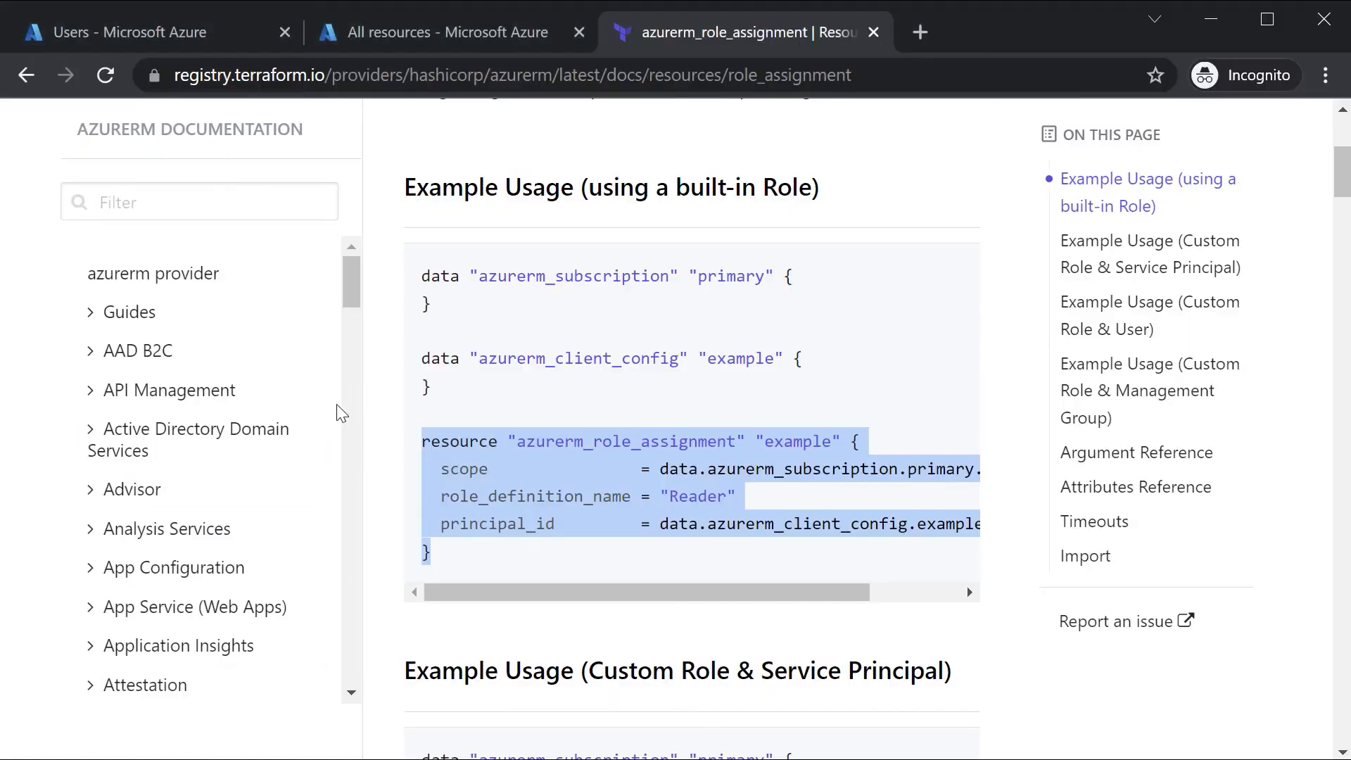
Step: Refresh the Azure users list until UserA appears, then open UserA's profile
left_click(130, 31)
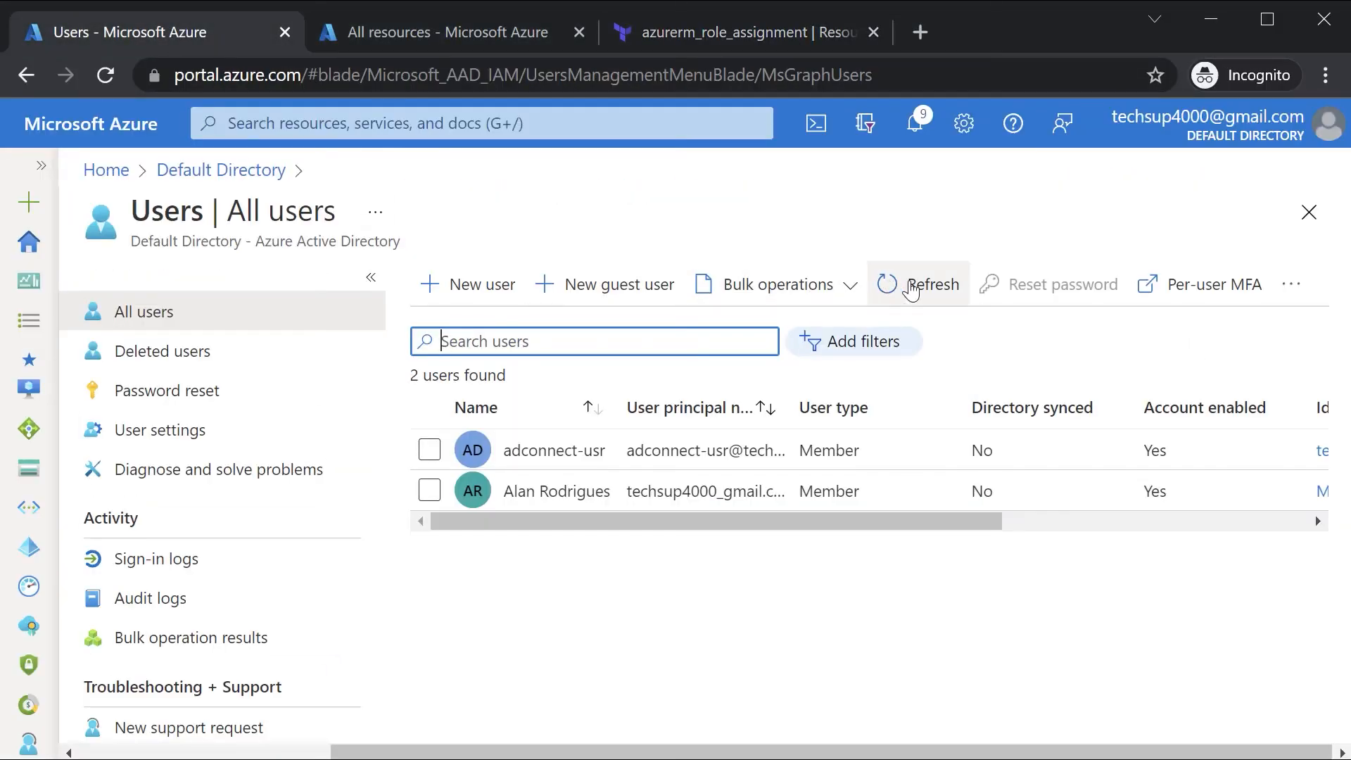
left_click(930, 283)
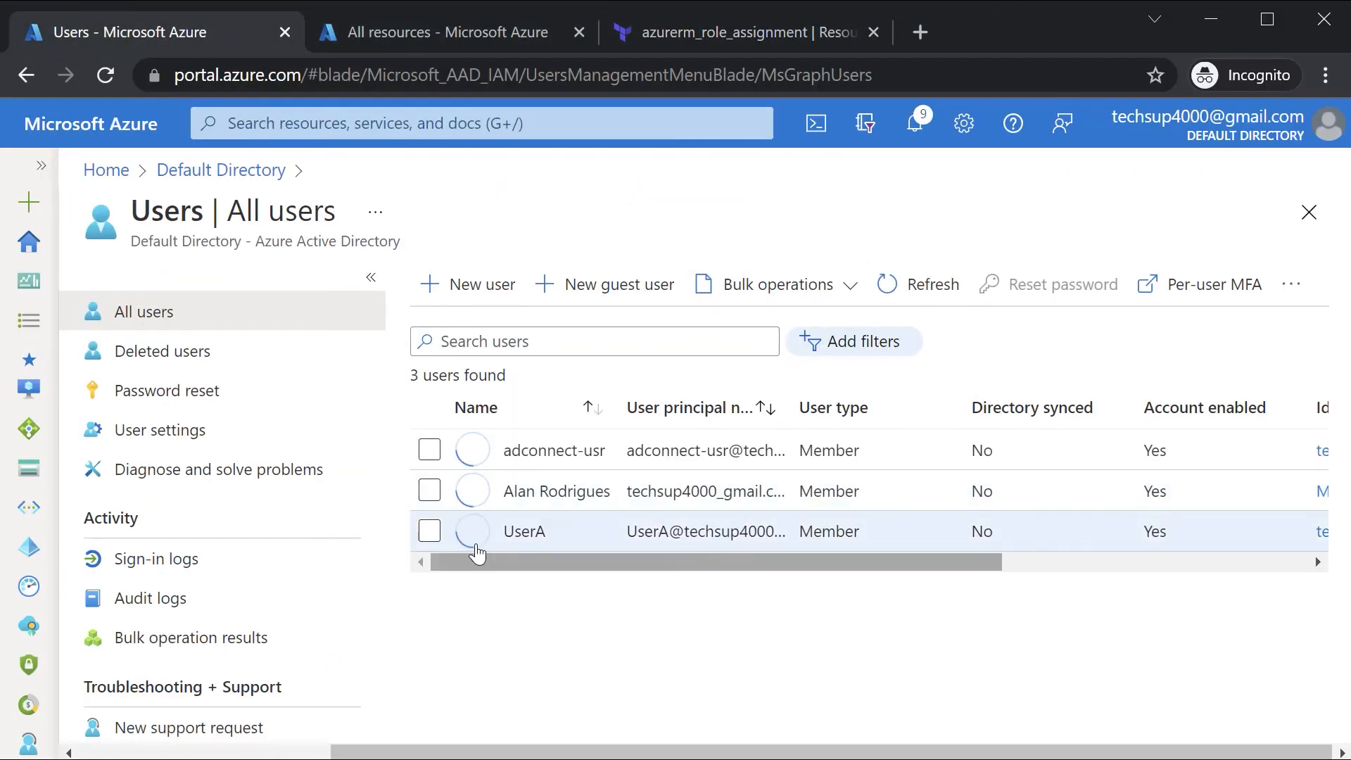
left_click(429, 530)
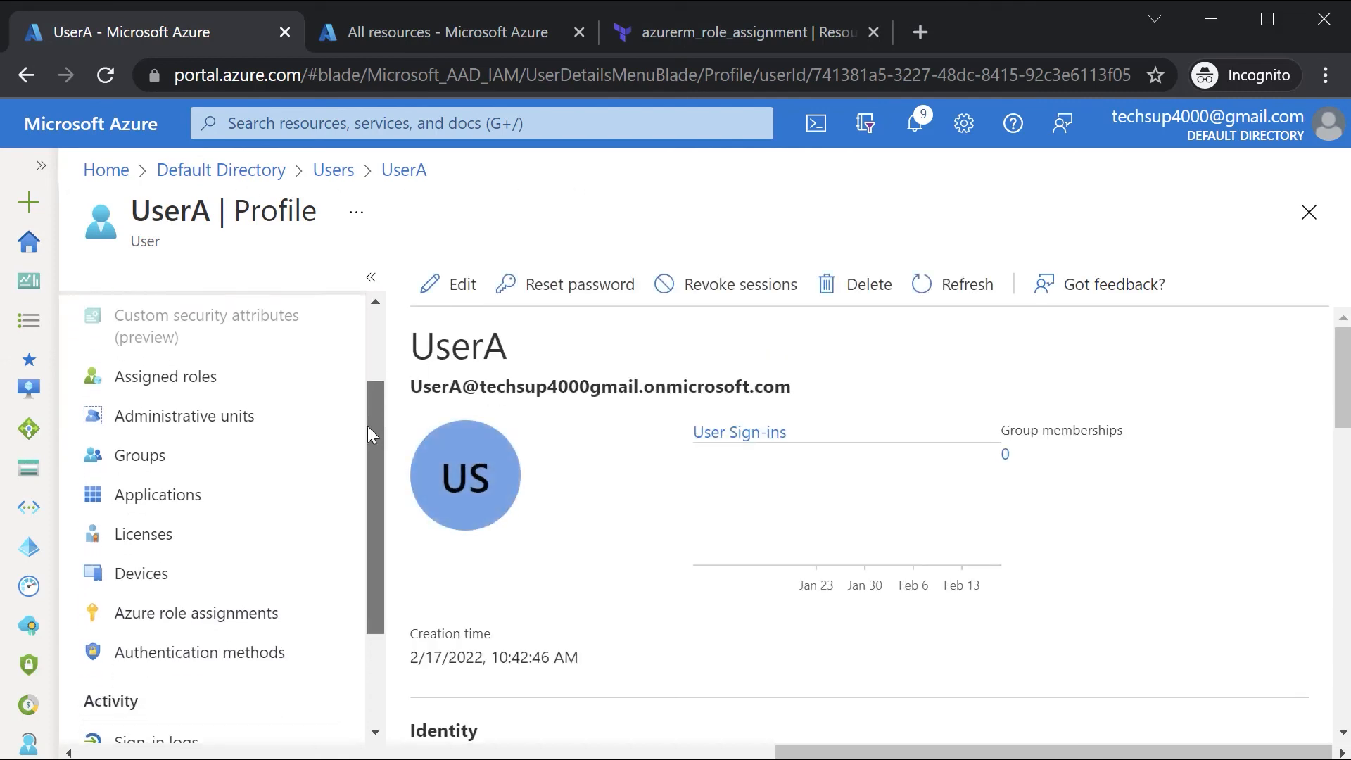
Step: Open UserA's Azure role assignments to confirm Reader on app-grp
left_click(195, 564)
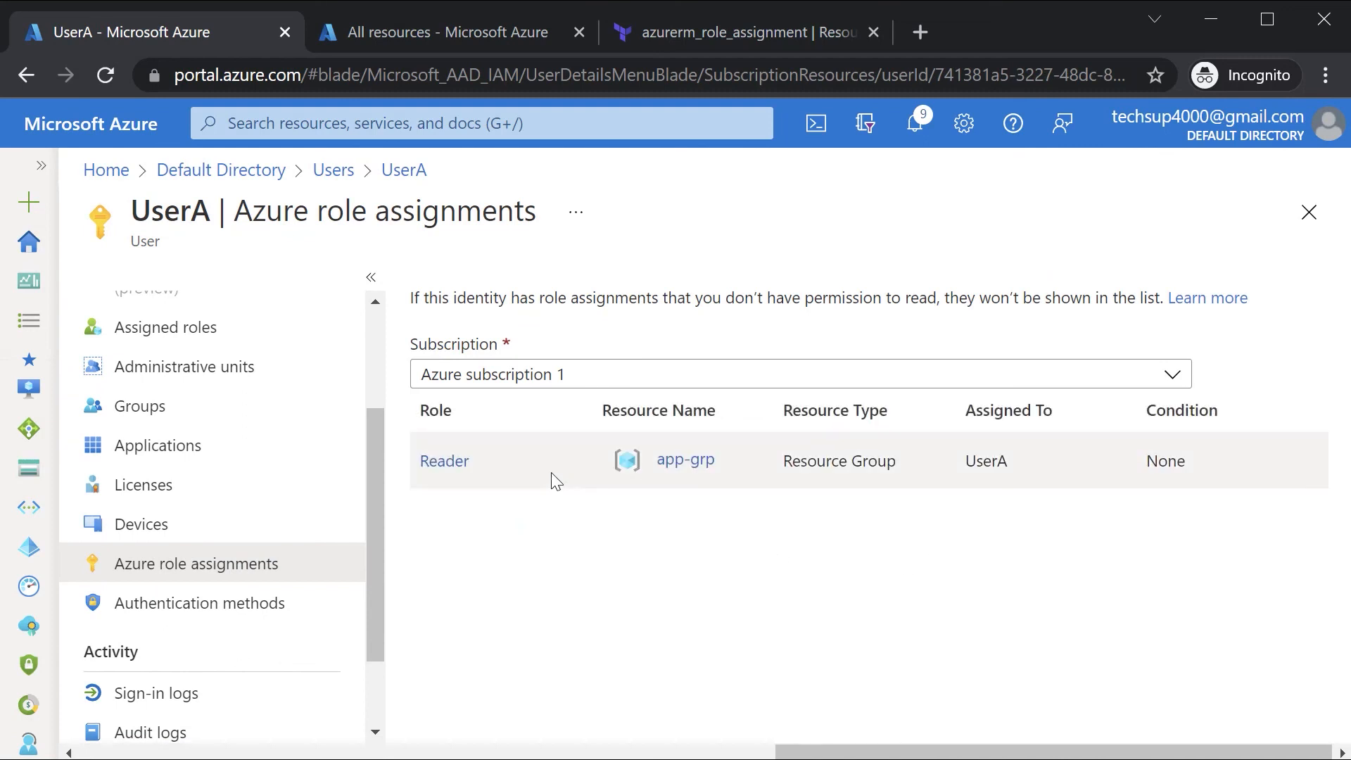
mouse_move(717, 477)
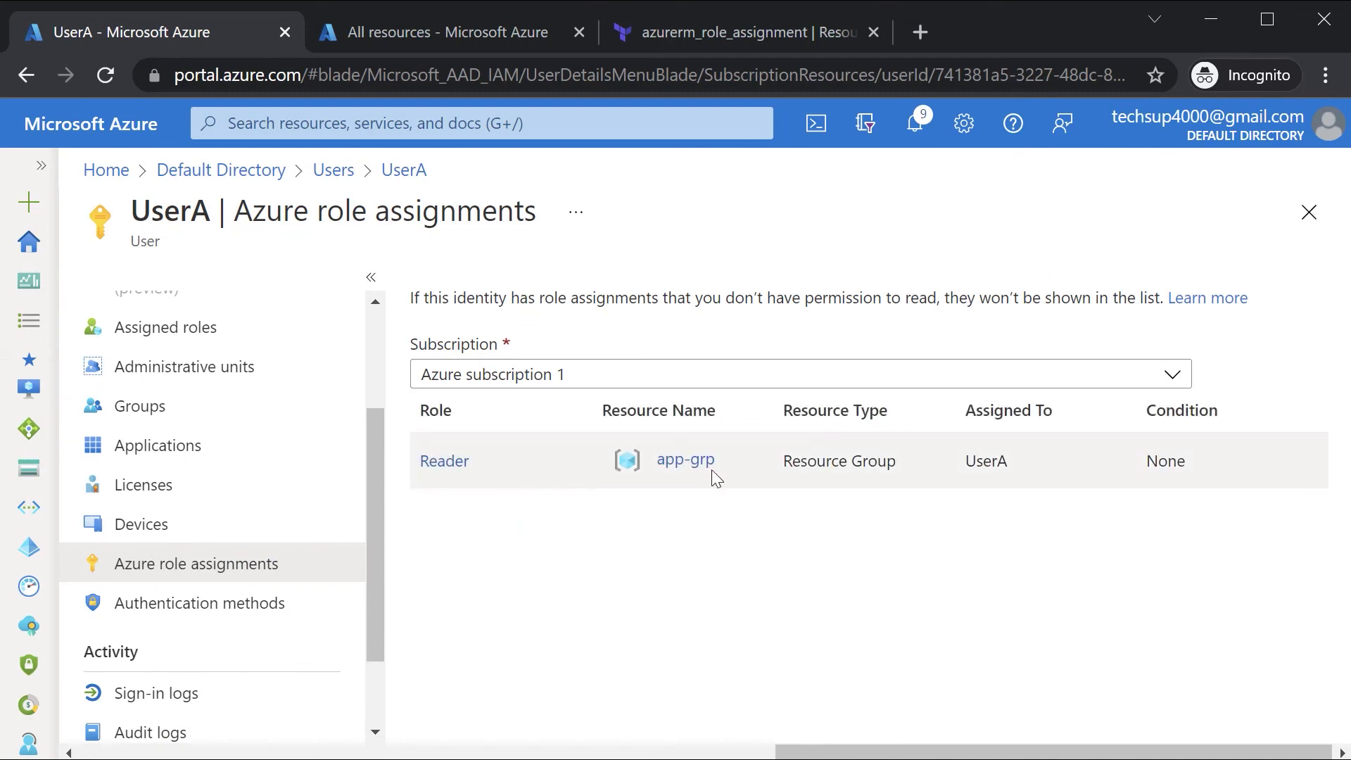
mouse_move(918, 597)
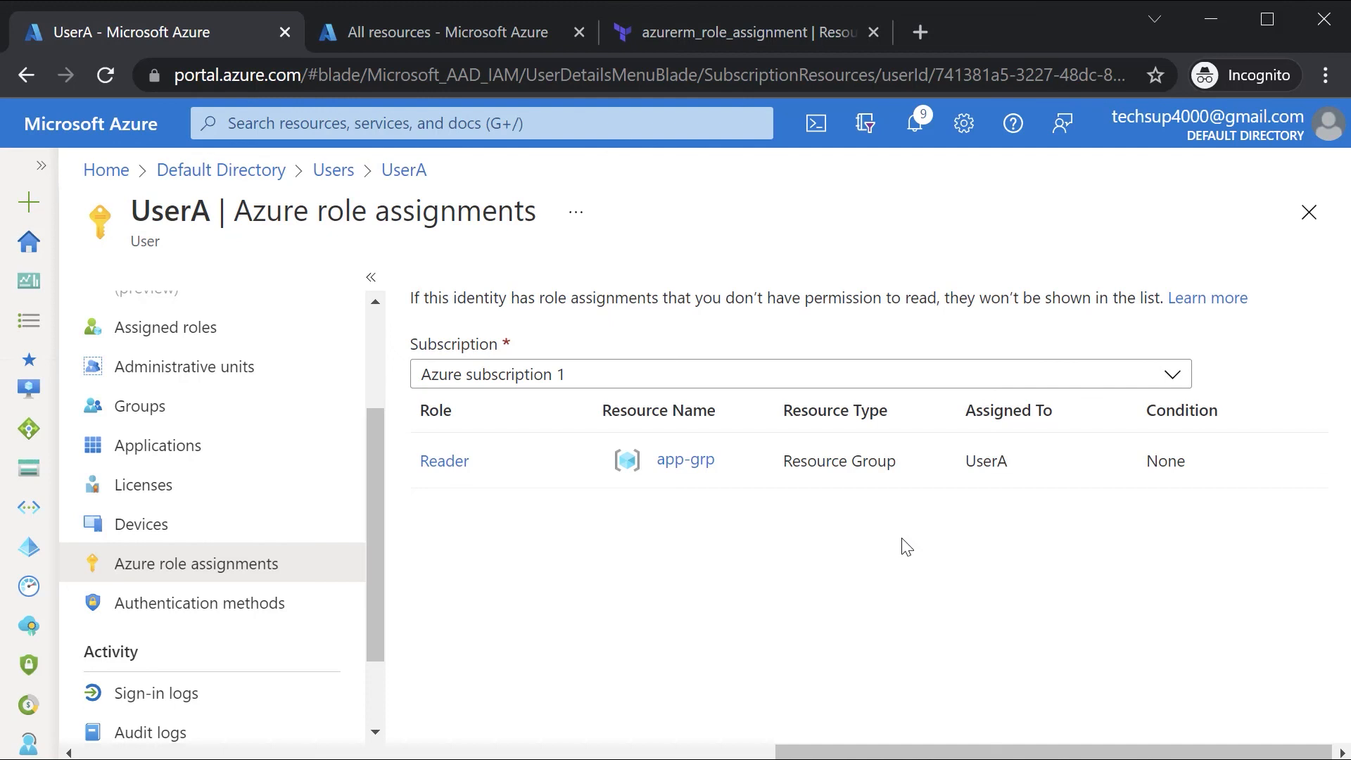
mouse_move(901, 545)
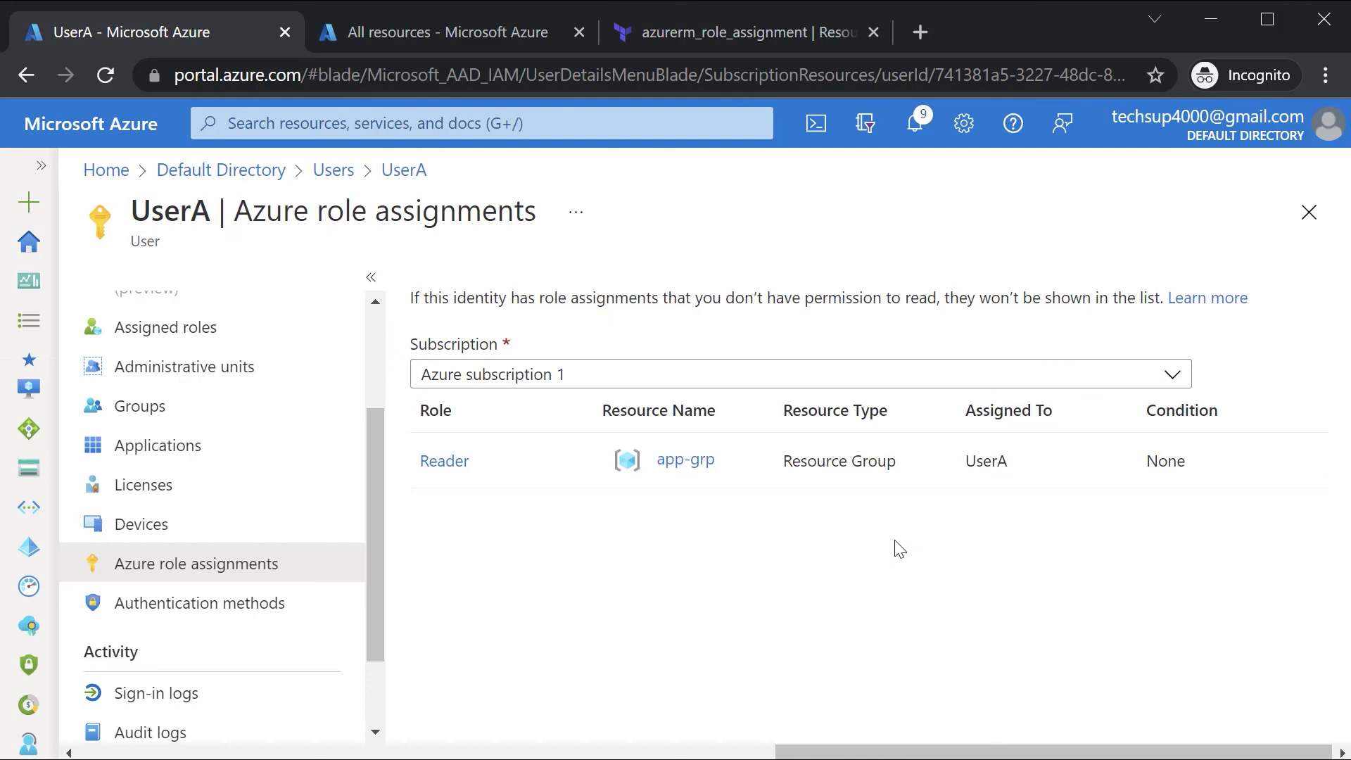
mouse_move(895, 551)
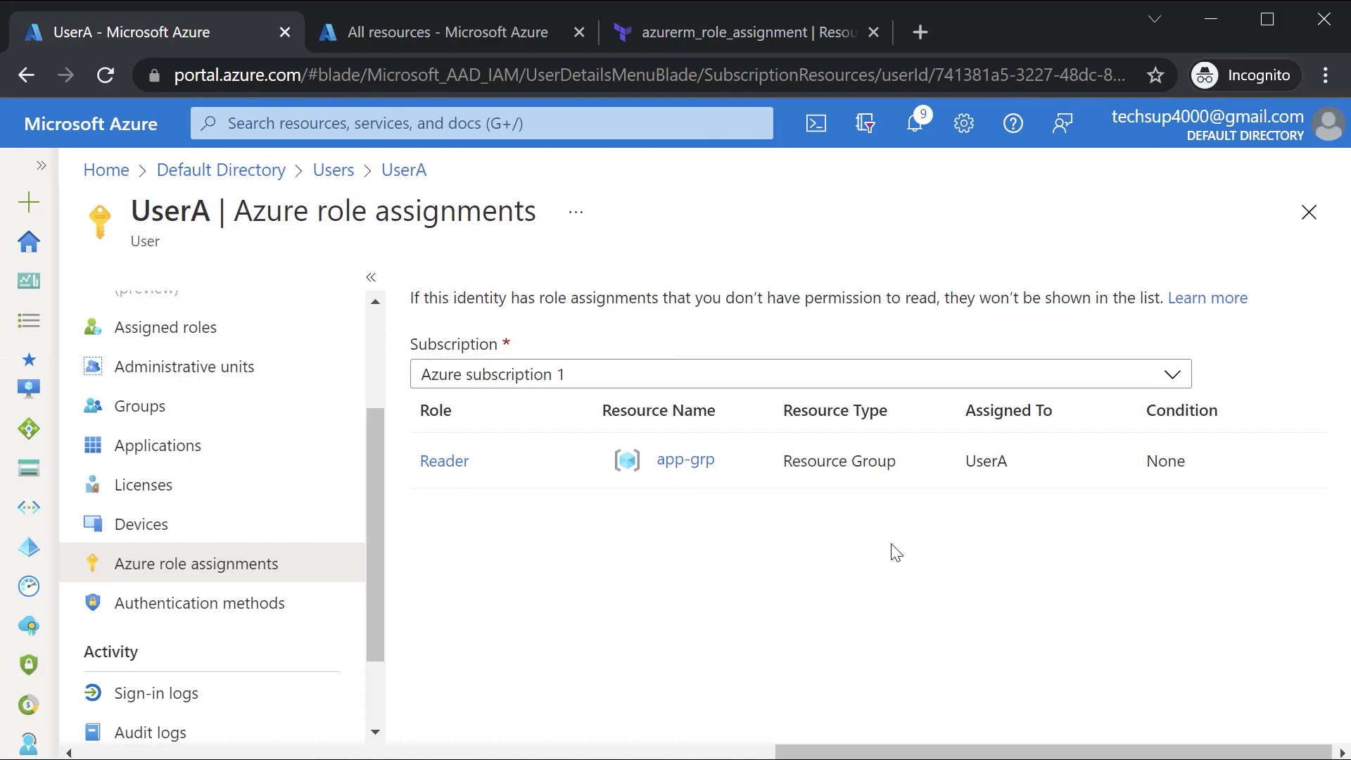
mouse_move(887, 536)
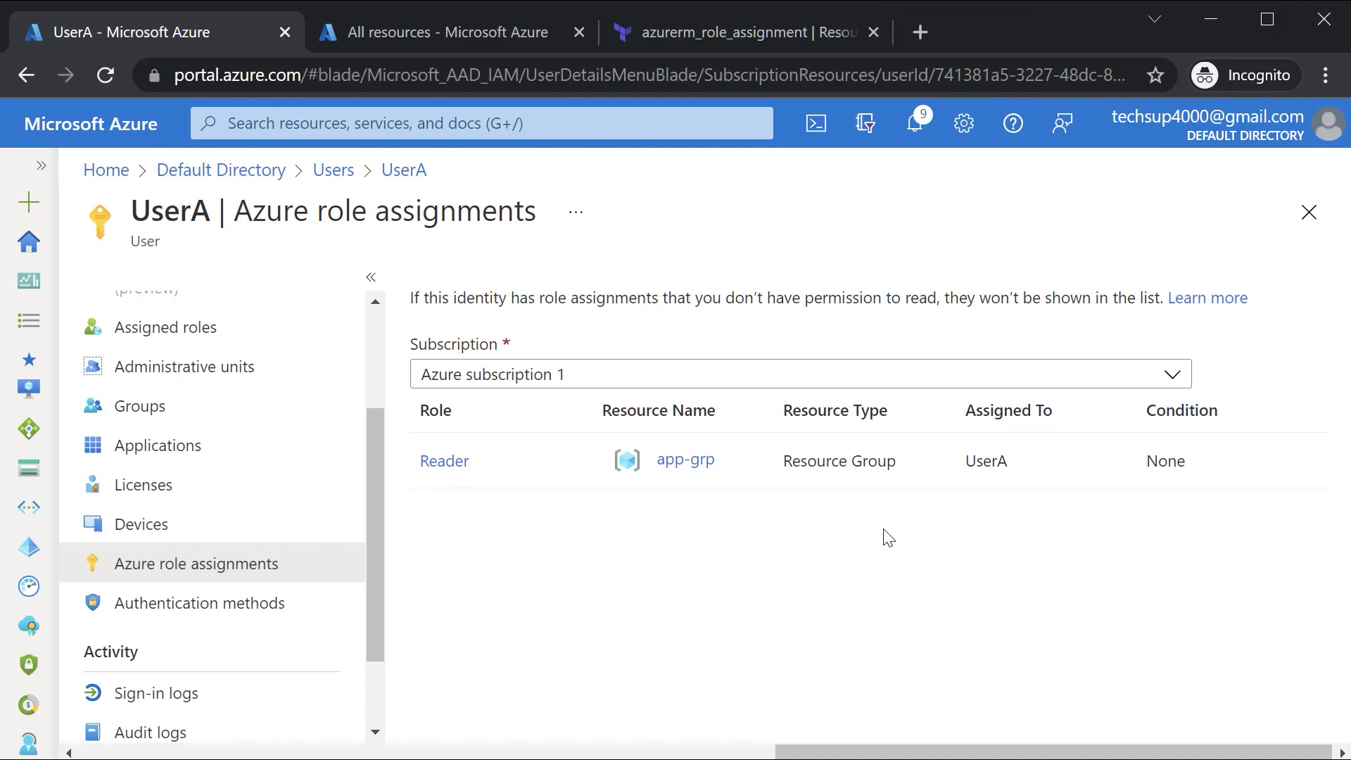